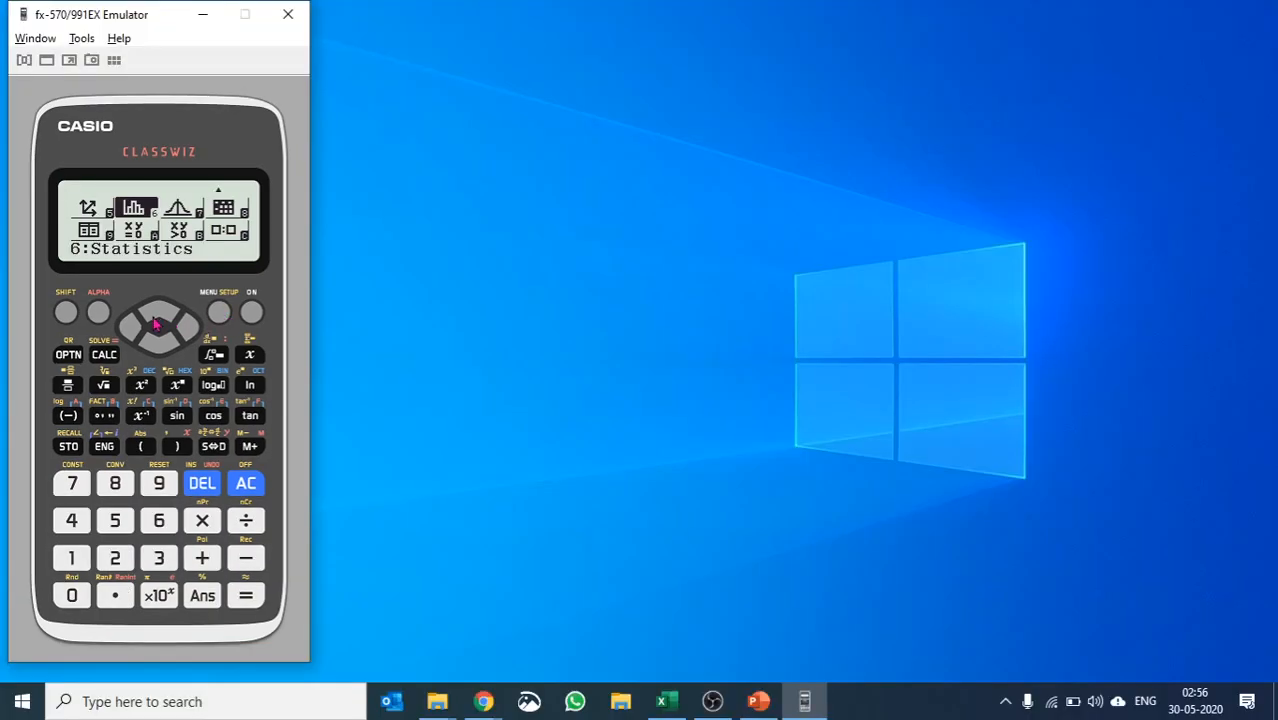
Step: Step through the modes, past Statistics and Base-N, to highlight A:Equation/Func
{"action": "left_click", "coordinate": [159, 305]}
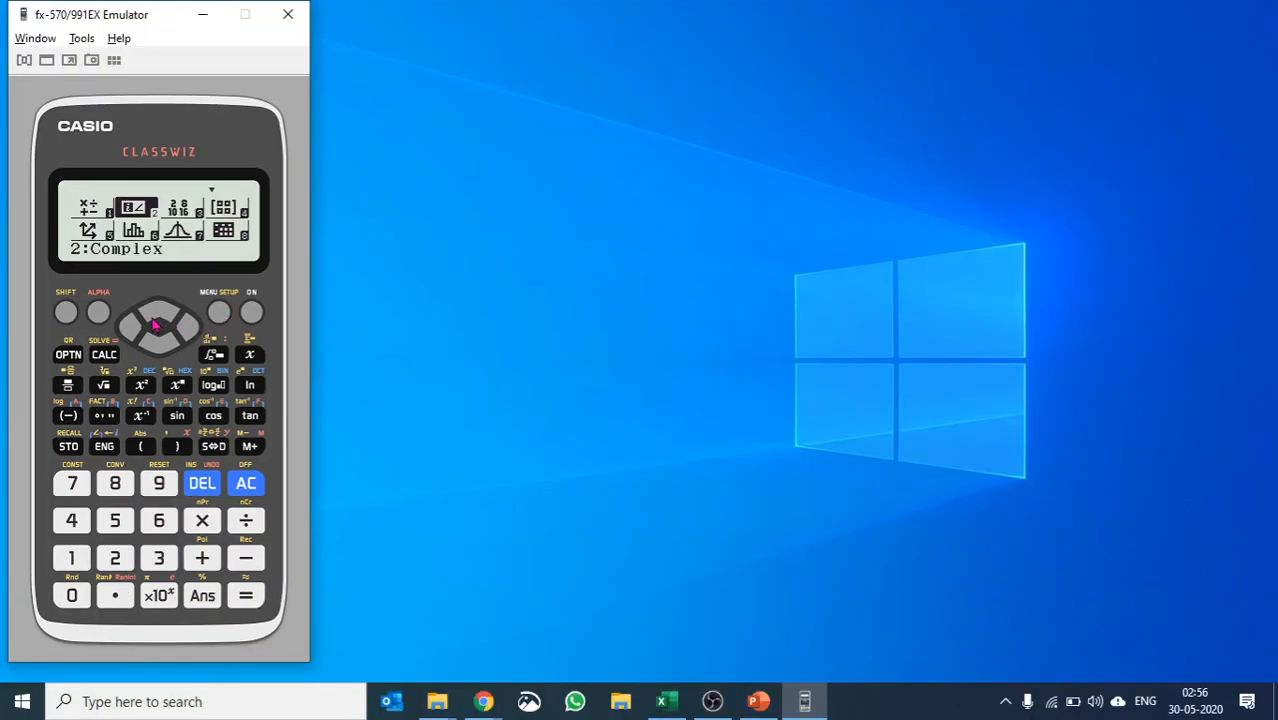
{"action": "mouse_move", "coordinate": [125, 335]}
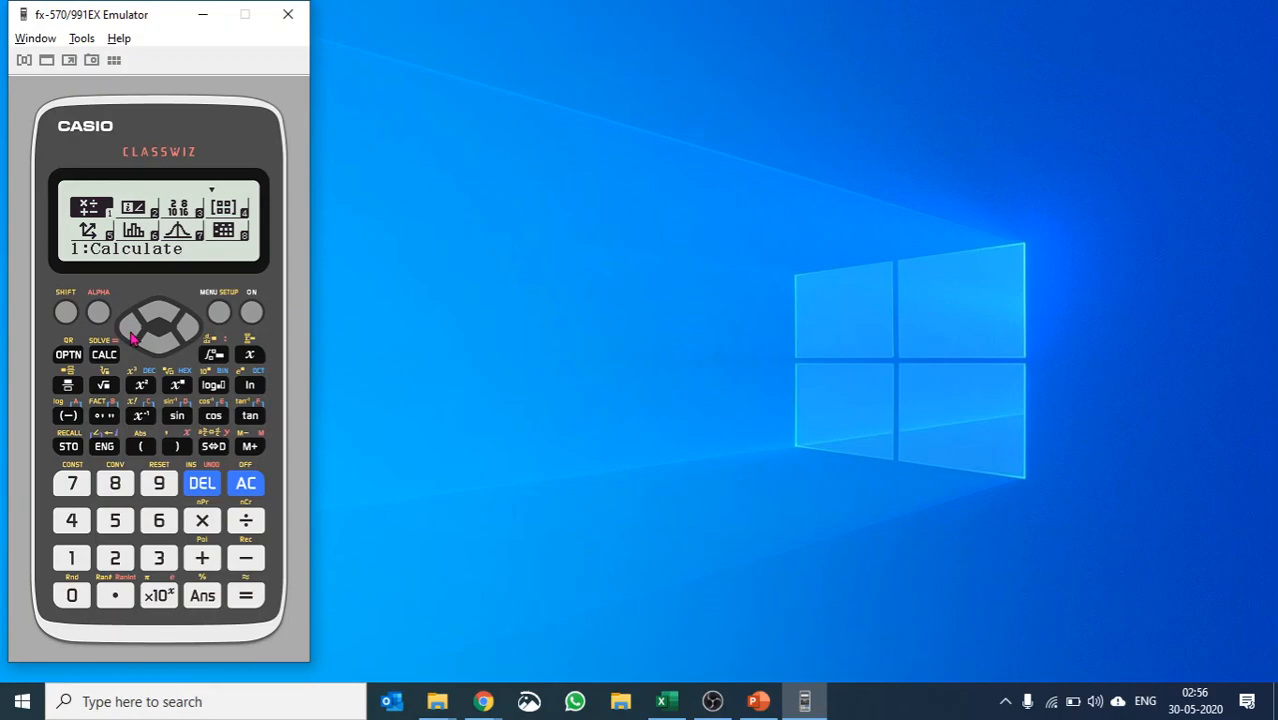
{"action": "left_click", "coordinate": [185, 320]}
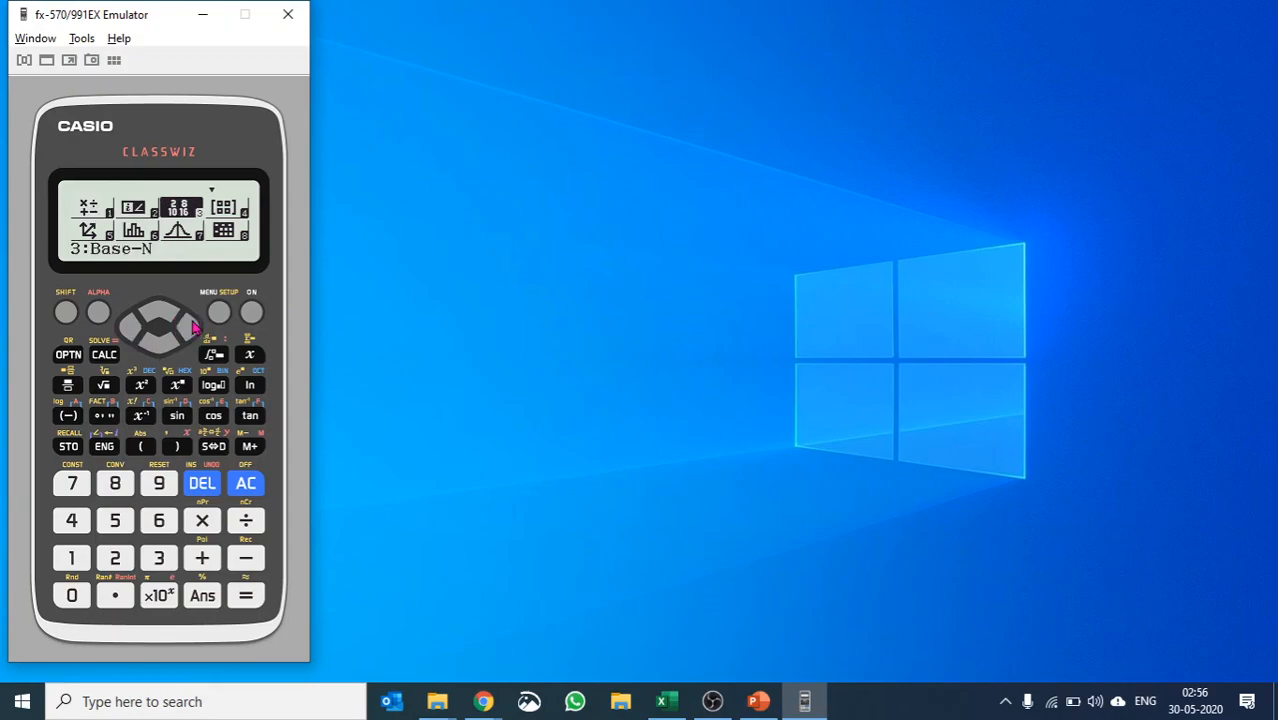
{"action": "left_click", "coordinate": [159, 322]}
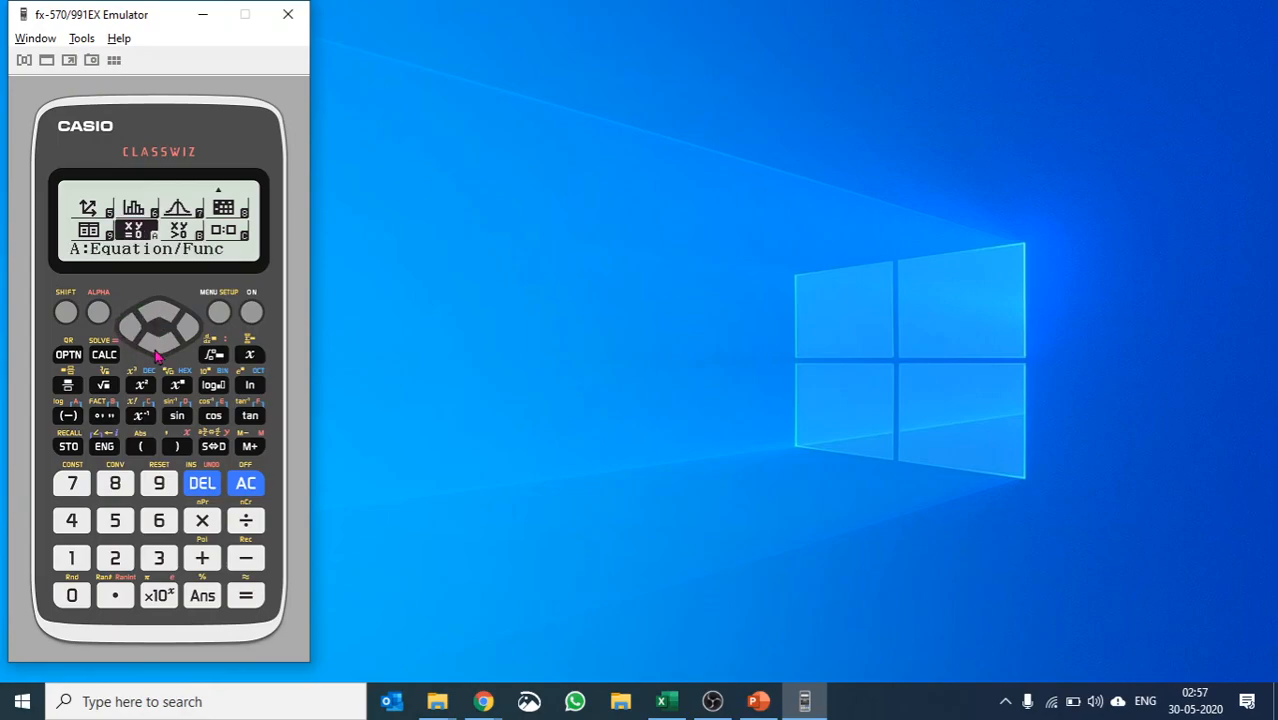
{"action": "mouse_move", "coordinate": [245, 595]}
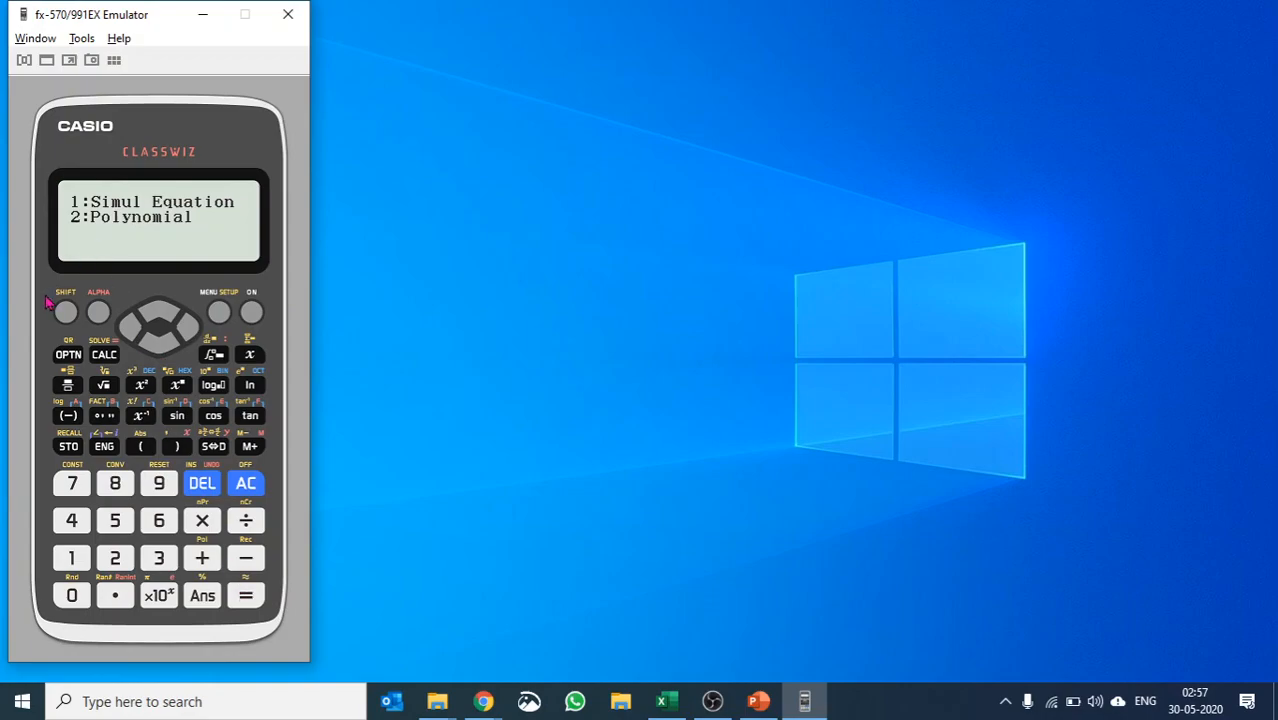
Step: Set up a degree-2 polynomial equation with coefficients 1, −9 and 20
{"action": "left_click", "coordinate": [114, 558]}
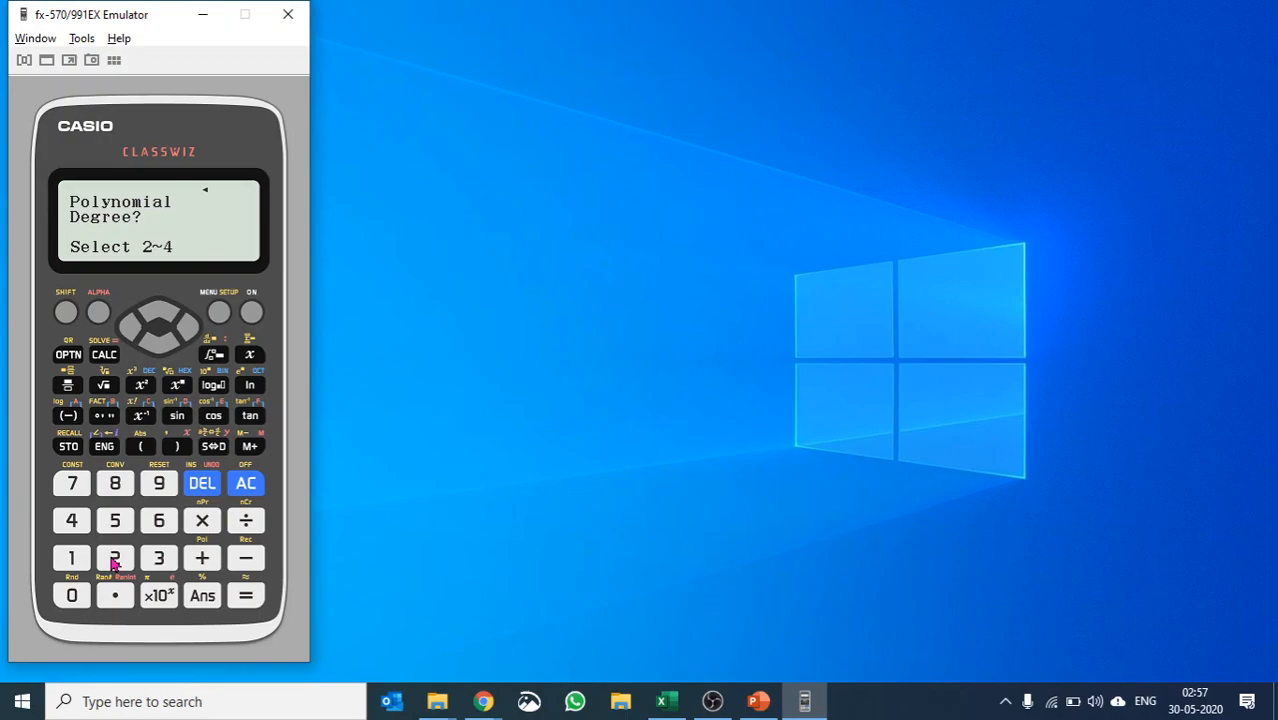
{"action": "left_click", "coordinate": [114, 557]}
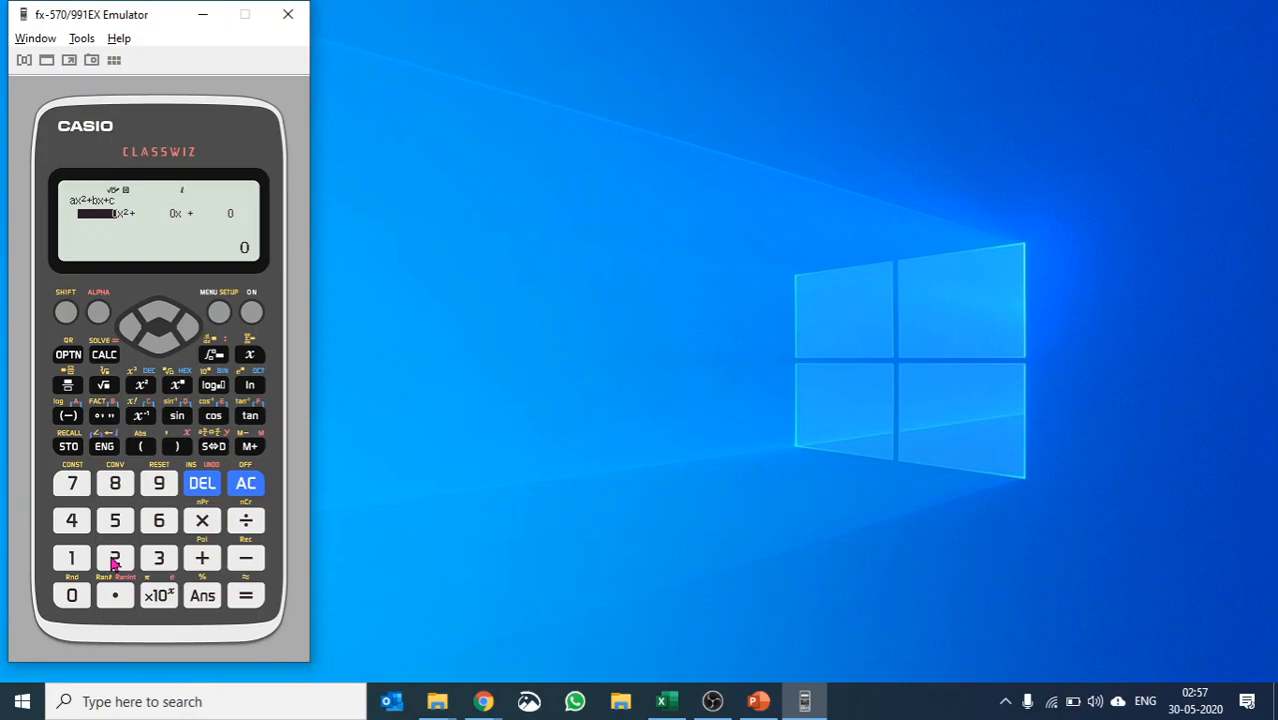
{"action": "mouse_move", "coordinate": [110, 560]}
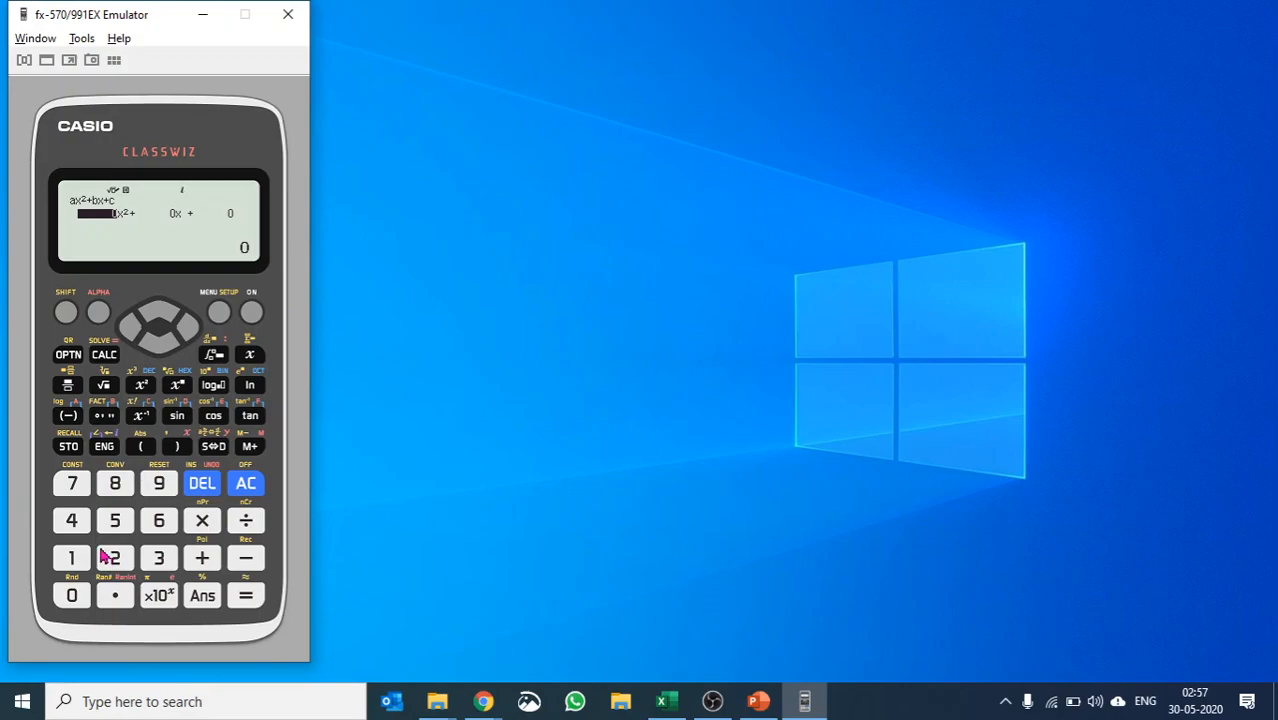
{"action": "left_click", "coordinate": [71, 558]}
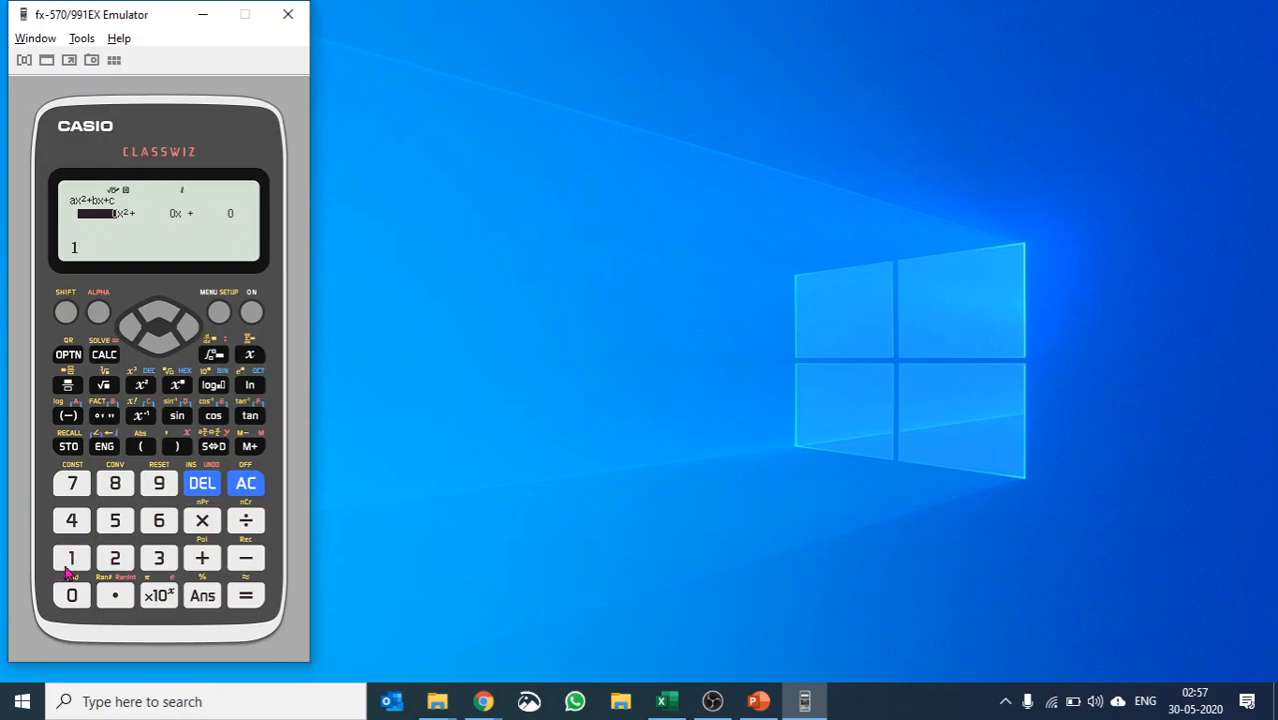
{"action": "left_click", "coordinate": [114, 520]}
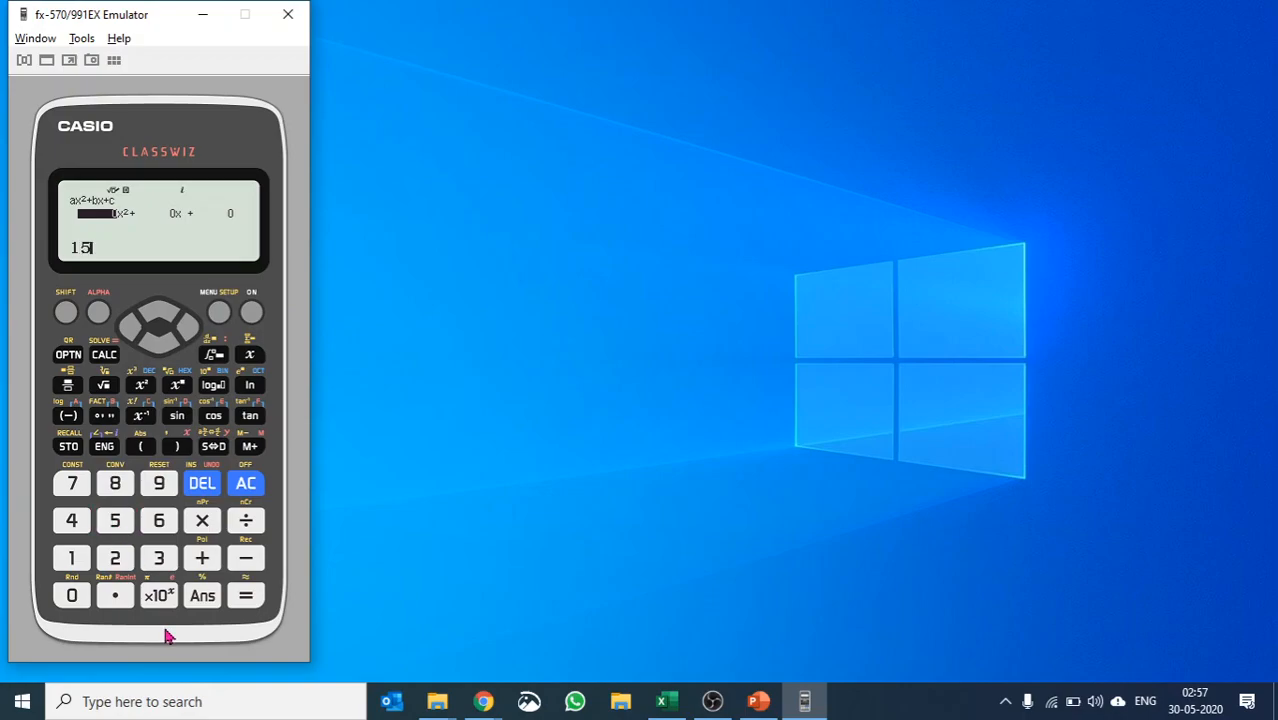
{"action": "left_click", "coordinate": [201, 483]}
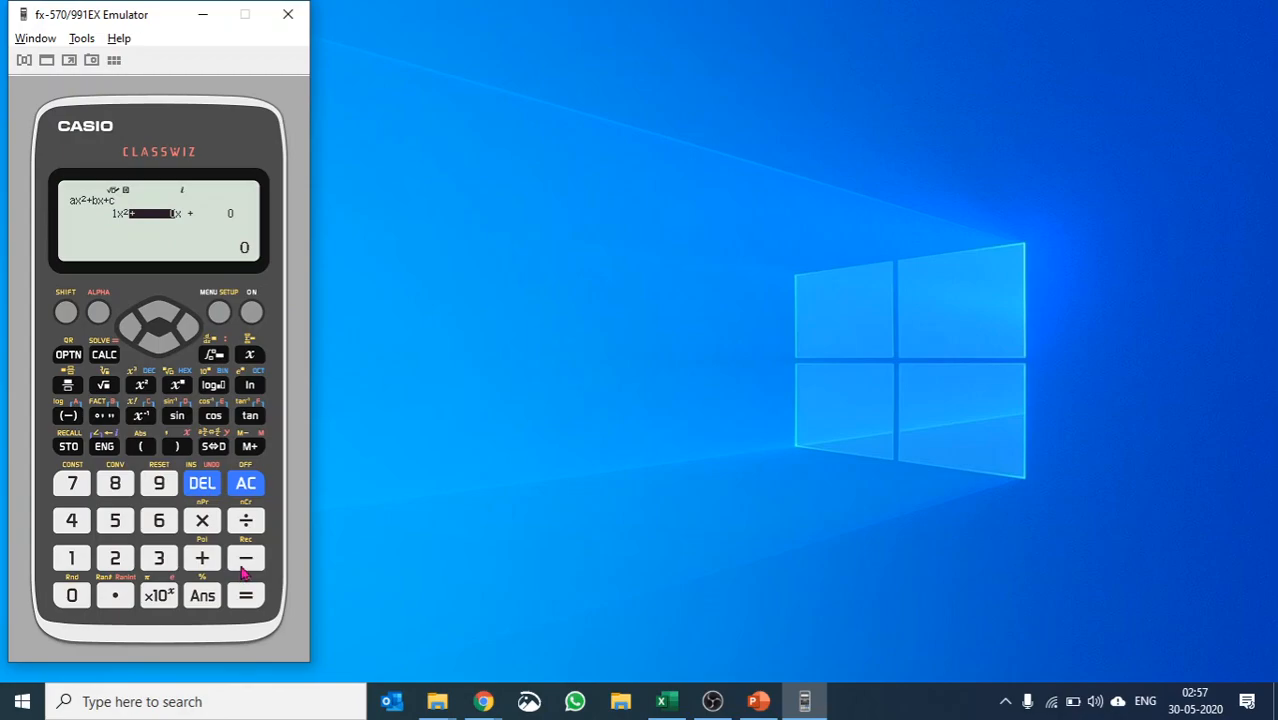
{"action": "mouse_move", "coordinate": [248, 570]}
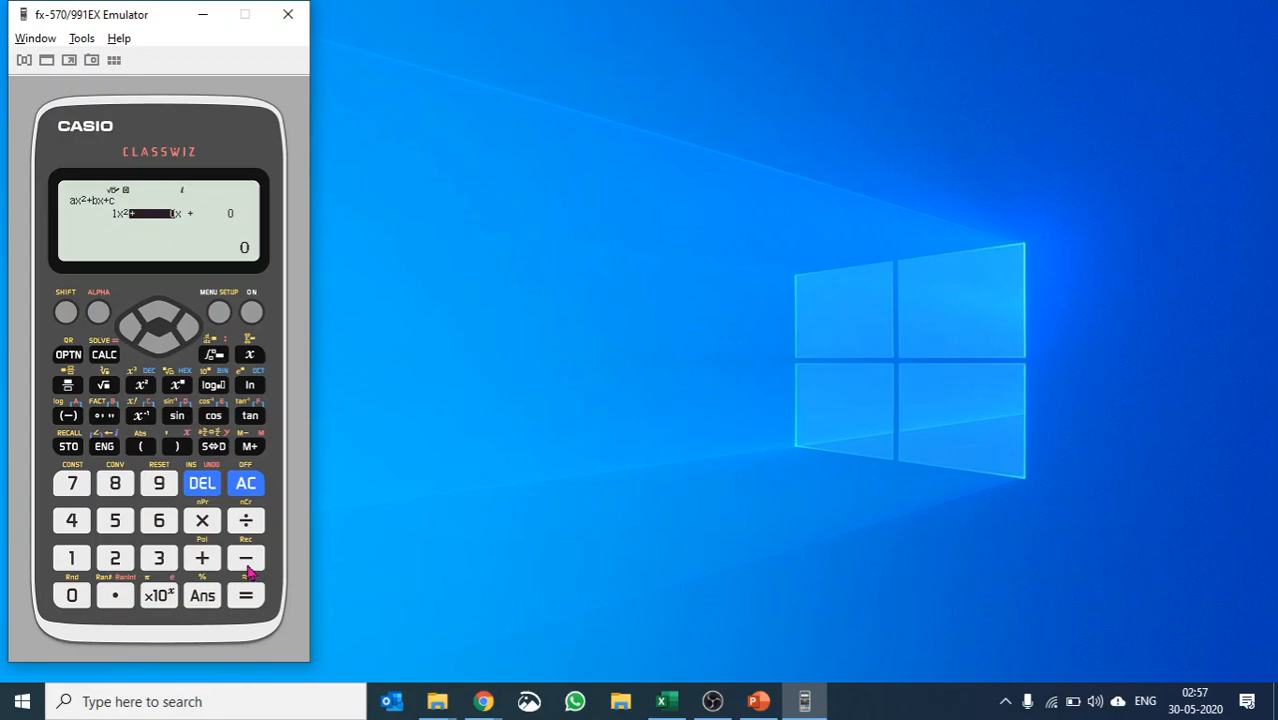
{"action": "left_click", "coordinate": [158, 483]}
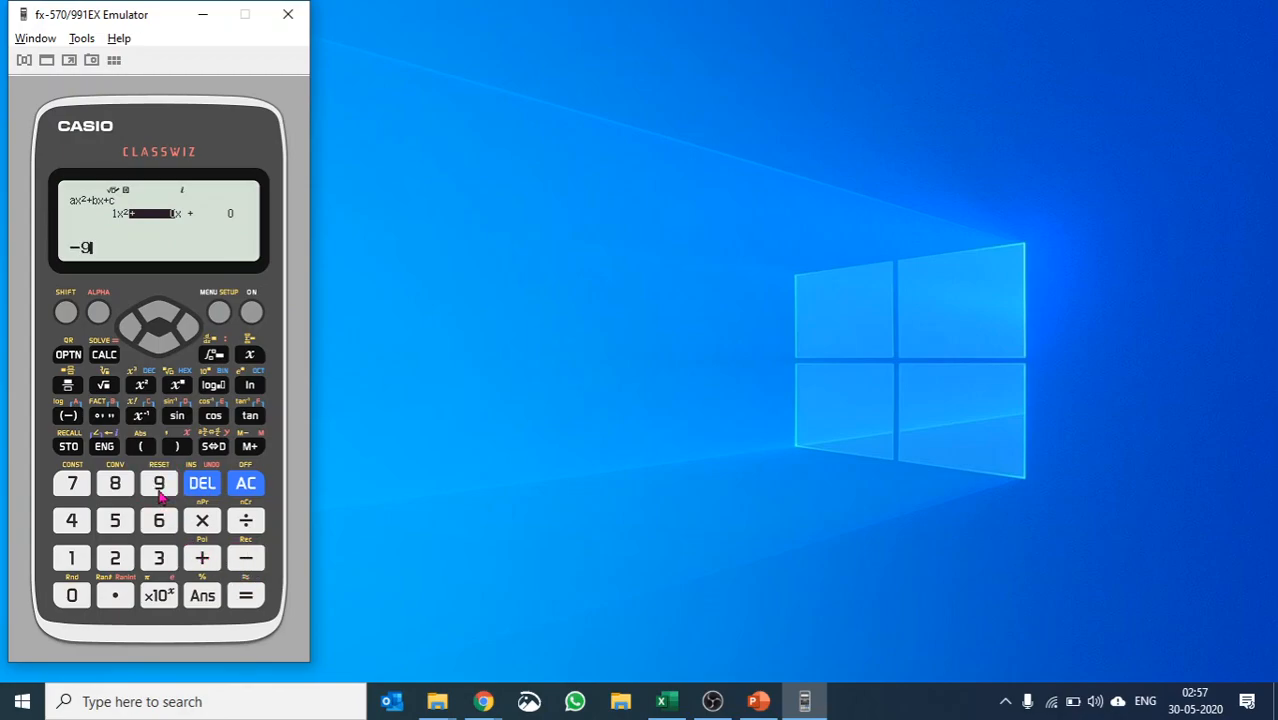
{"action": "left_click", "coordinate": [245, 595]}
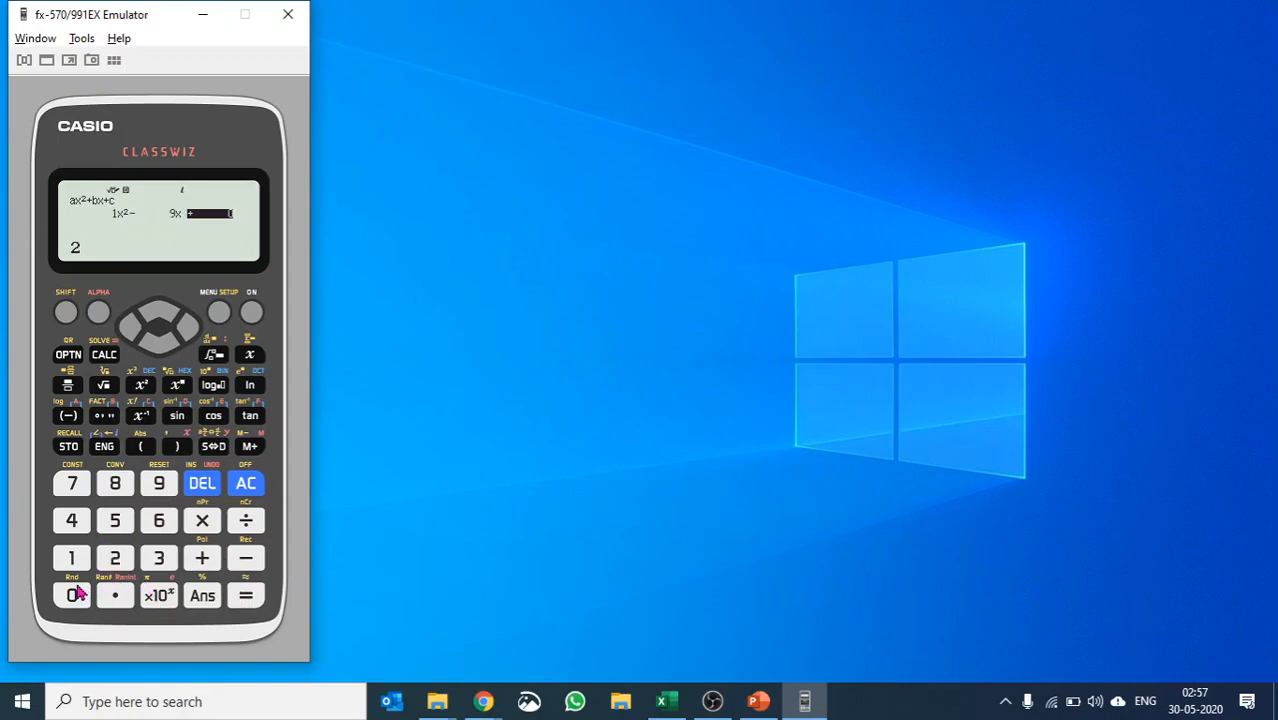
{"action": "left_click", "coordinate": [71, 595]}
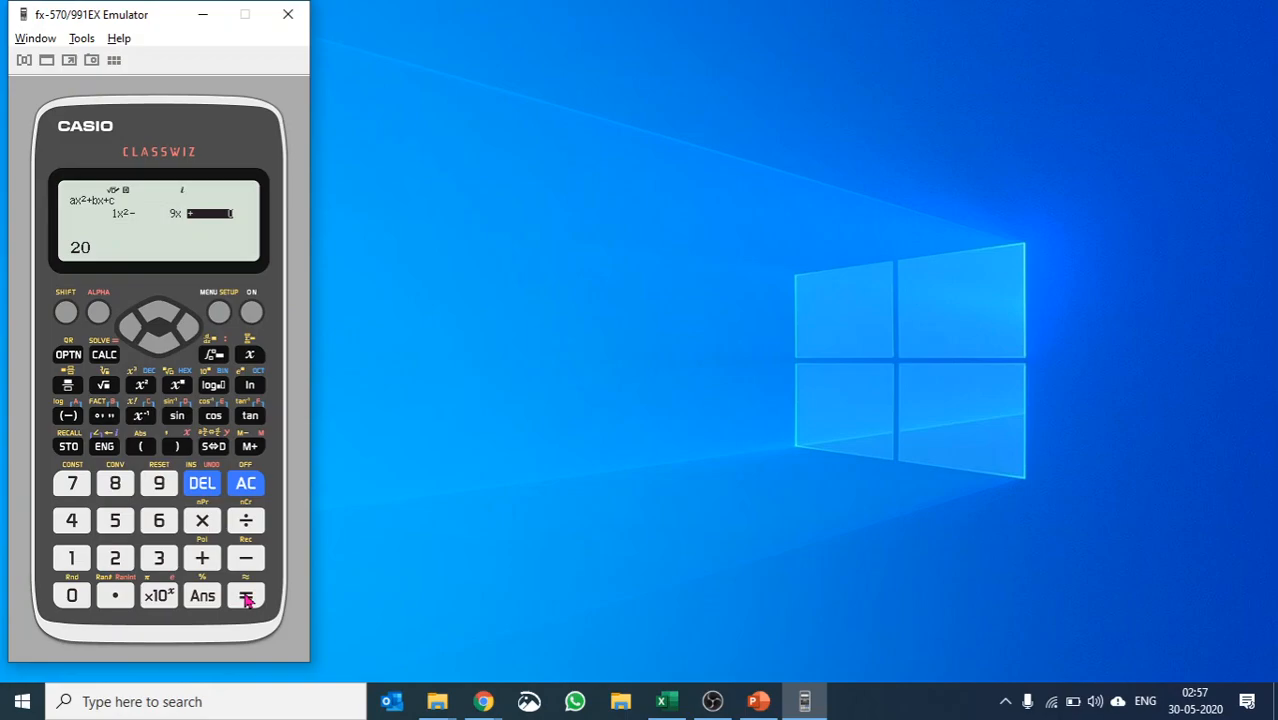
{"action": "left_click", "coordinate": [246, 595]}
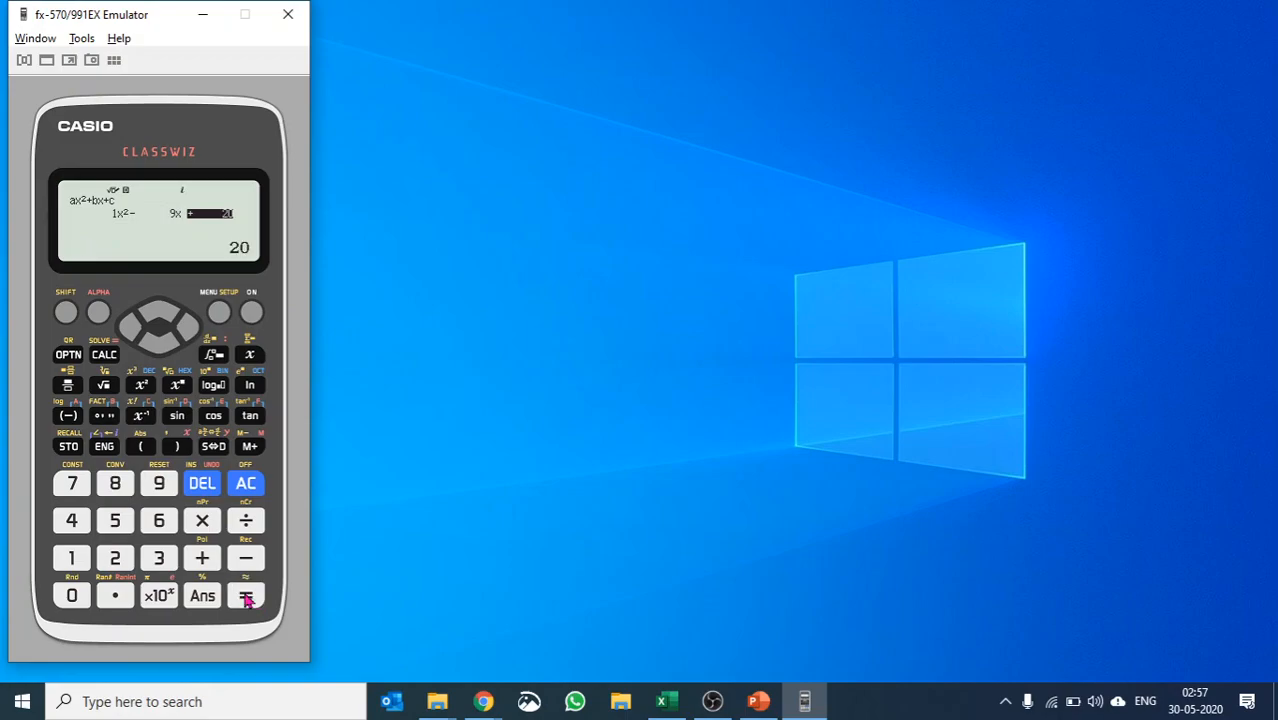
Step: Solve it, viewing roots 5 and 4 and the minimum value −1/4
{"action": "left_click", "coordinate": [246, 595]}
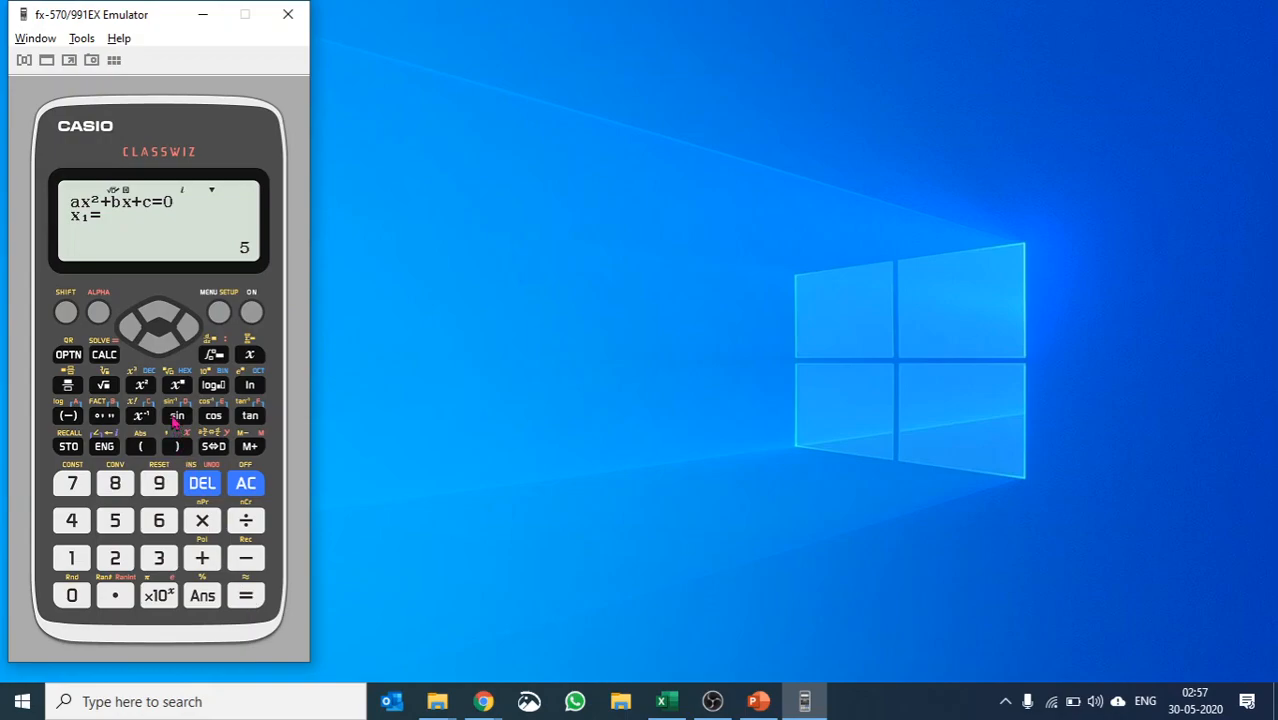
{"action": "left_click", "coordinate": [159, 327]}
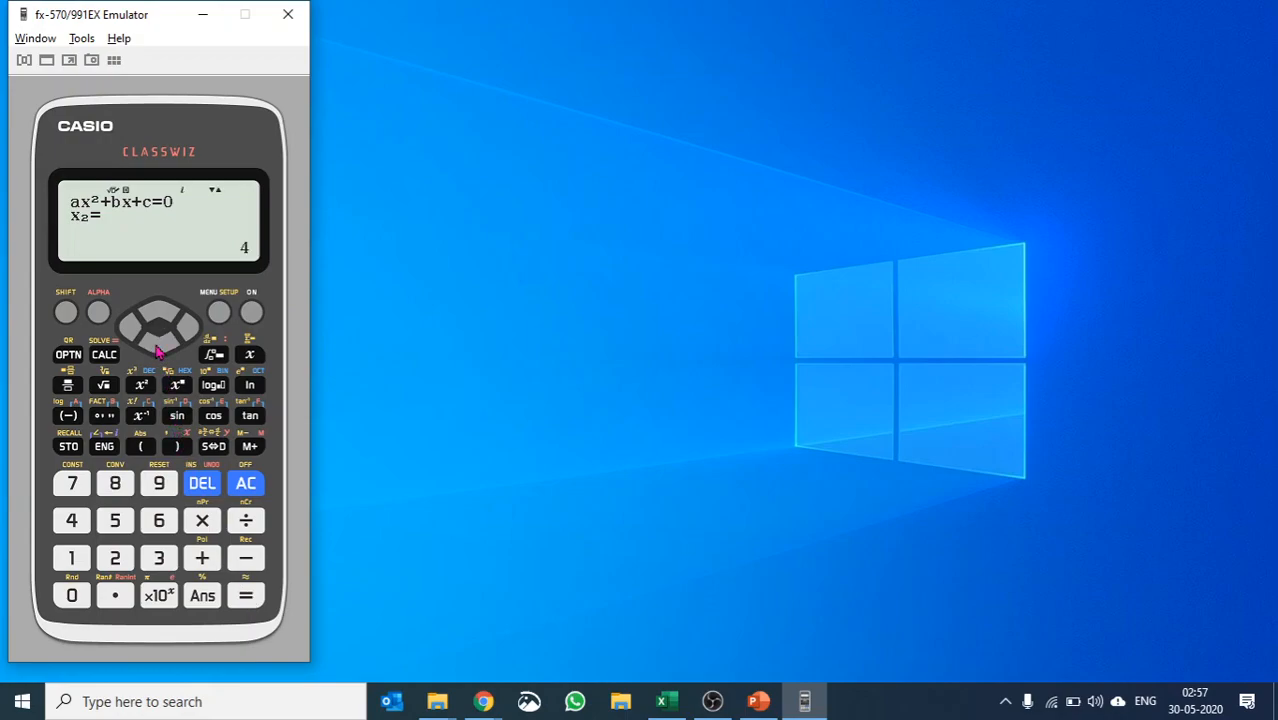
{"action": "left_click", "coordinate": [159, 343]}
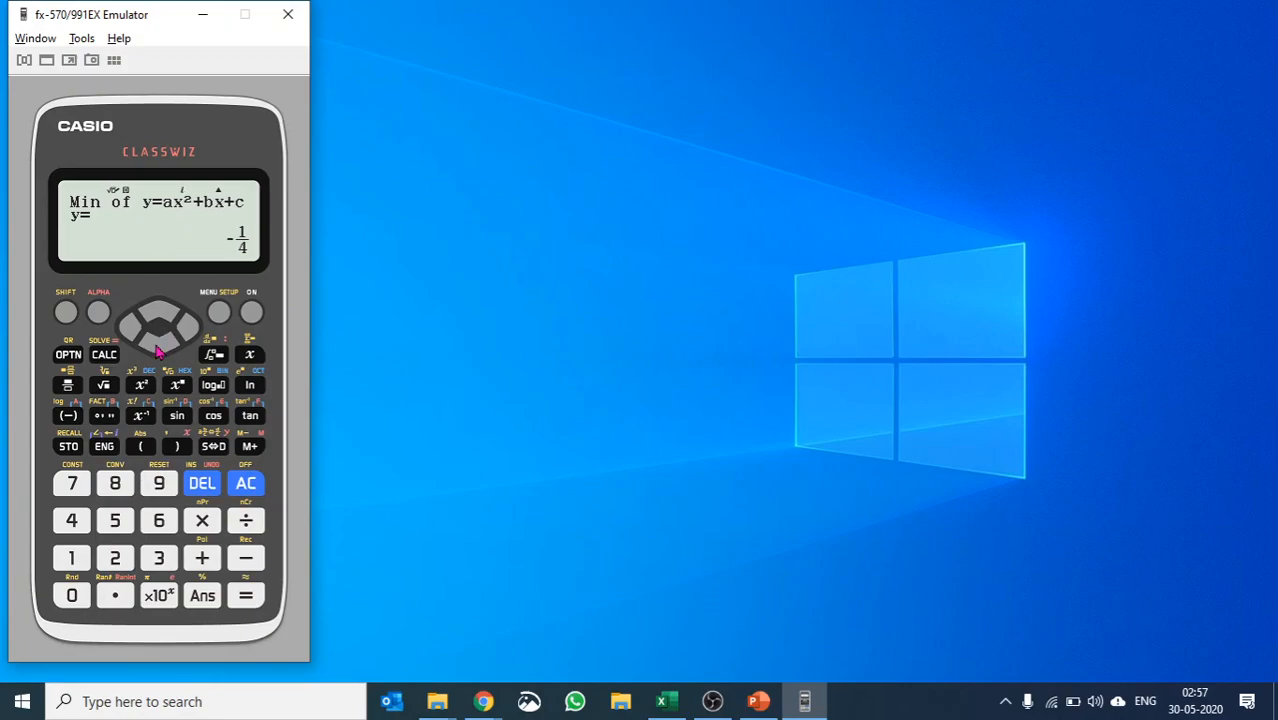
{"action": "left_click", "coordinate": [218, 311]}
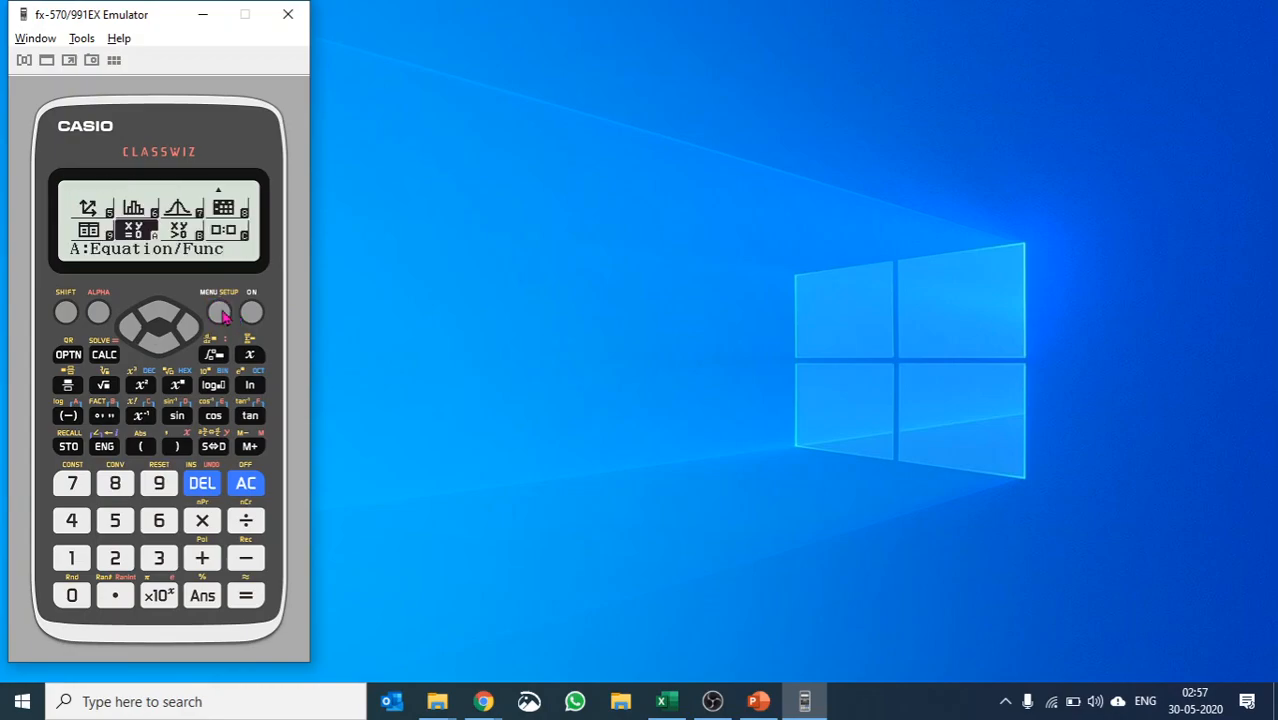
{"action": "mouse_move", "coordinate": [185, 318]}
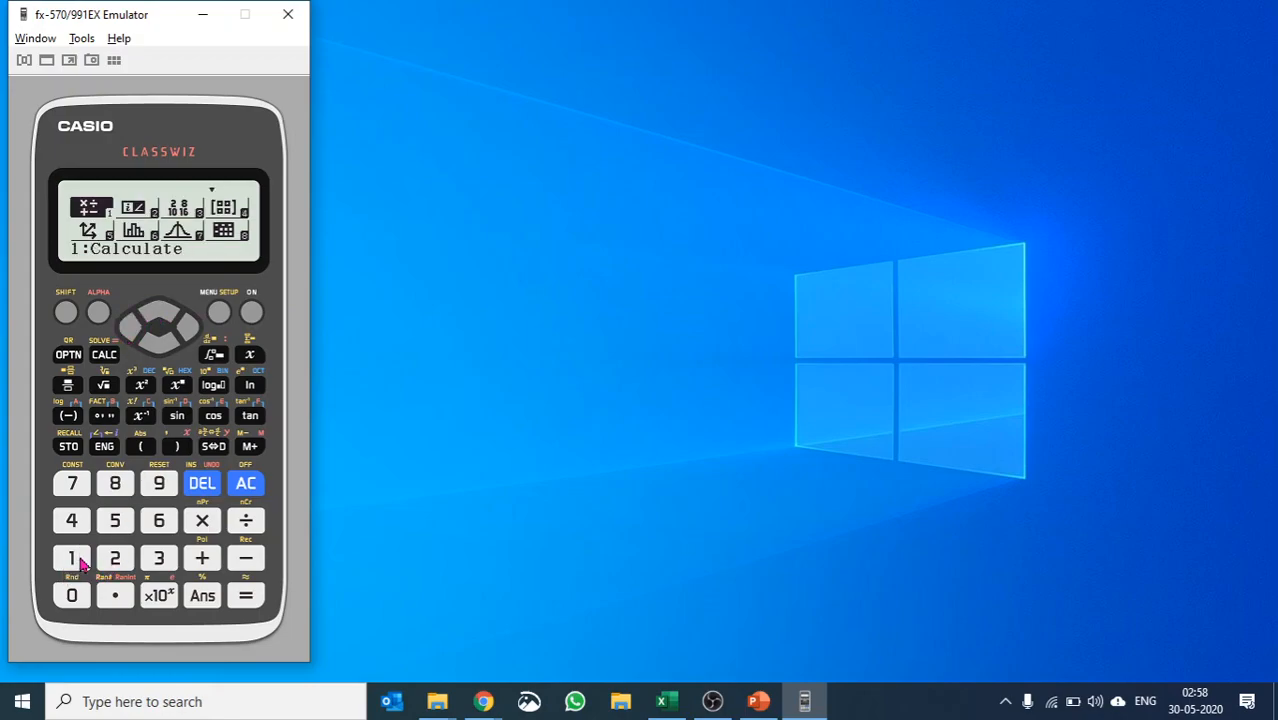
Step: In Calculate mode, evaluate d/dx of x²−5x at x = 3, giving 1
{"action": "left_click", "coordinate": [71, 558]}
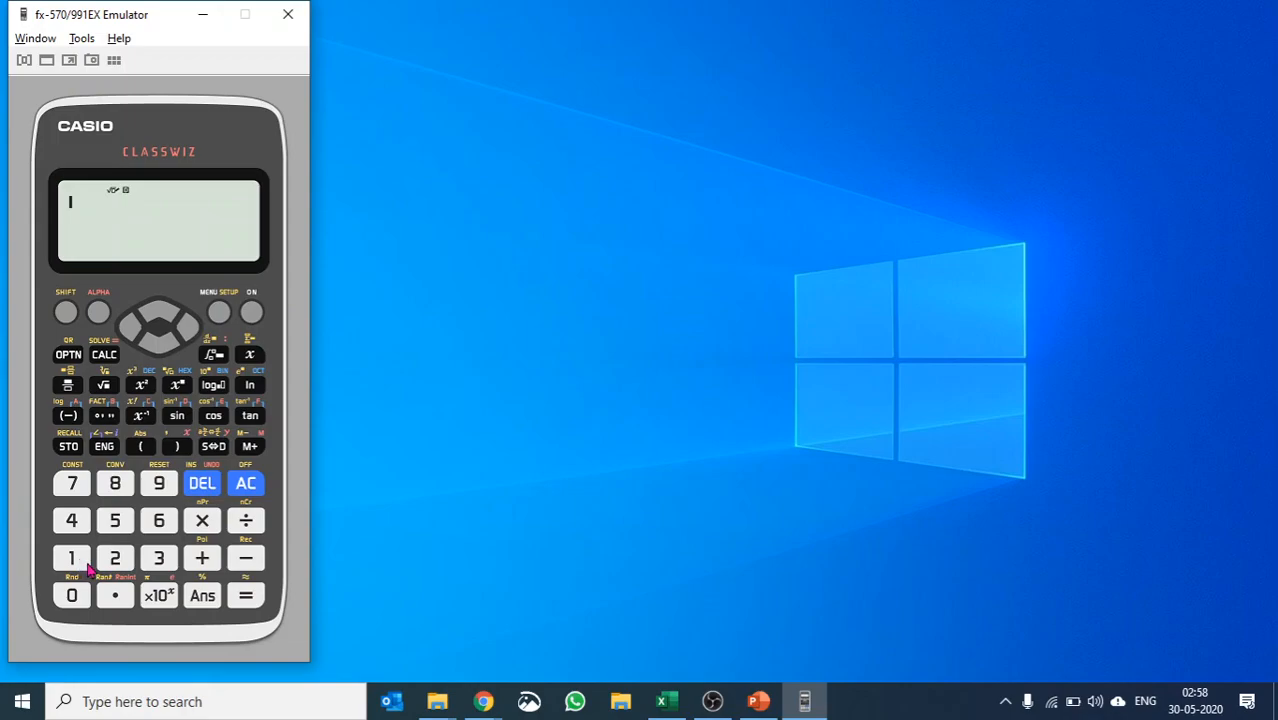
{"action": "mouse_move", "coordinate": [108, 519]}
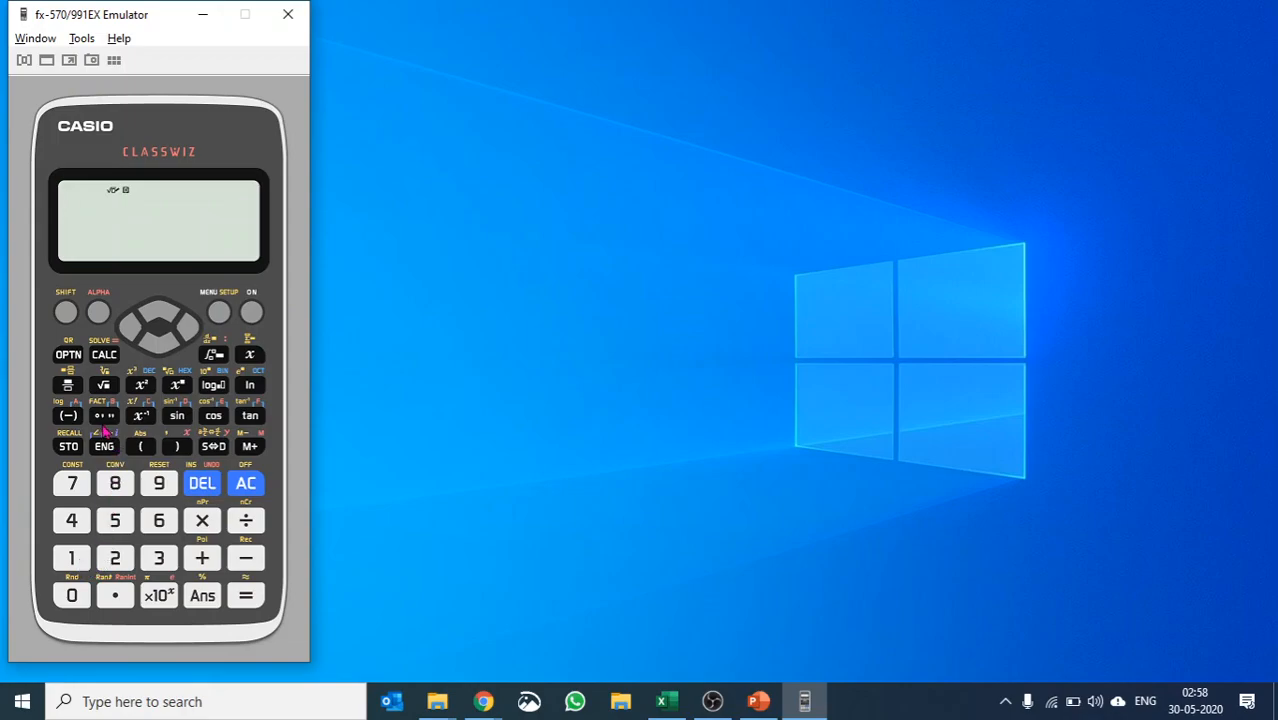
{"action": "mouse_move", "coordinate": [230, 340]}
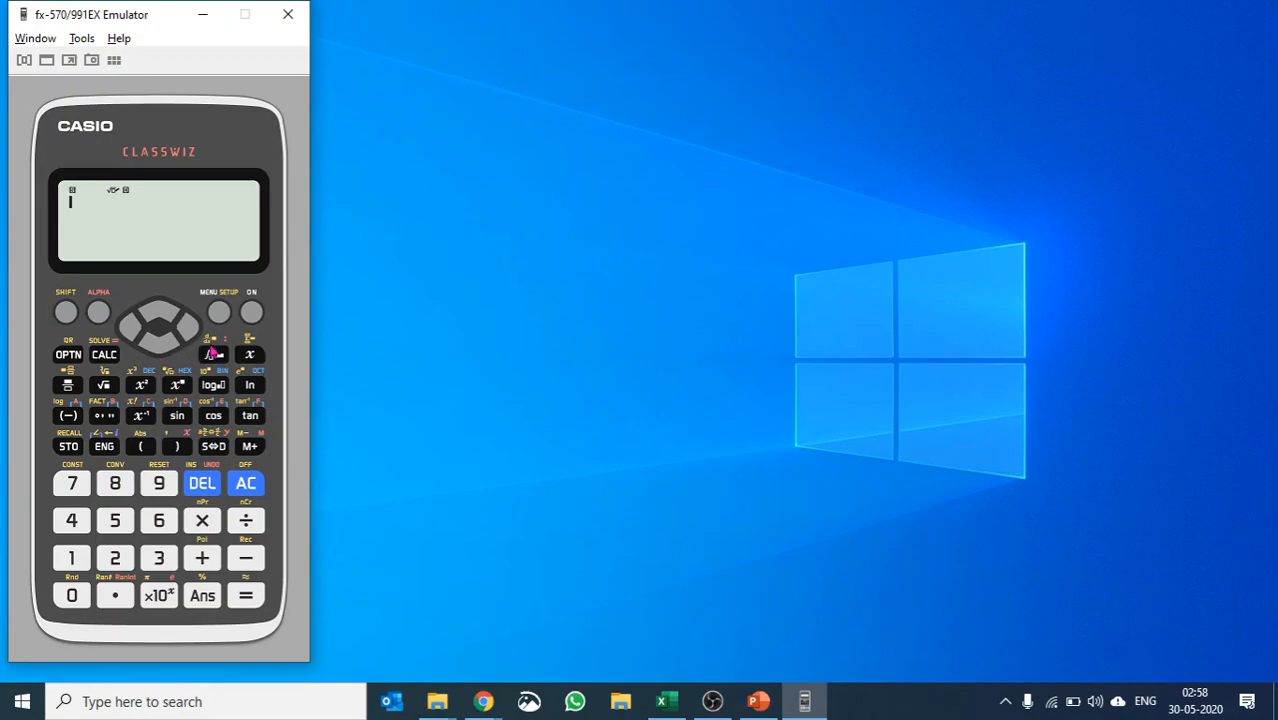
{"action": "left_click", "coordinate": [211, 355]}
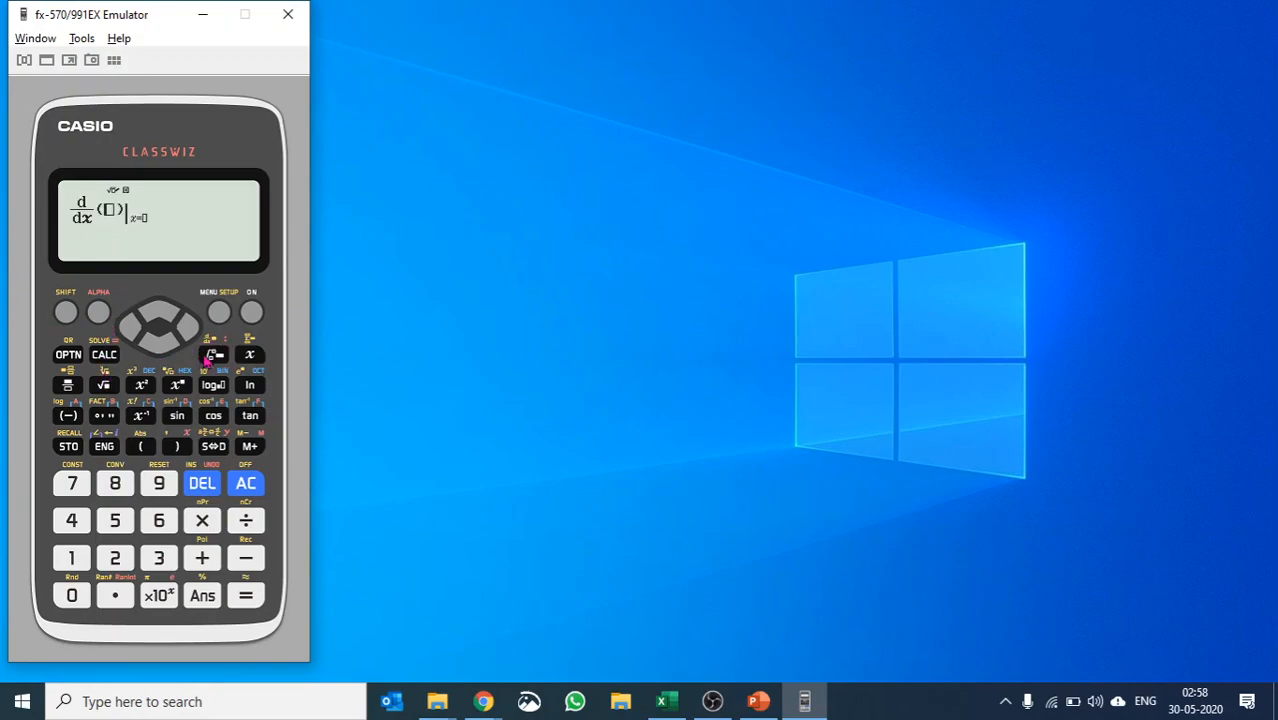
{"action": "mouse_move", "coordinate": [148, 425]}
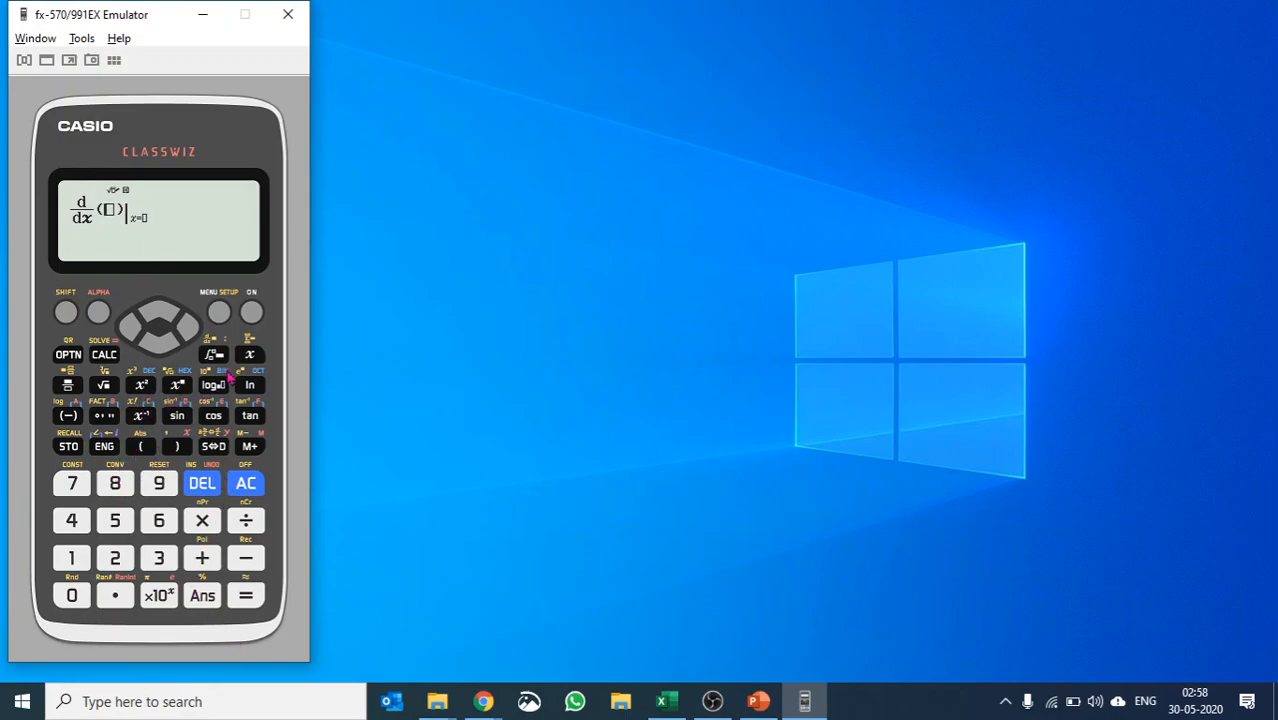
{"action": "left_click", "coordinate": [140, 385]}
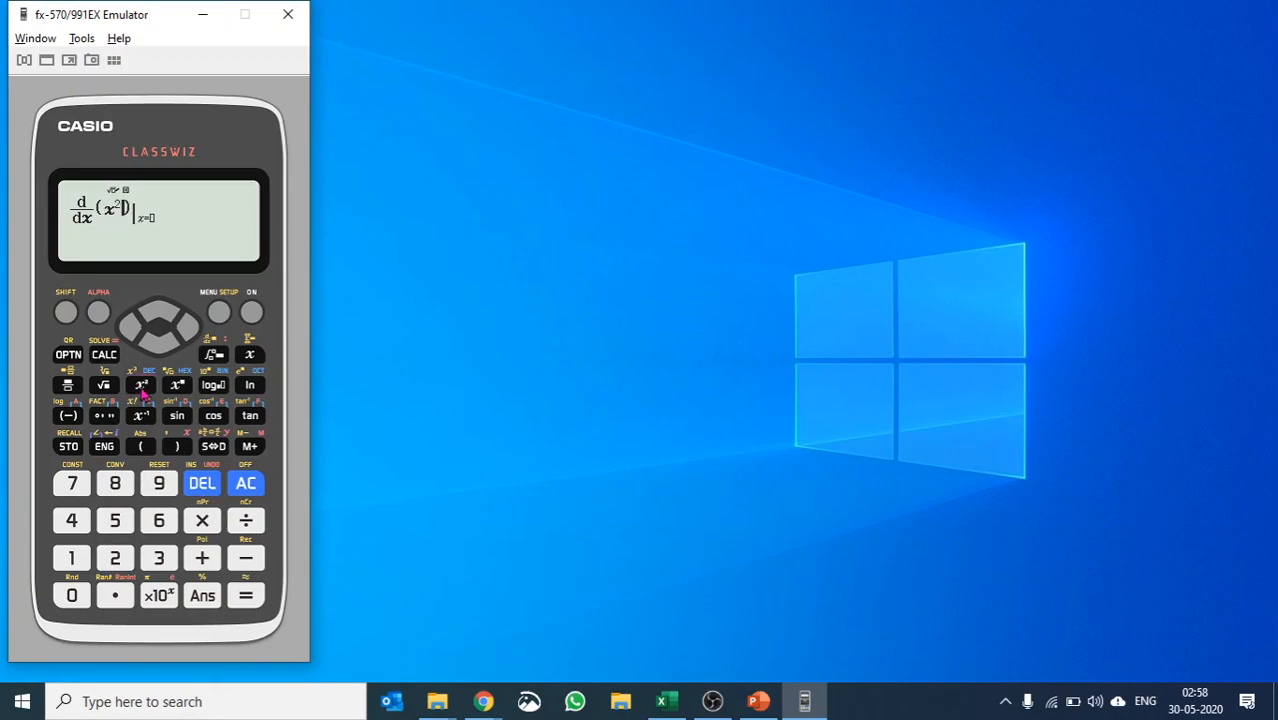
{"action": "left_click", "coordinate": [245, 558]}
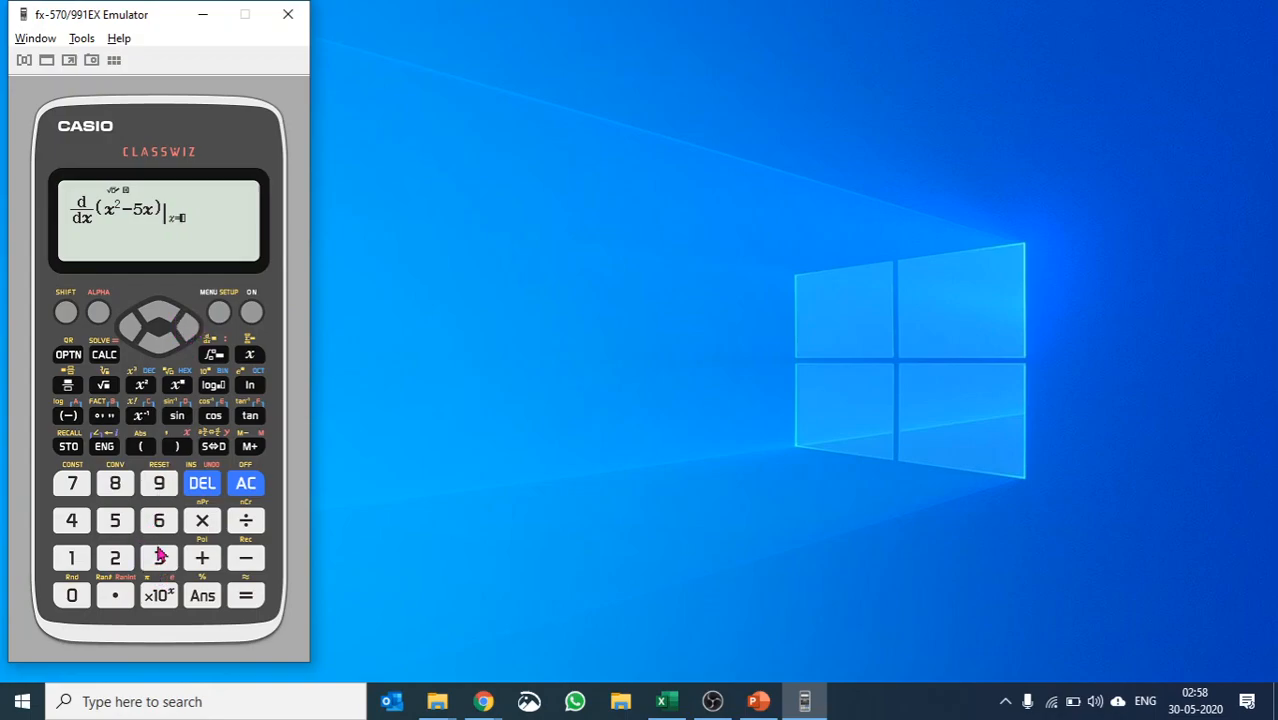
{"action": "left_click", "coordinate": [245, 595]}
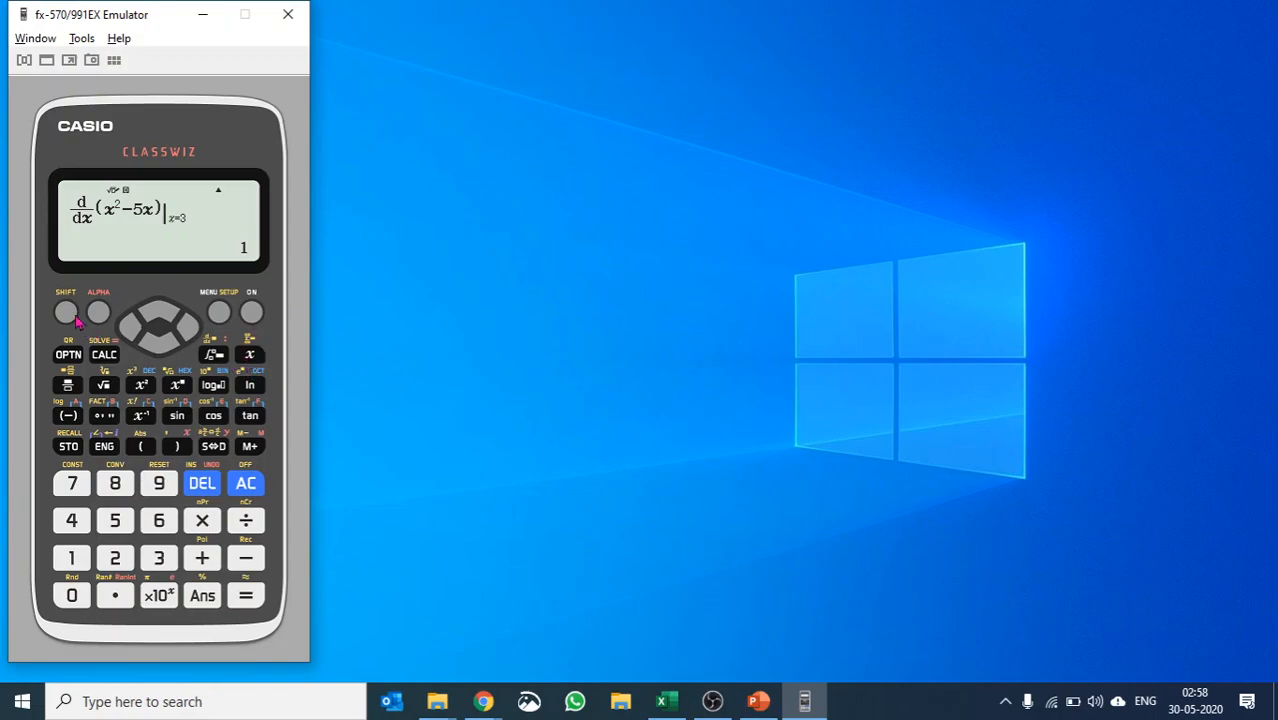
{"action": "mouse_move", "coordinate": [250, 385]}
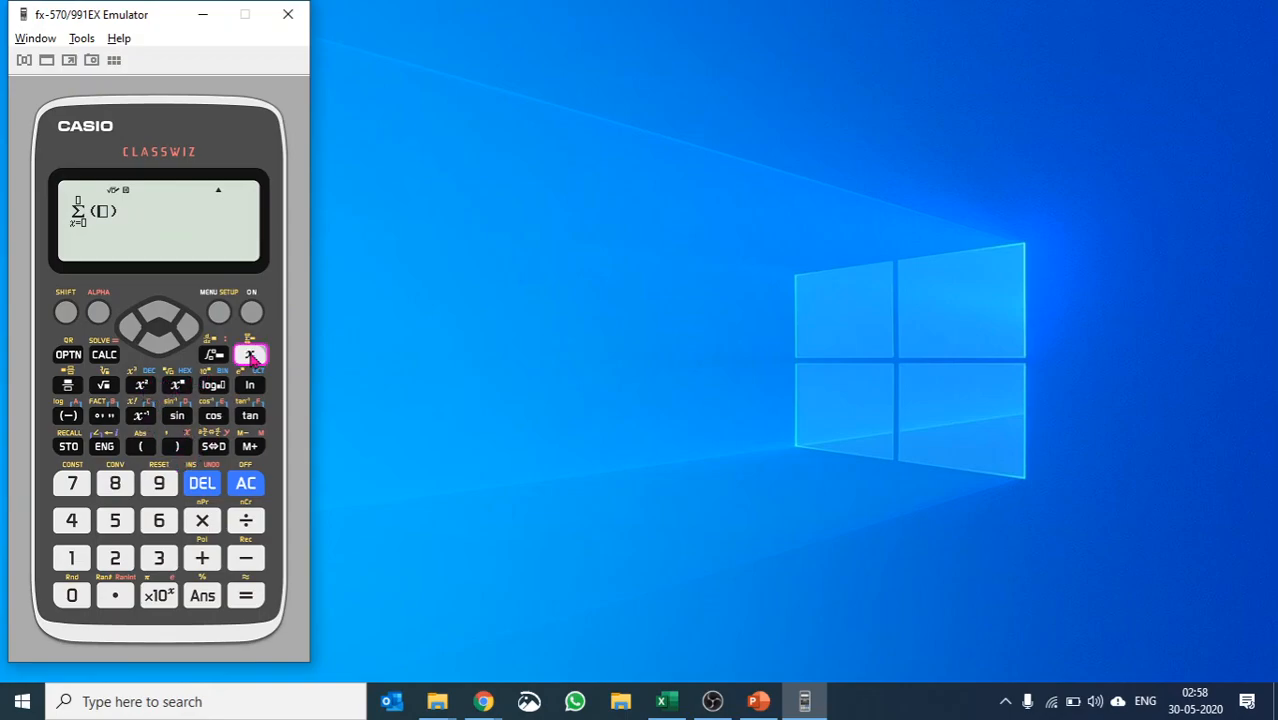
Step: Compute Σ(x²+2) for x from 5 to 10, giving 367
{"action": "left_click", "coordinate": [250, 354]}
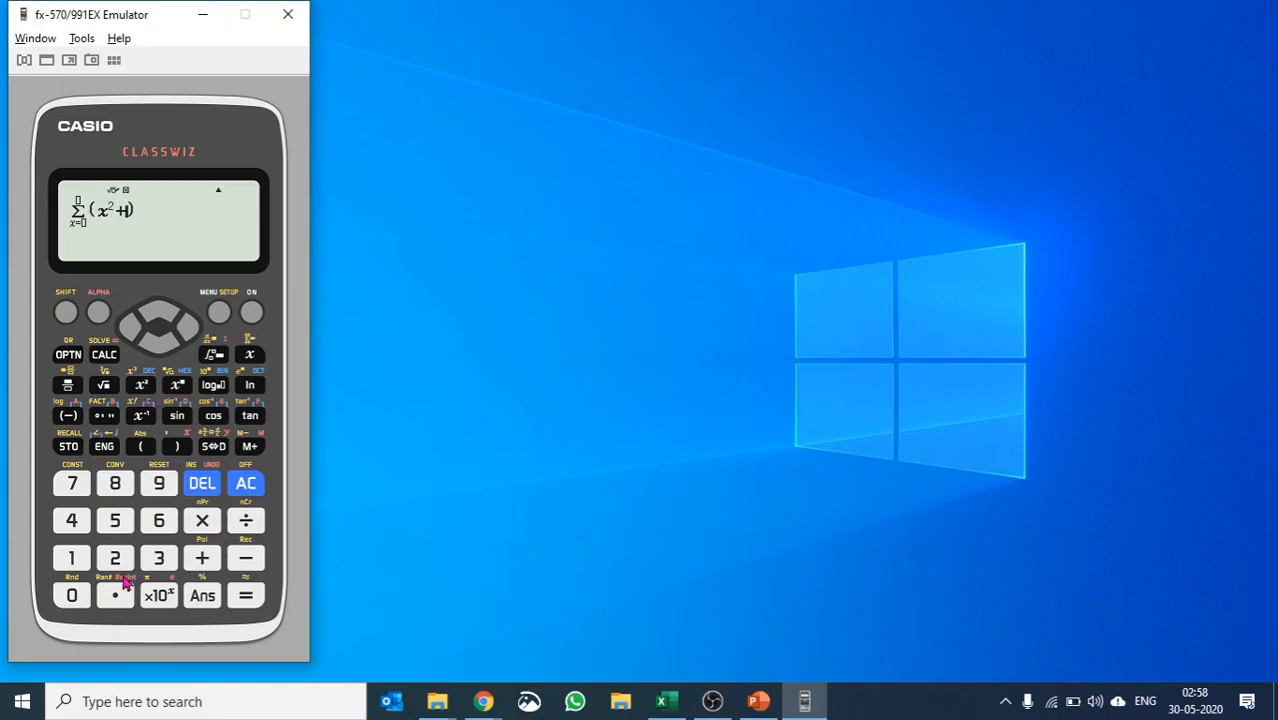
{"action": "left_click", "coordinate": [114, 557]}
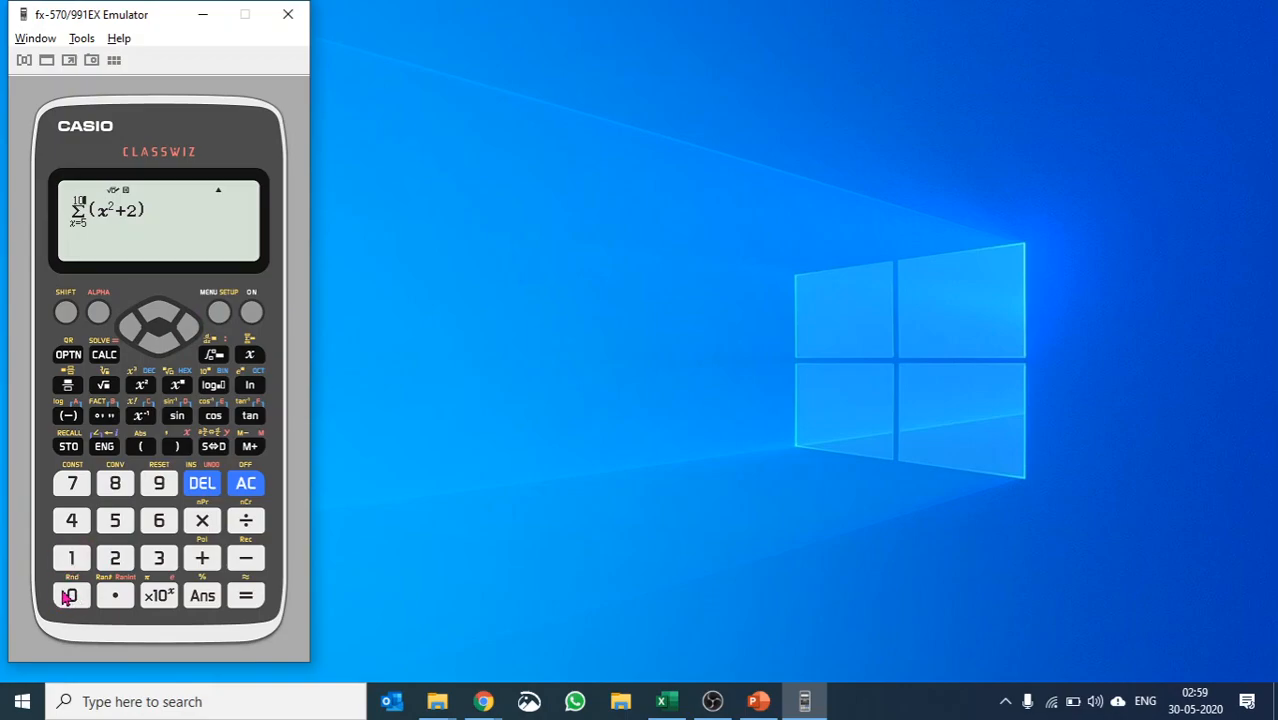
{"action": "left_click", "coordinate": [245, 595]}
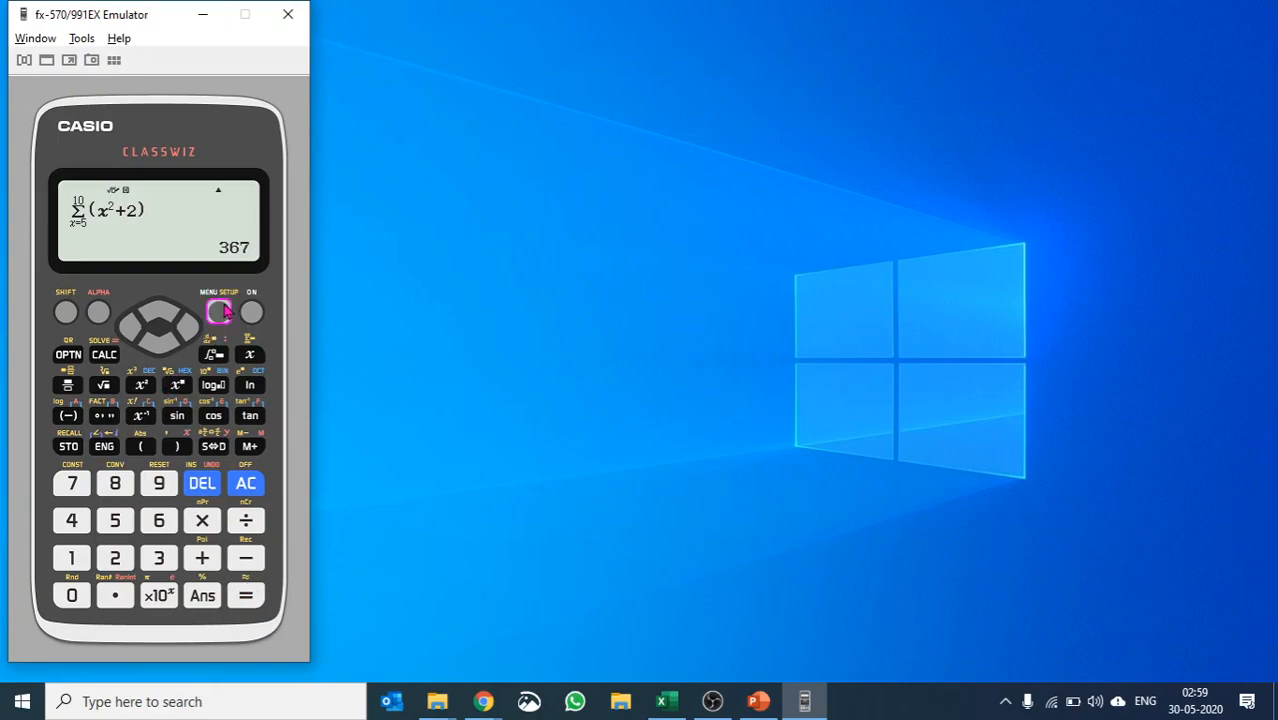
{"action": "left_click", "coordinate": [218, 311]}
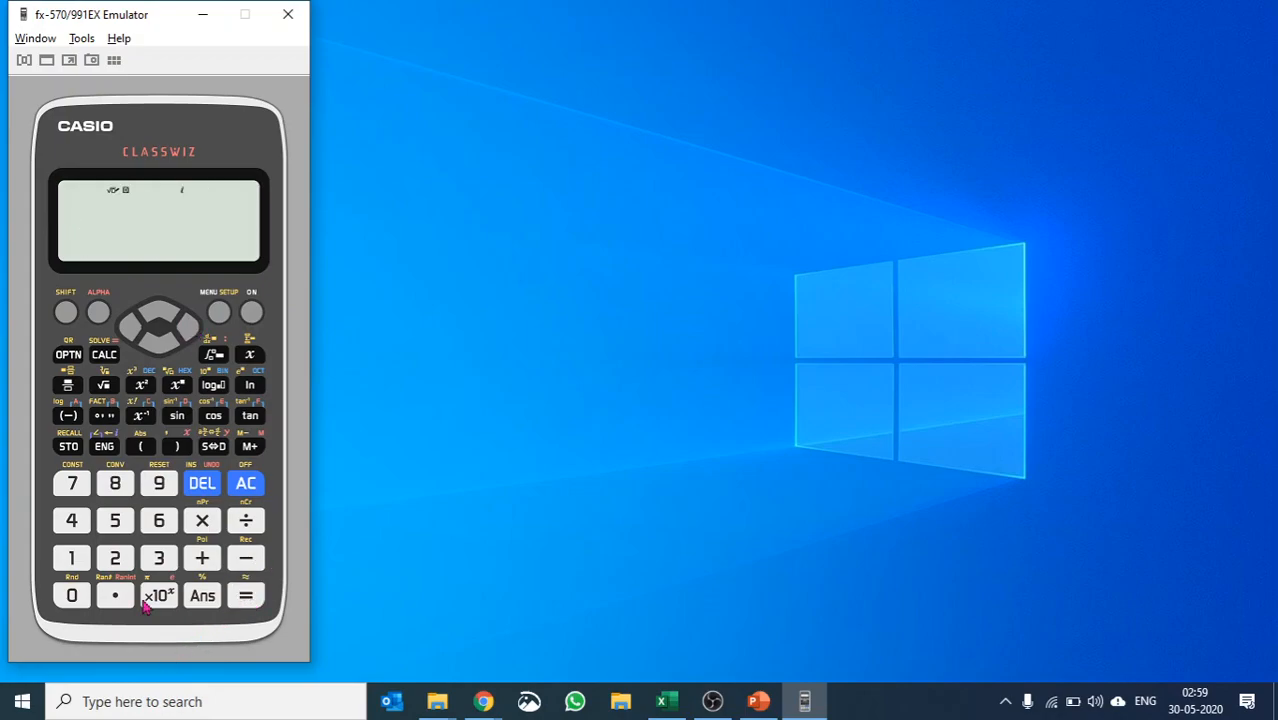
Step: Enter (2+3i)² in Complex mode and evaluate it to −5+12i
{"action": "left_click", "coordinate": [201, 557]}
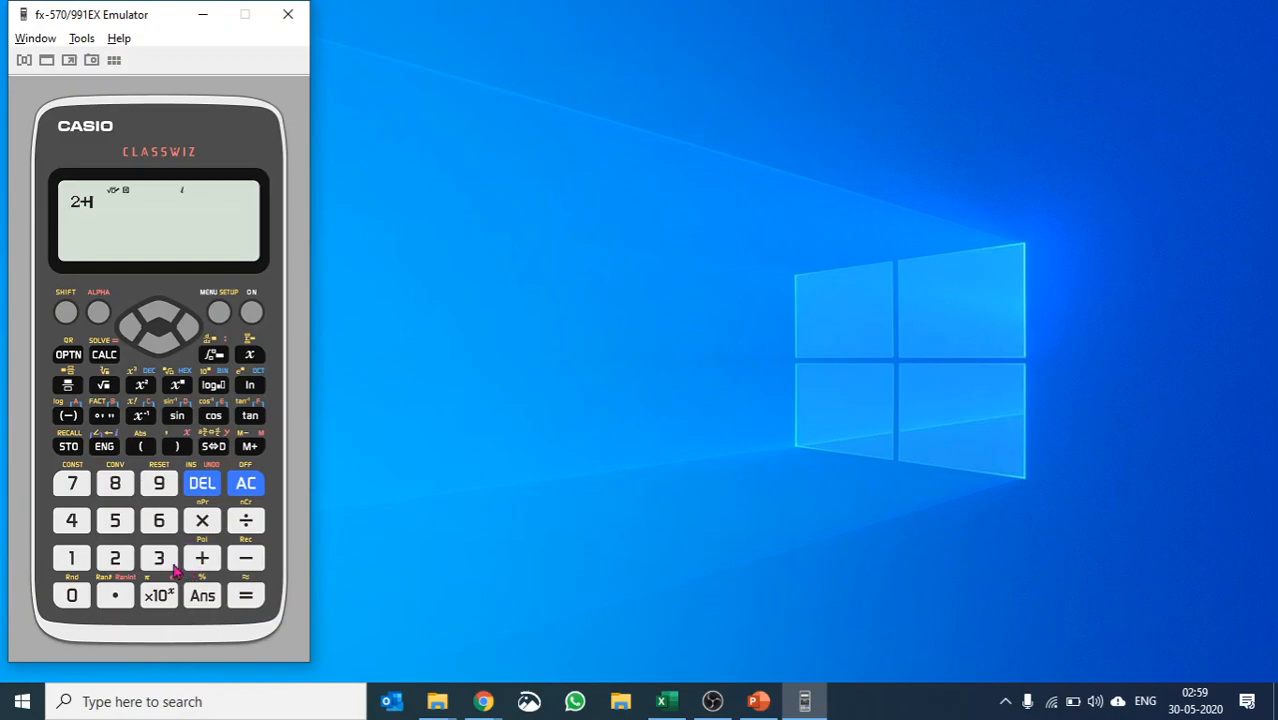
{"action": "left_click", "coordinate": [158, 558]}
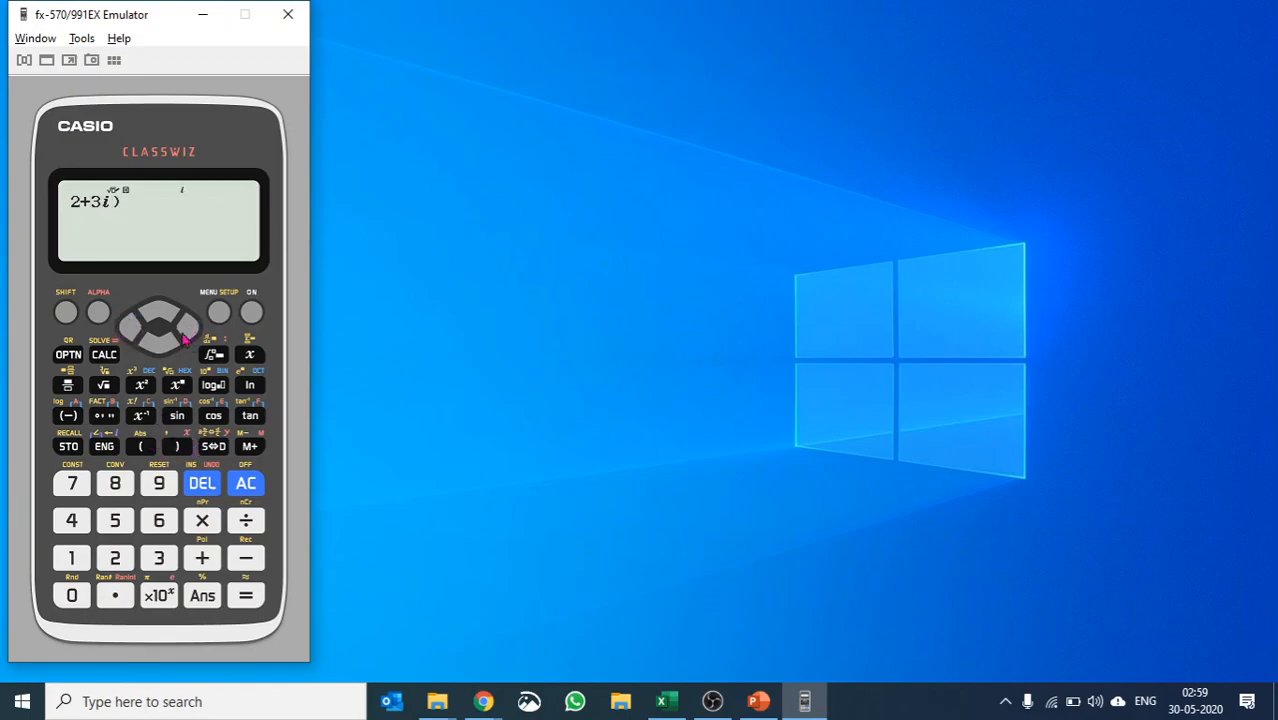
{"action": "left_click", "coordinate": [188, 327]}
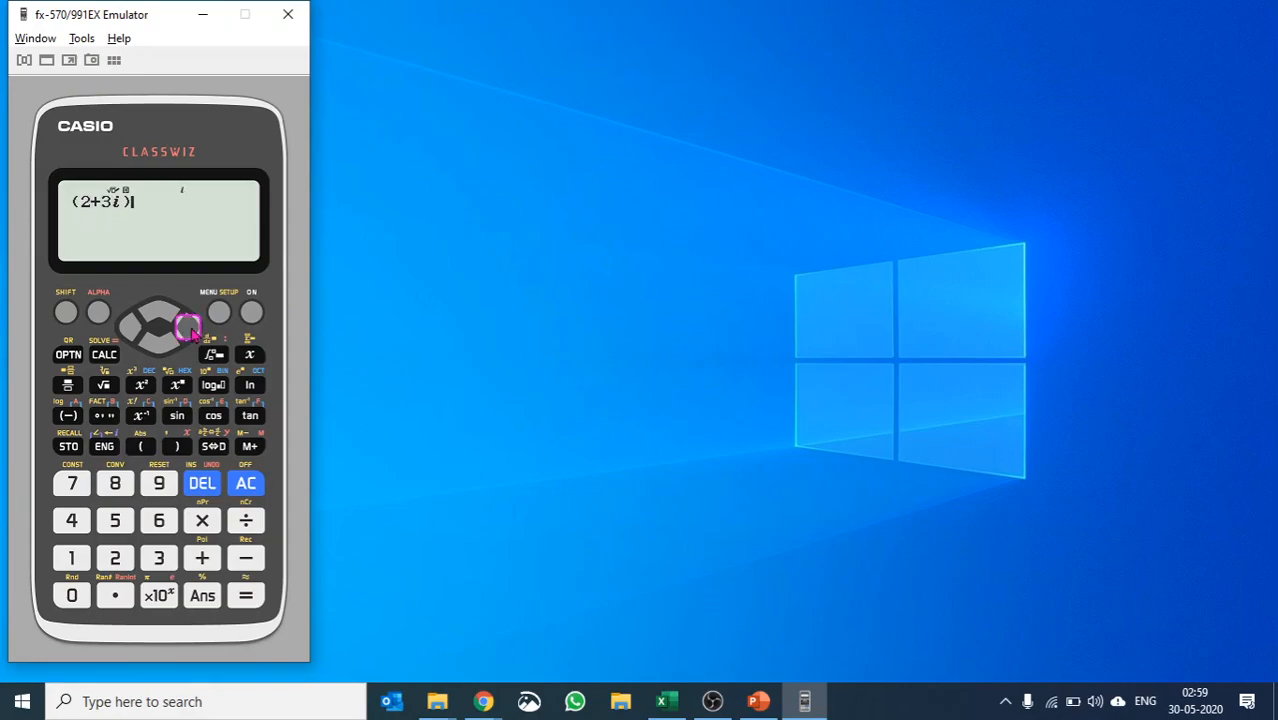
{"action": "left_click", "coordinate": [141, 385]}
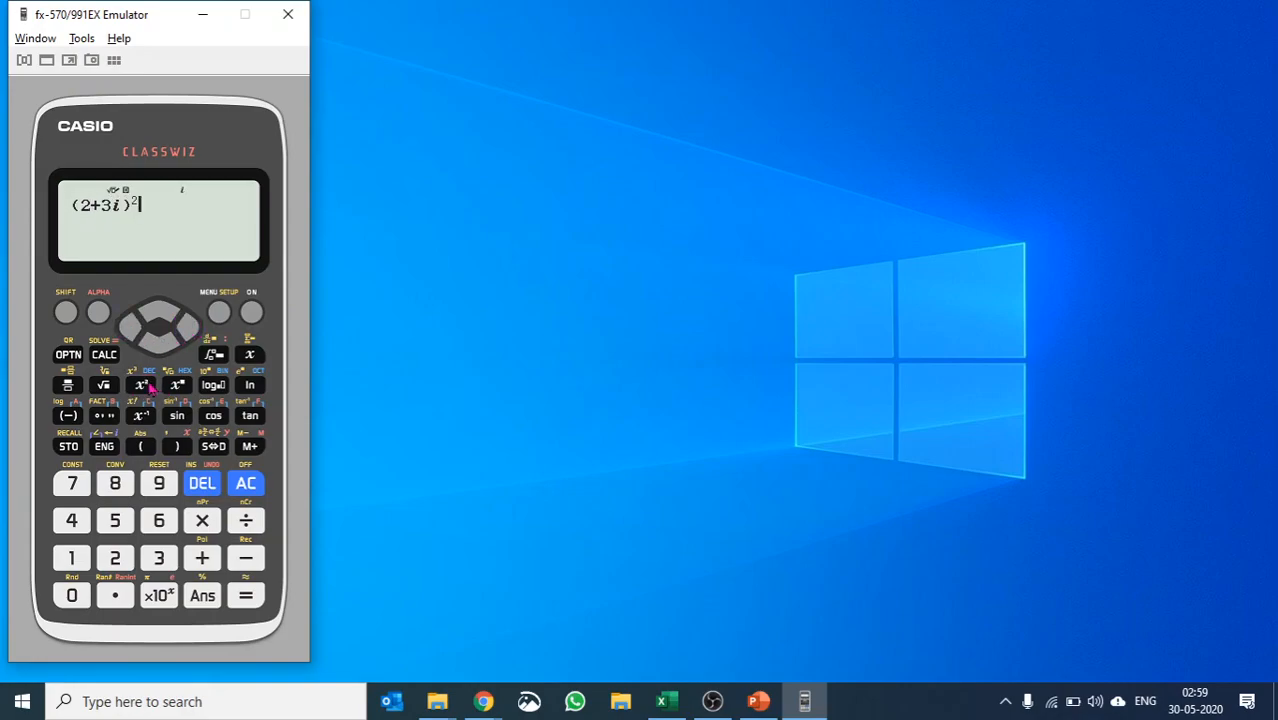
{"action": "left_click", "coordinate": [245, 595]}
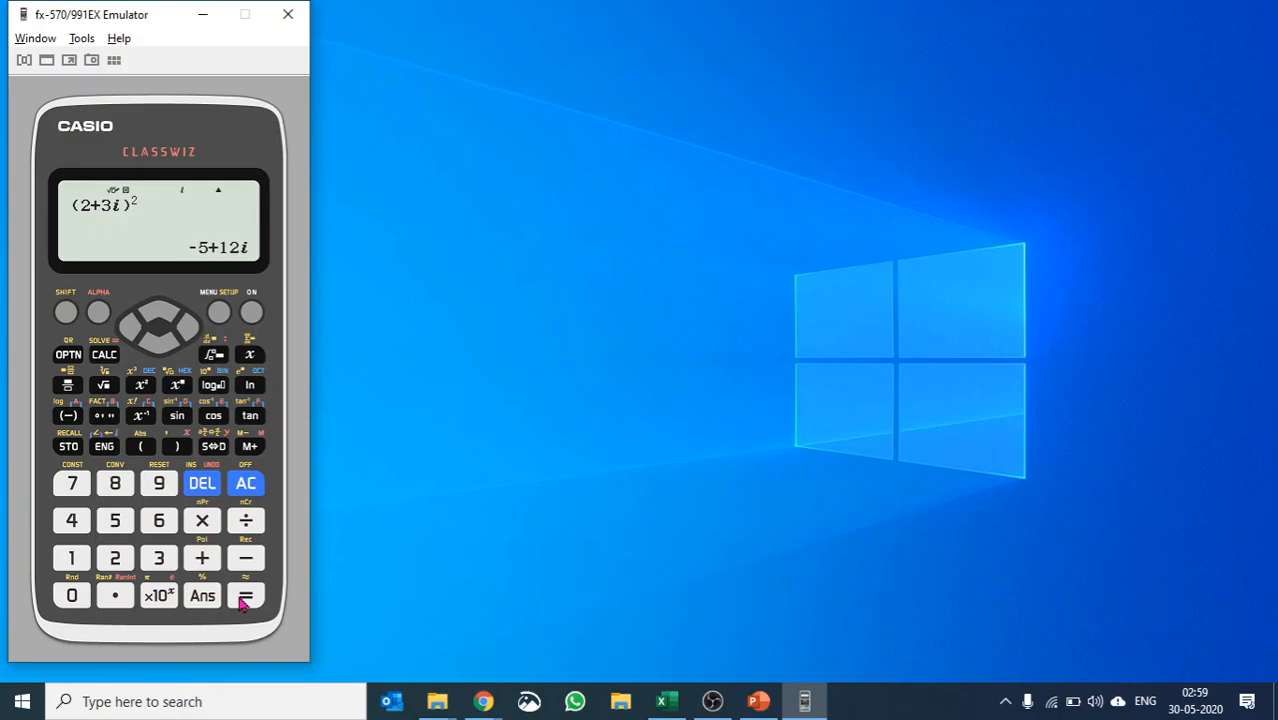
{"action": "mouse_move", "coordinate": [228, 322]}
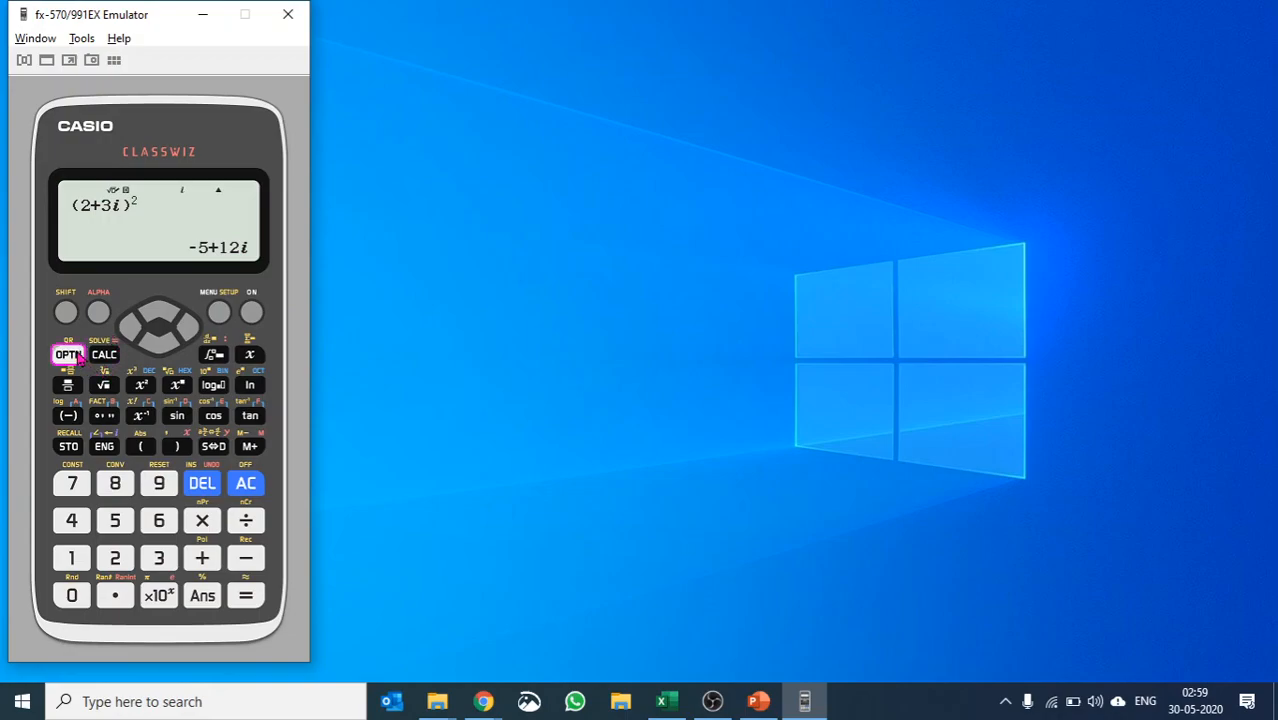
Step: Show the complex functions: Argument, Conjugate, Real Part and Imaginary Part
{"action": "left_click", "coordinate": [68, 355]}
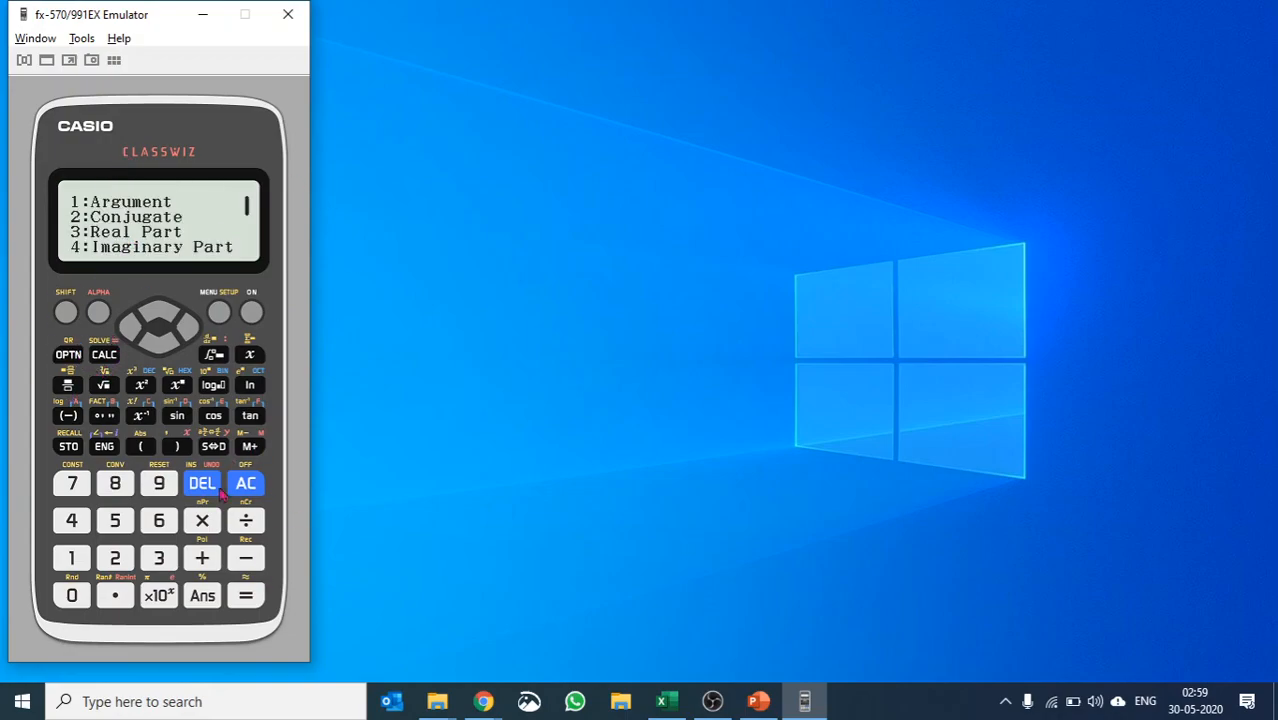
{"action": "mouse_move", "coordinate": [222, 315]}
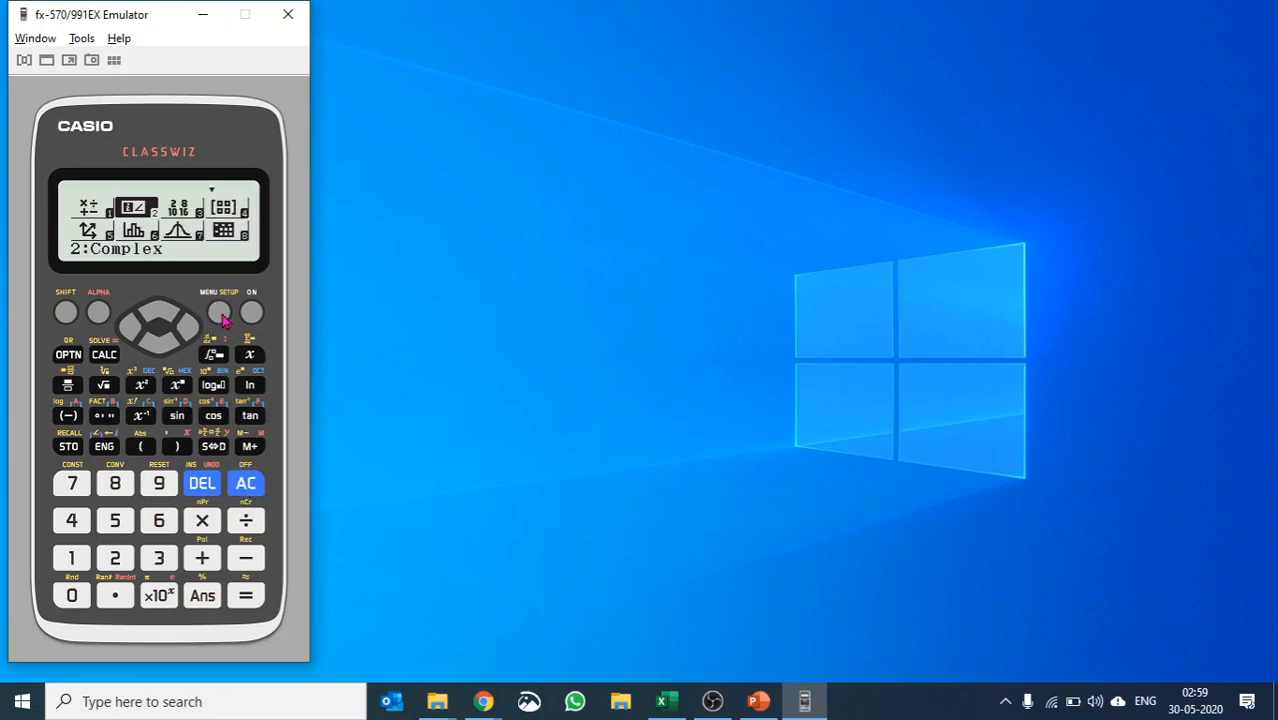
{"action": "left_click", "coordinate": [158, 340]}
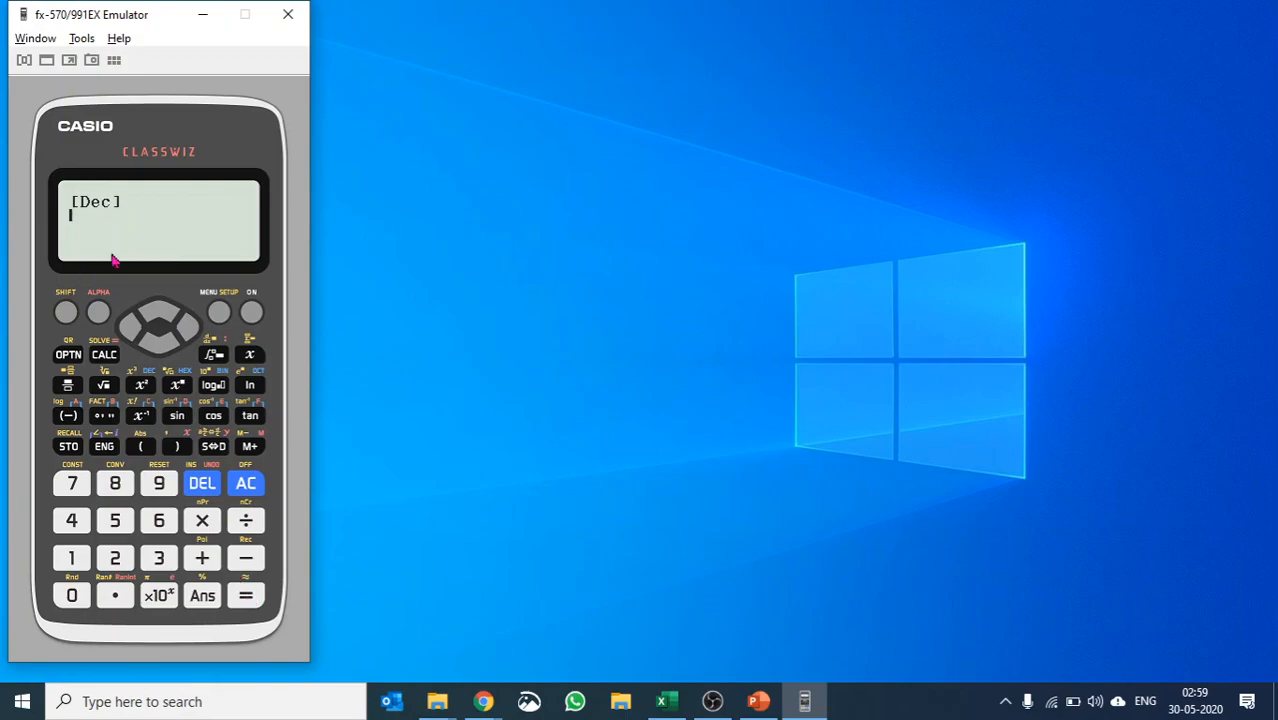
{"action": "mouse_move", "coordinate": [160, 385]}
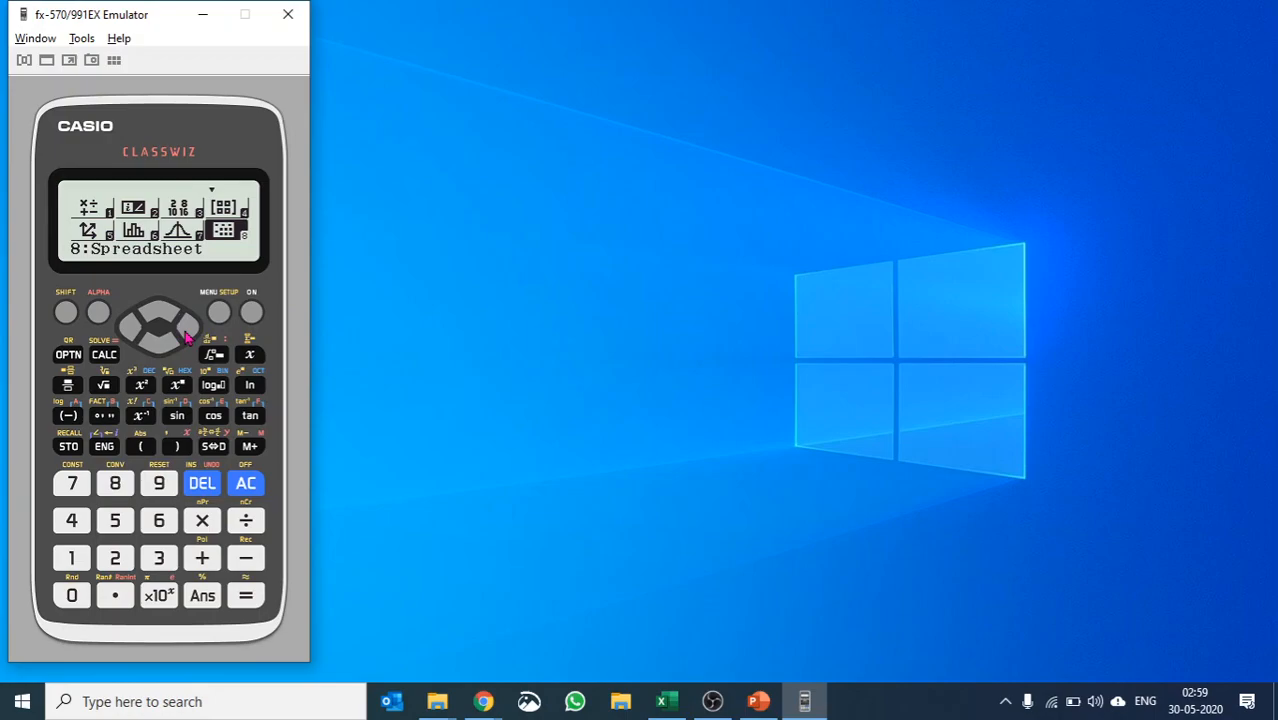
{"action": "left_click", "coordinate": [185, 335]}
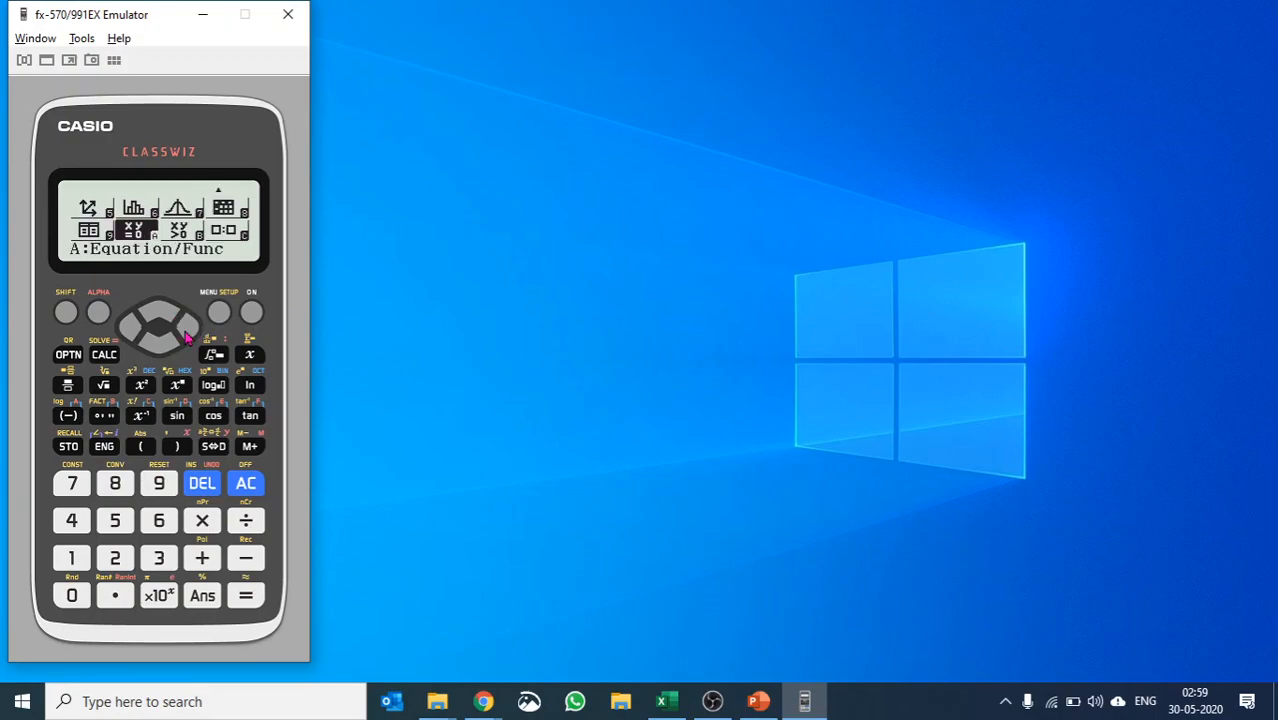
{"action": "left_click", "coordinate": [185, 325]}
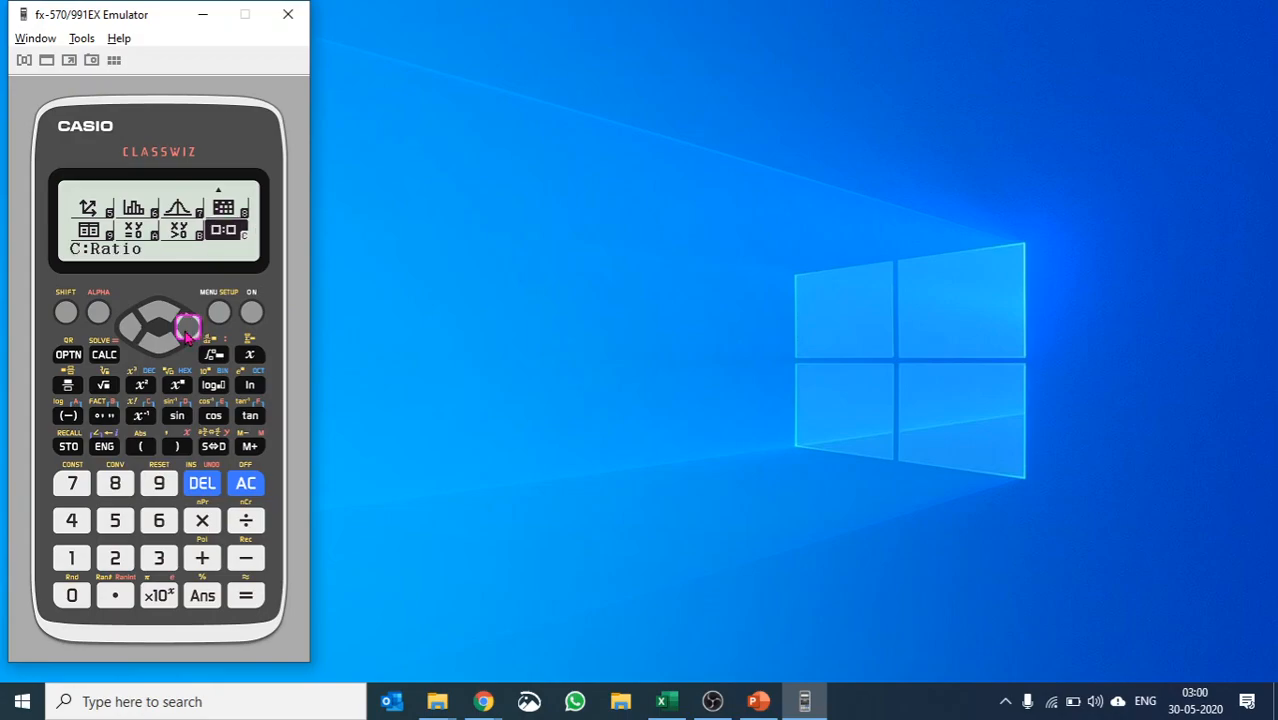
{"action": "left_click", "coordinate": [188, 328]}
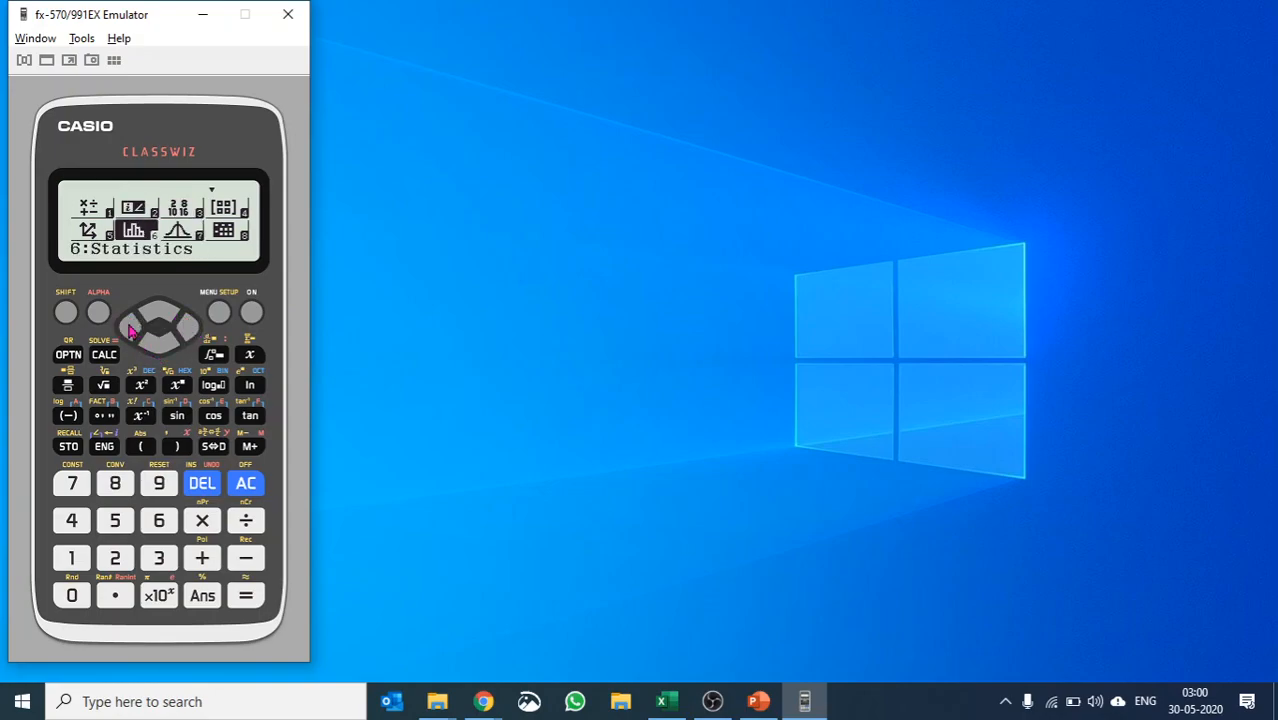
{"action": "mouse_move", "coordinate": [245, 595]}
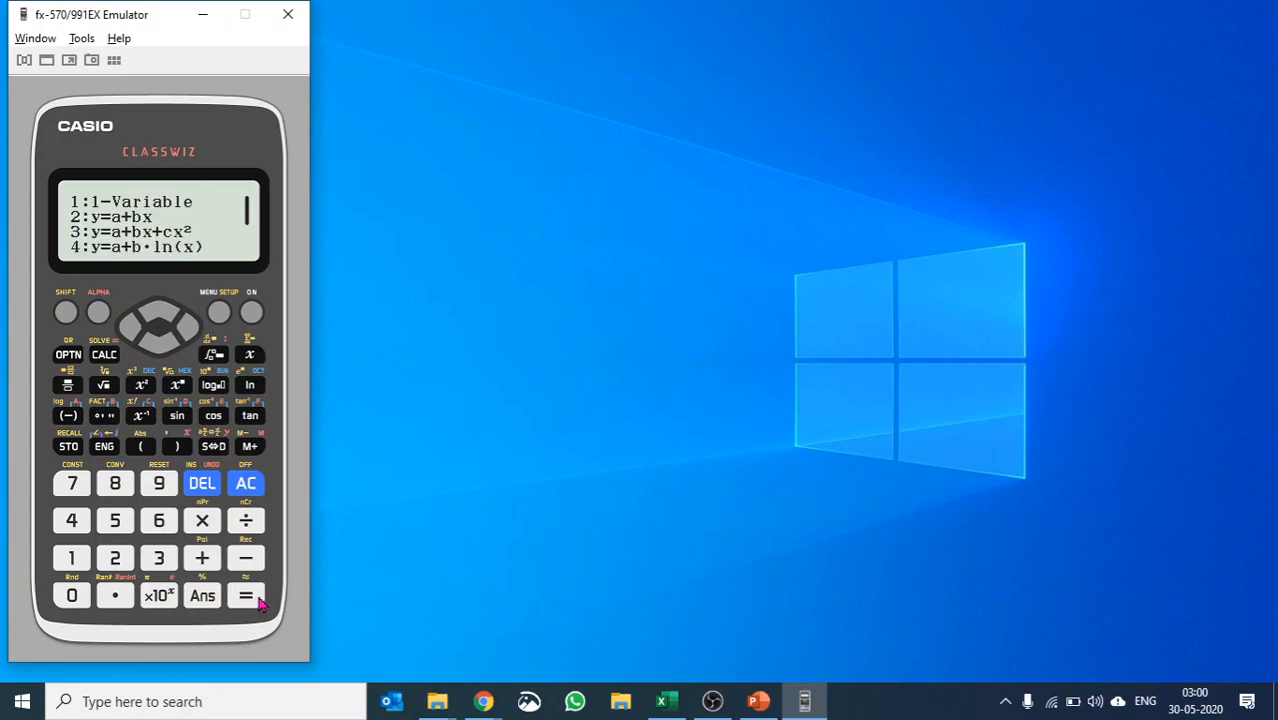
{"action": "mouse_move", "coordinate": [71, 558]}
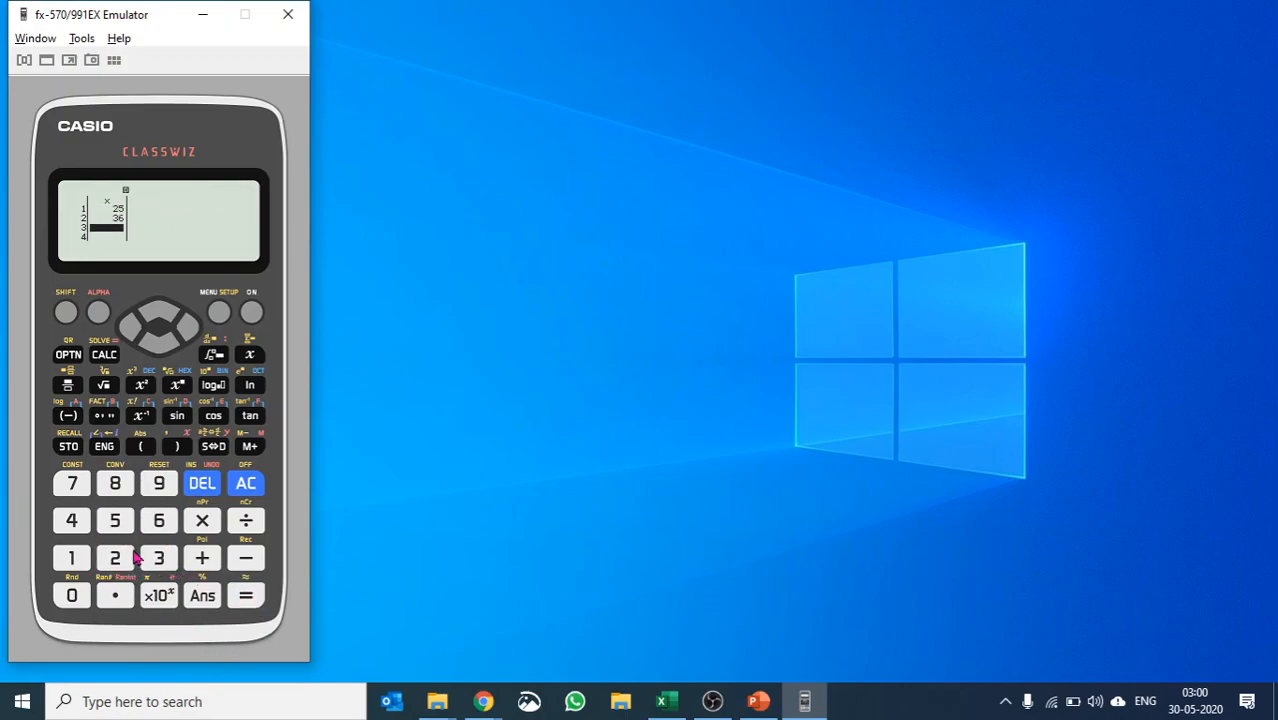
Step: Enter the remaining data values, storing 20 as the fifth entry
{"action": "left_click", "coordinate": [114, 558]}
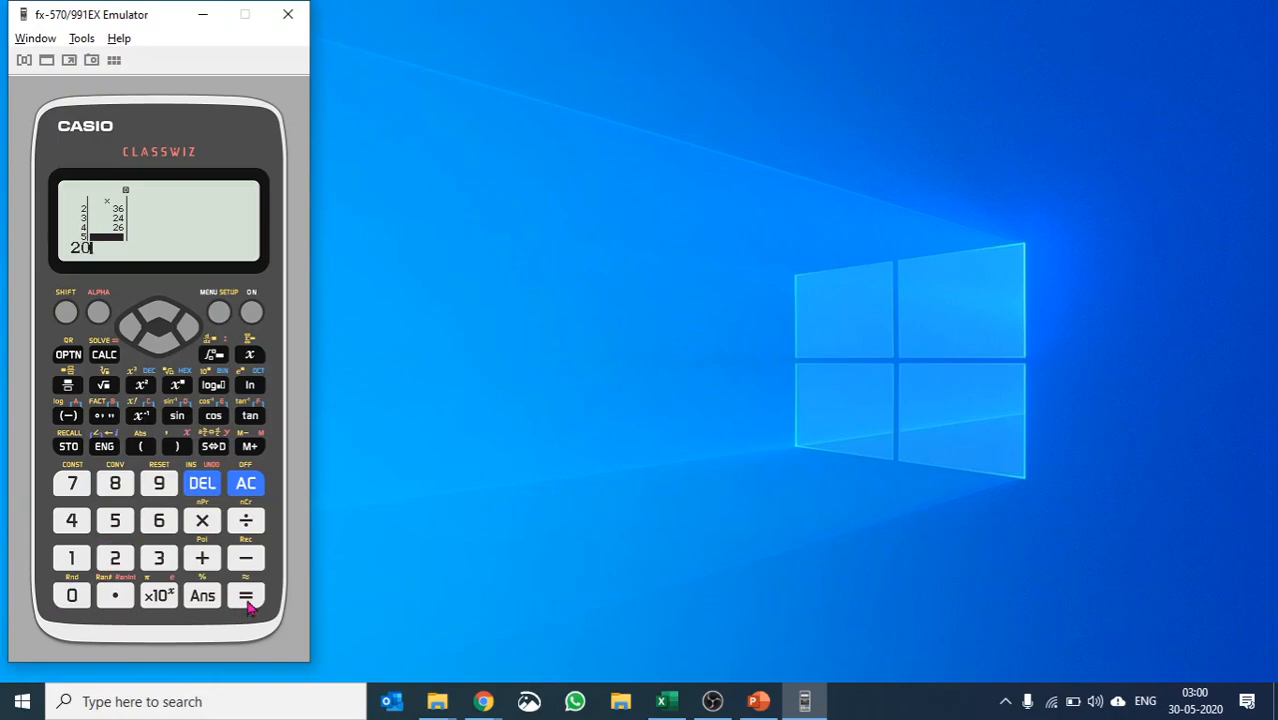
{"action": "left_click", "coordinate": [68, 355]}
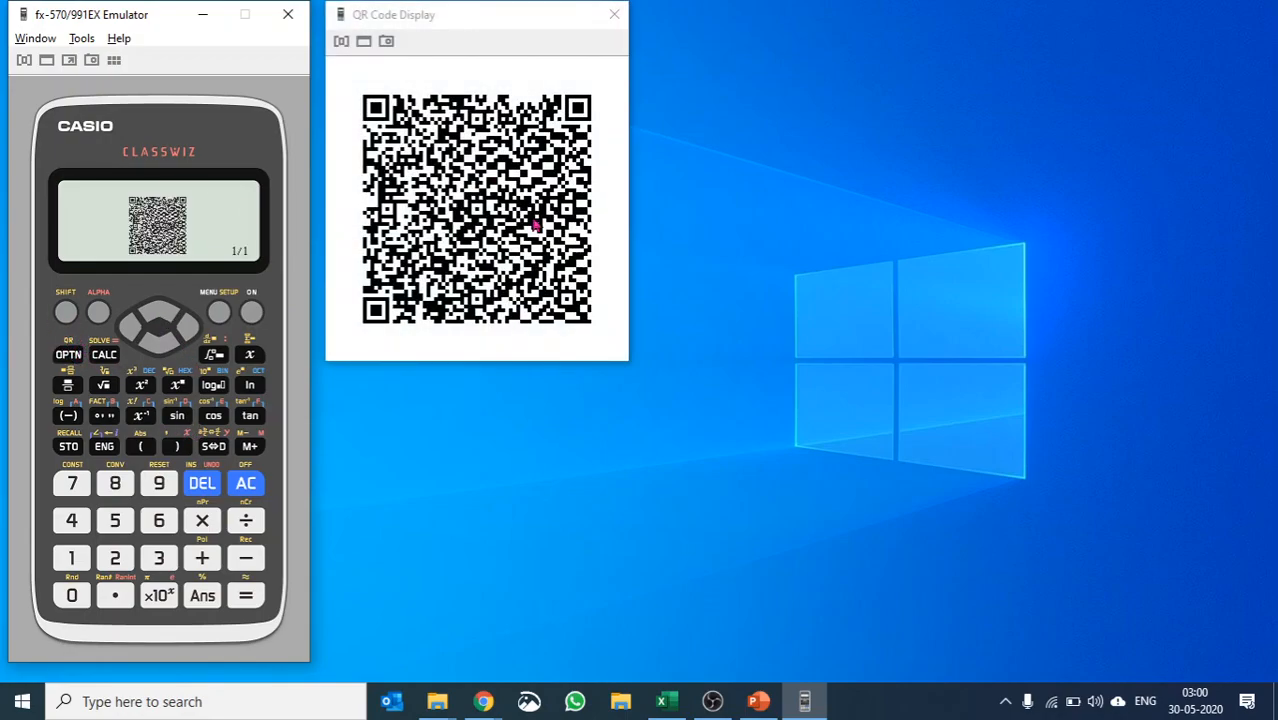
{"action": "mouse_move", "coordinate": [605, 190]}
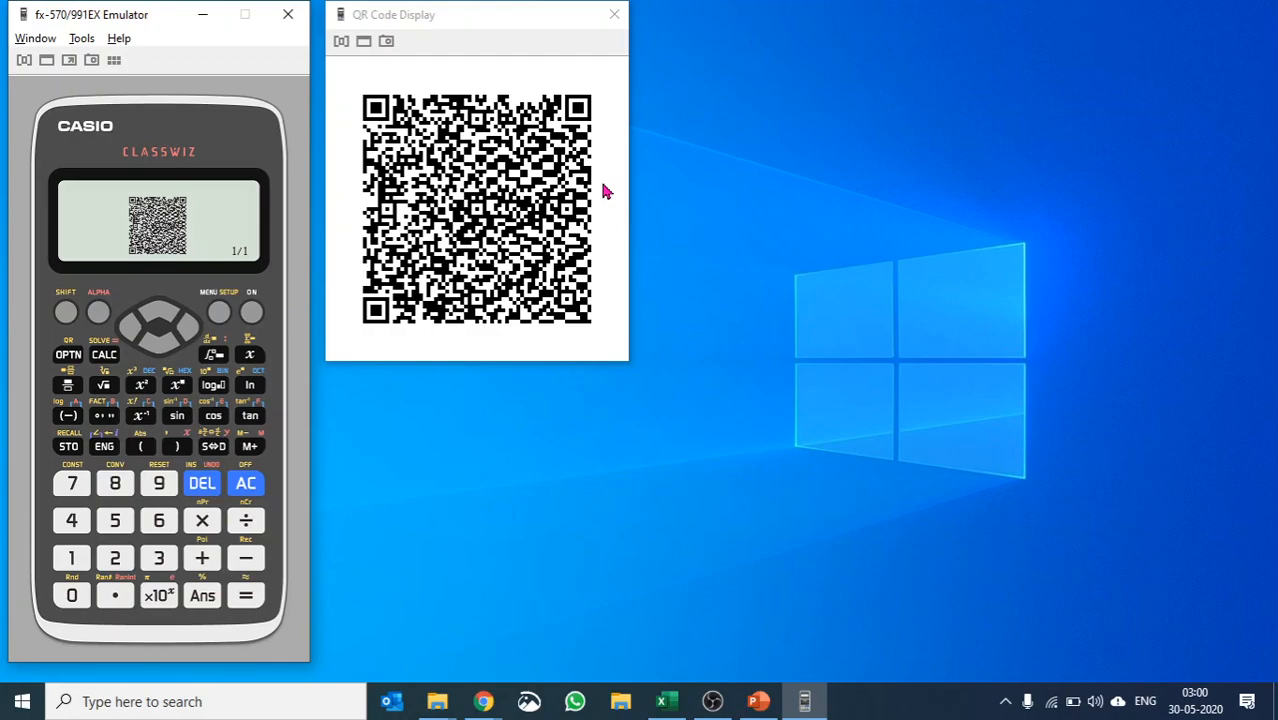
{"action": "mouse_move", "coordinate": [523, 207]}
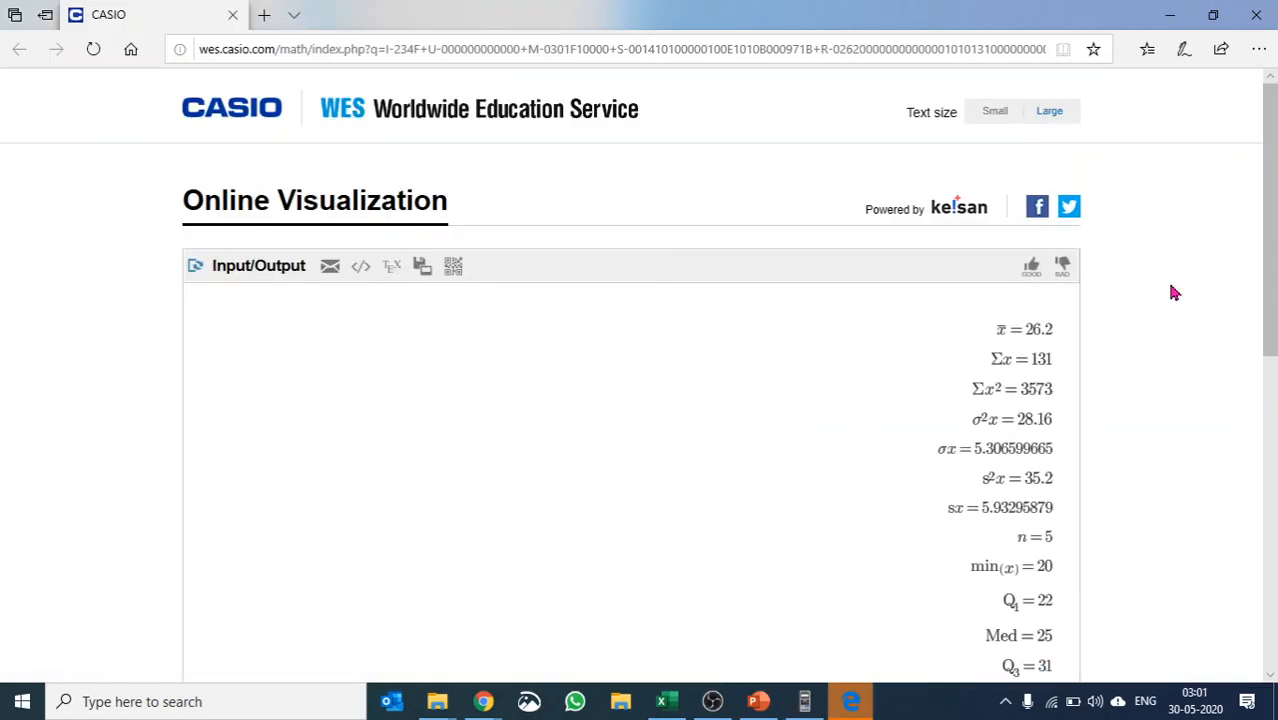
{"action": "mouse_move", "coordinate": [698, 484]}
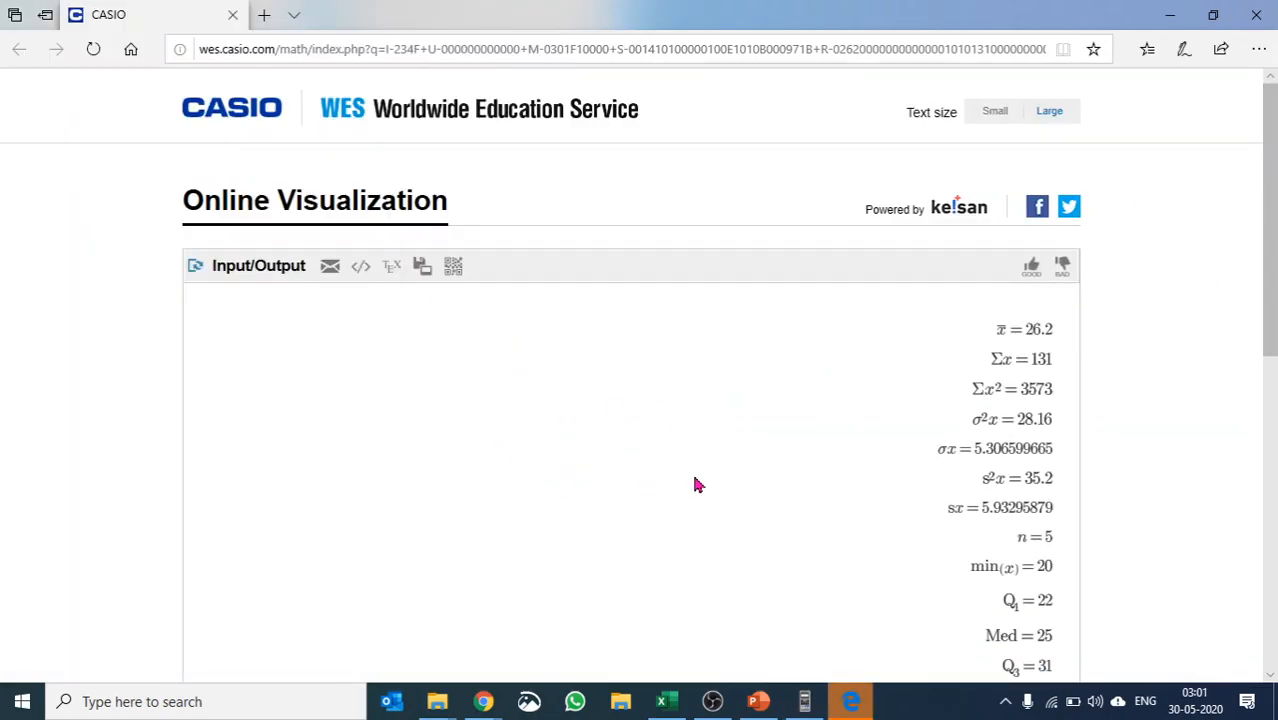
Step: Scroll past the Input/Output results to view the data's box plot graph
{"action": "scroll", "scroll_direction": "down", "scroll_amount": 3}
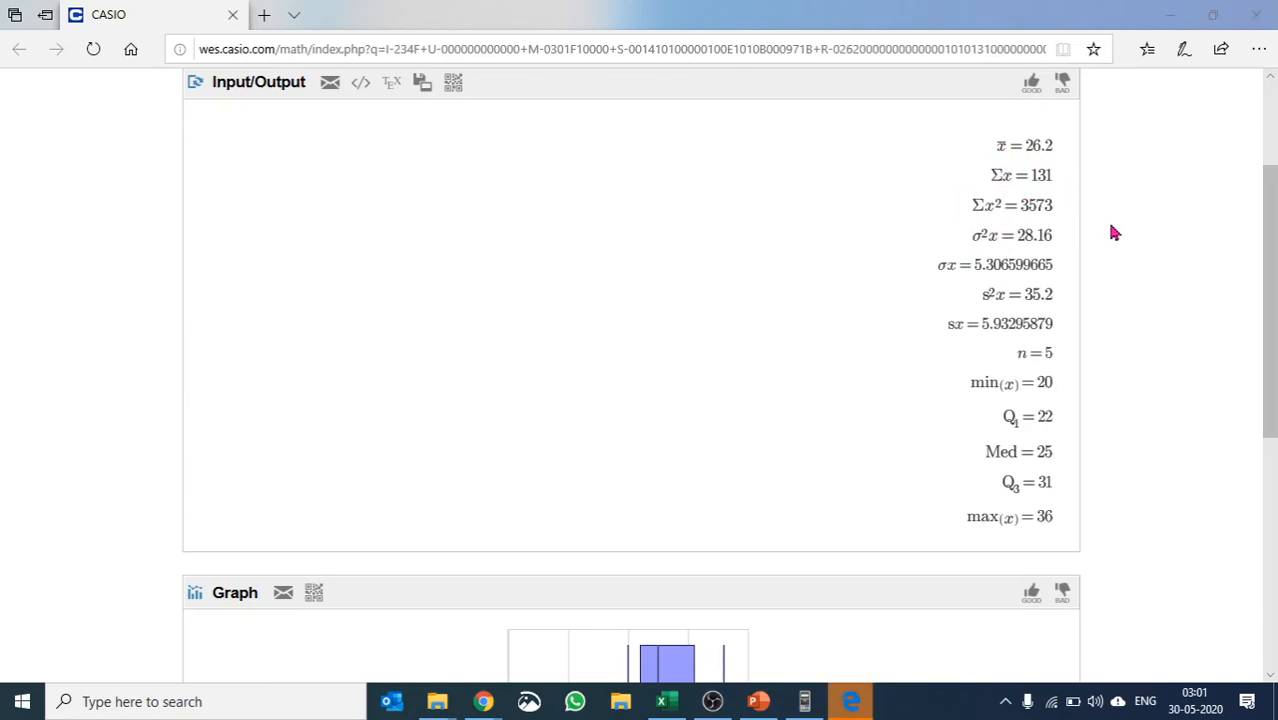
{"action": "mouse_move", "coordinate": [1003, 386]}
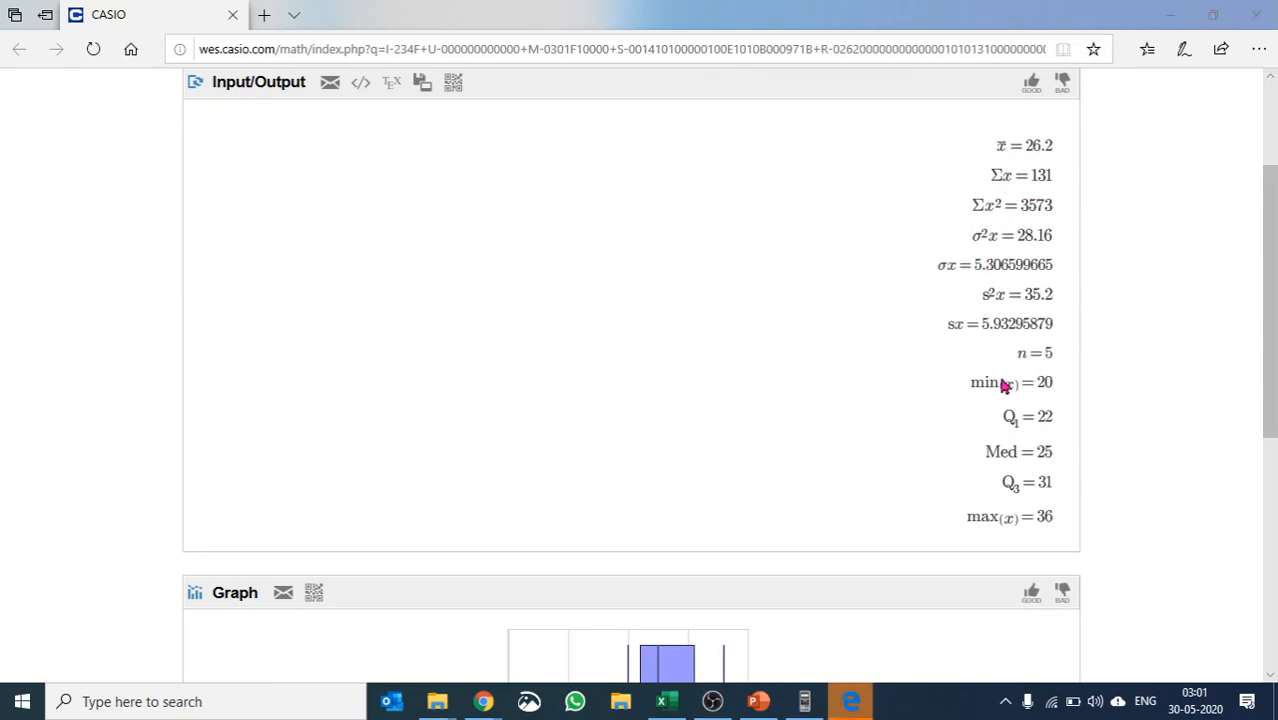
{"action": "scroll", "scroll_direction": "down", "scroll_amount": 3}
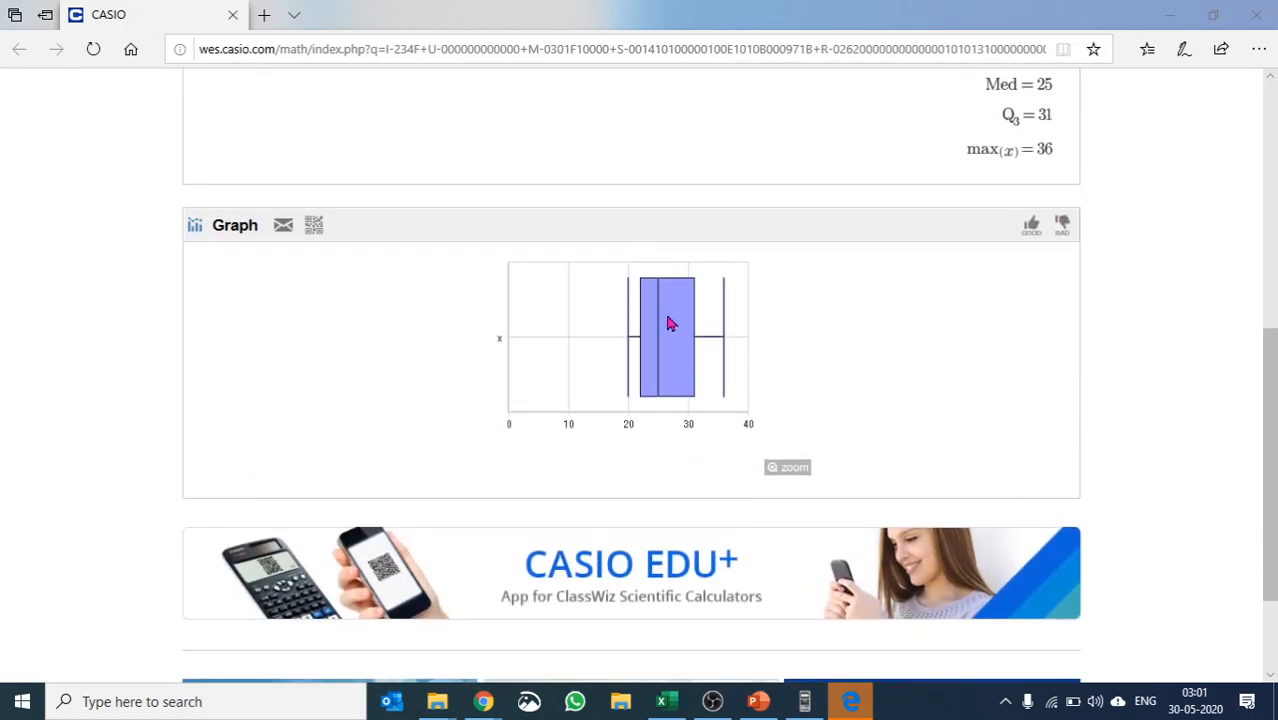
{"action": "mouse_move", "coordinate": [565, 325]}
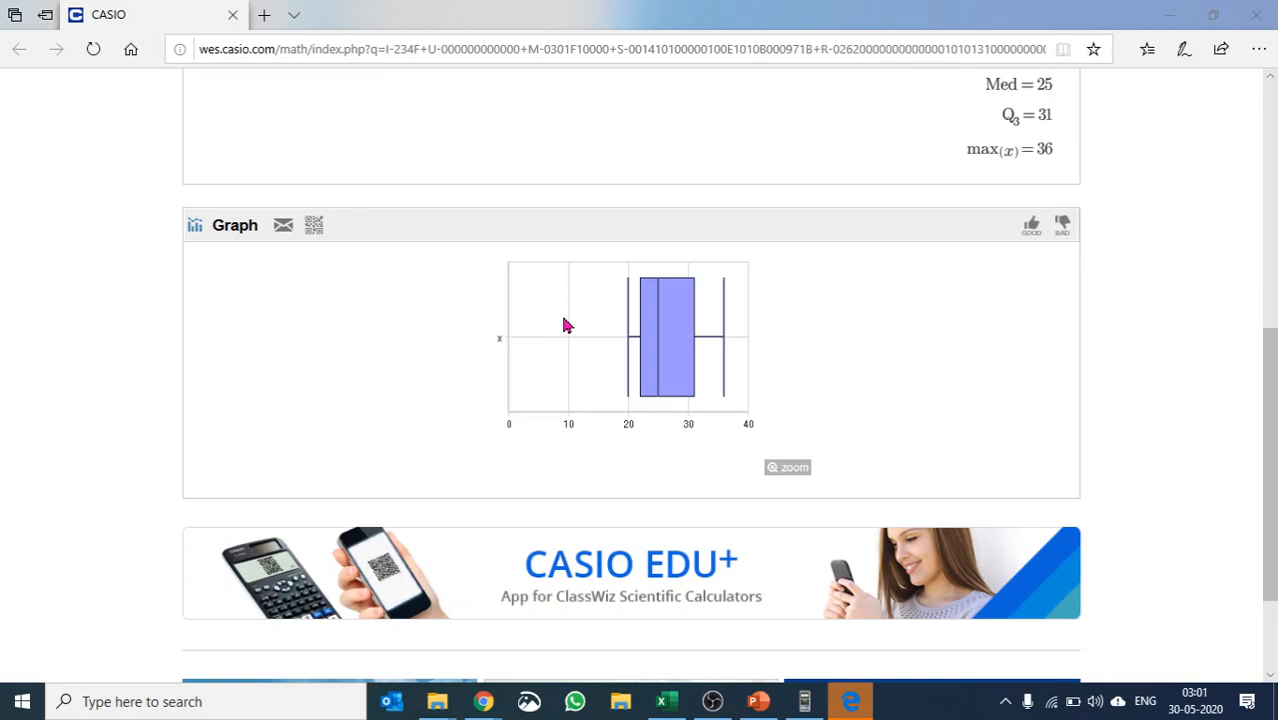
{"action": "left_click", "coordinate": [803, 701]}
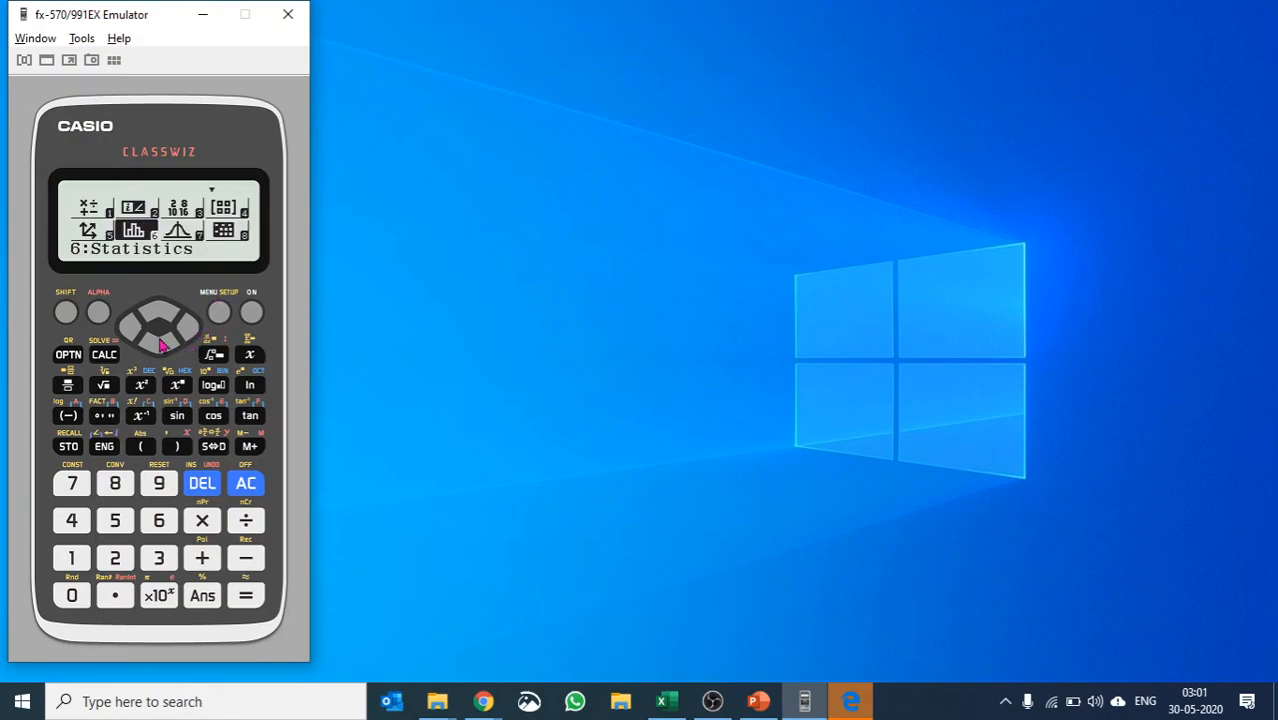
Step: Highlight 9:Table in the mode list and bring up its online manual page
{"action": "left_click", "coordinate": [160, 338]}
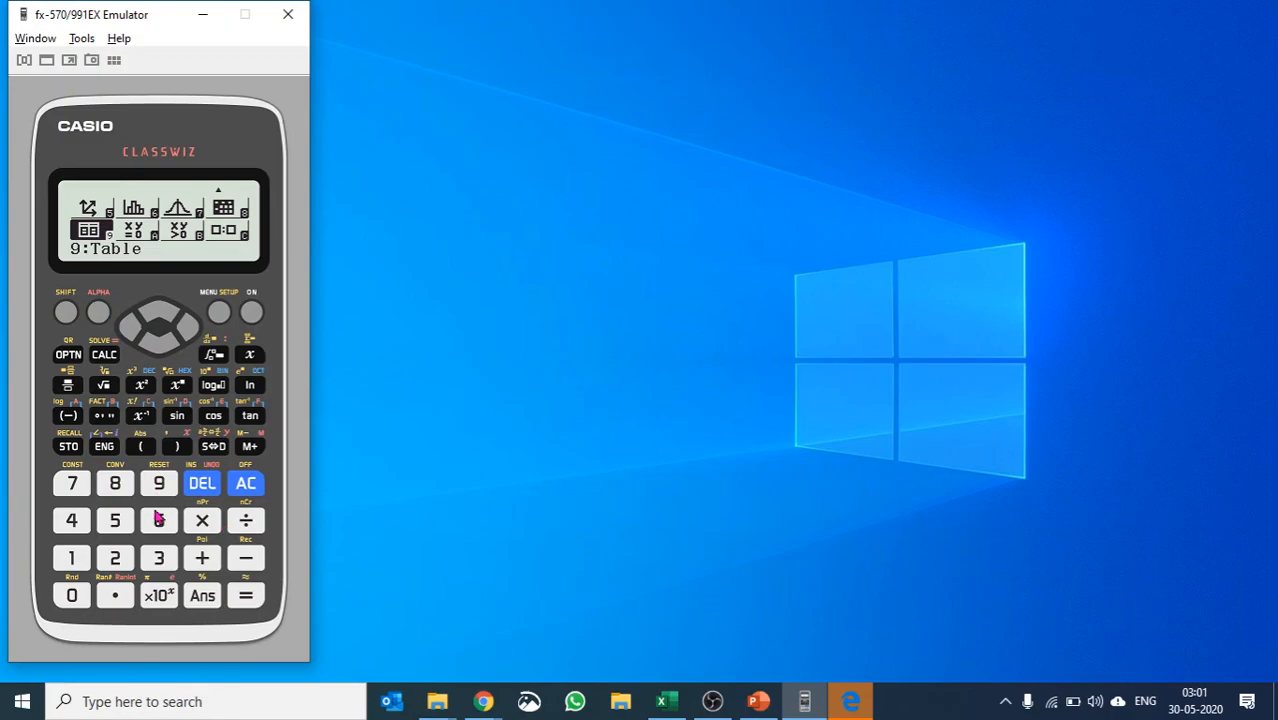
{"action": "left_click", "coordinate": [65, 311]}
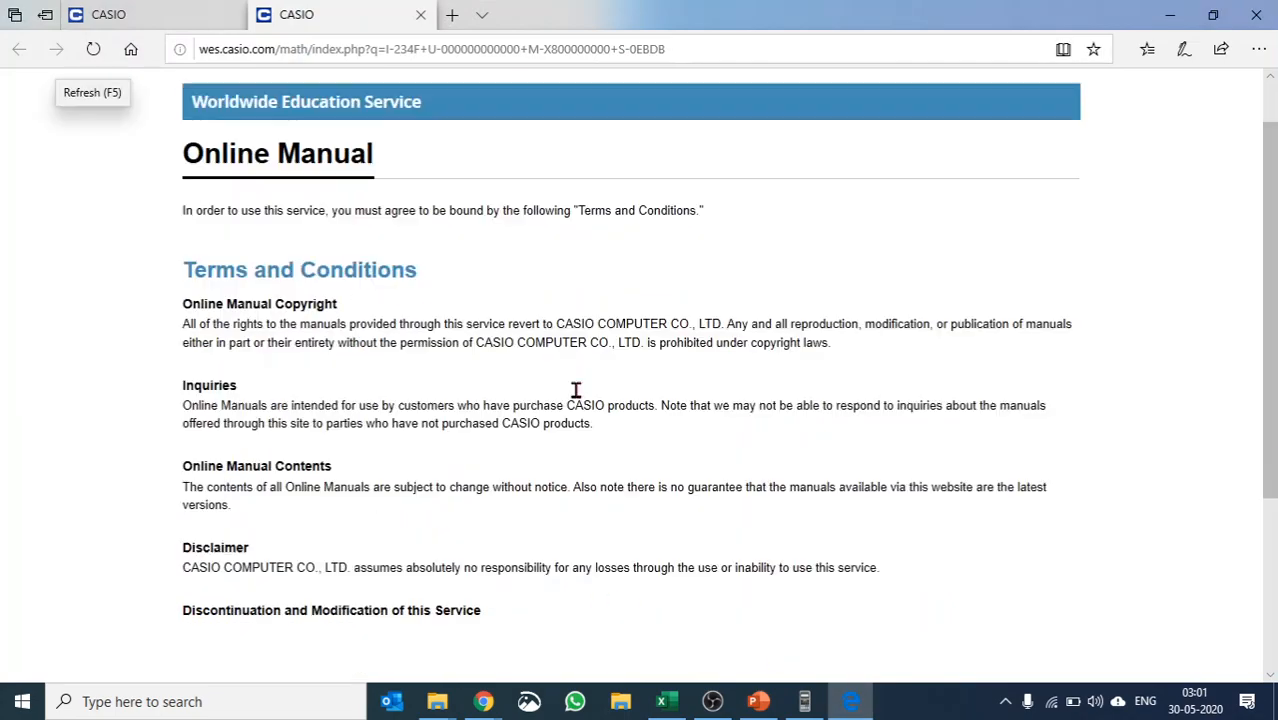
Step: Accept the terms, read through 'Creating a Number Table', and return to the emulator
{"action": "scroll", "scroll_direction": "down", "scroll_amount": 3}
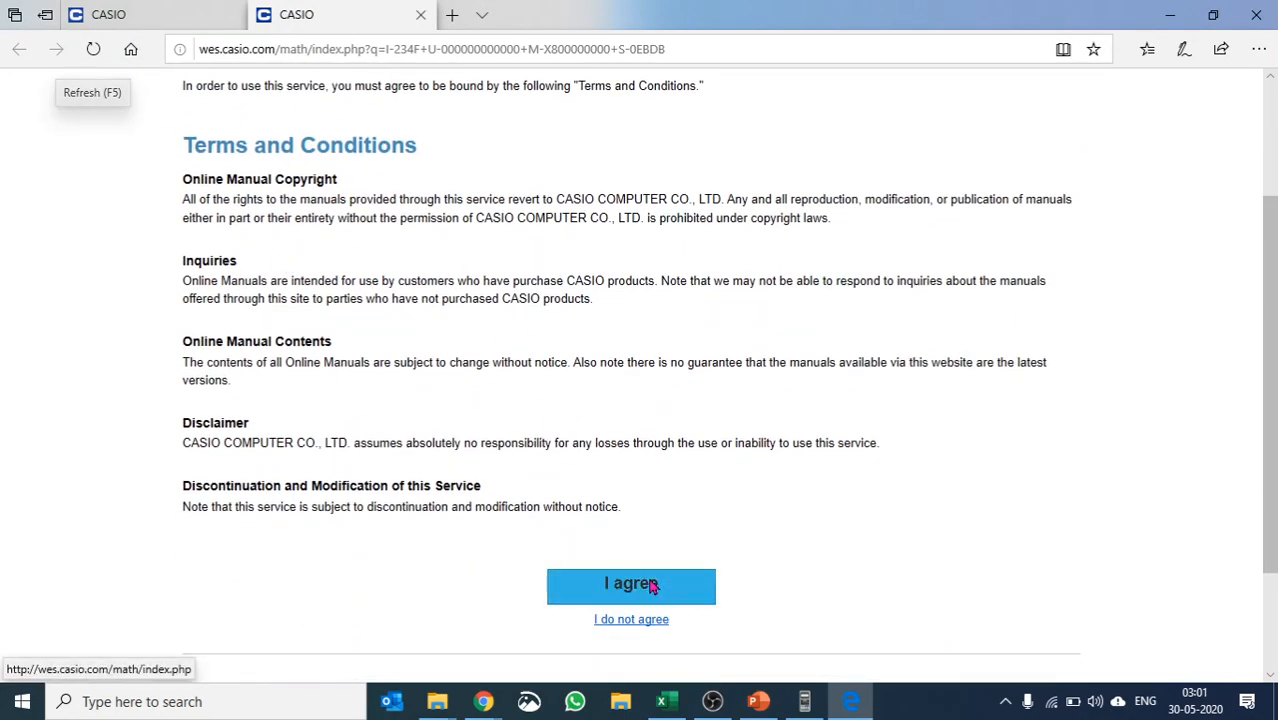
{"action": "left_click", "coordinate": [631, 585]}
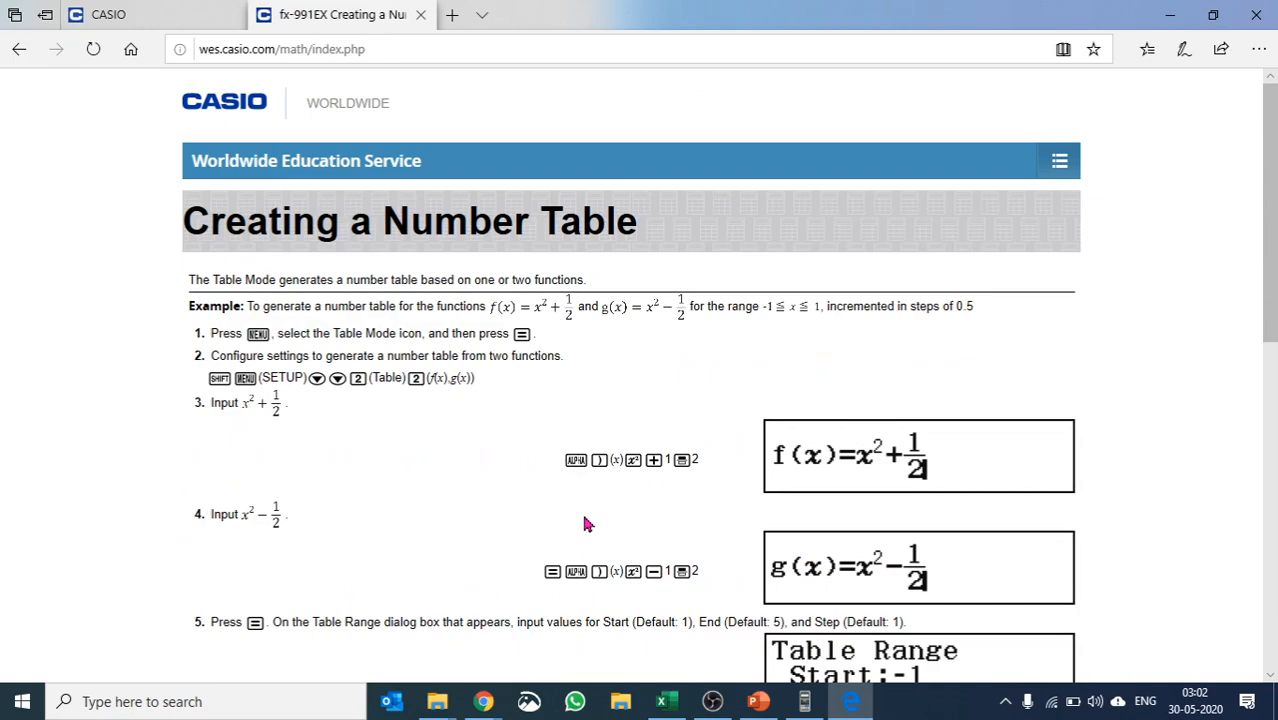
{"action": "mouse_move", "coordinate": [765, 290]}
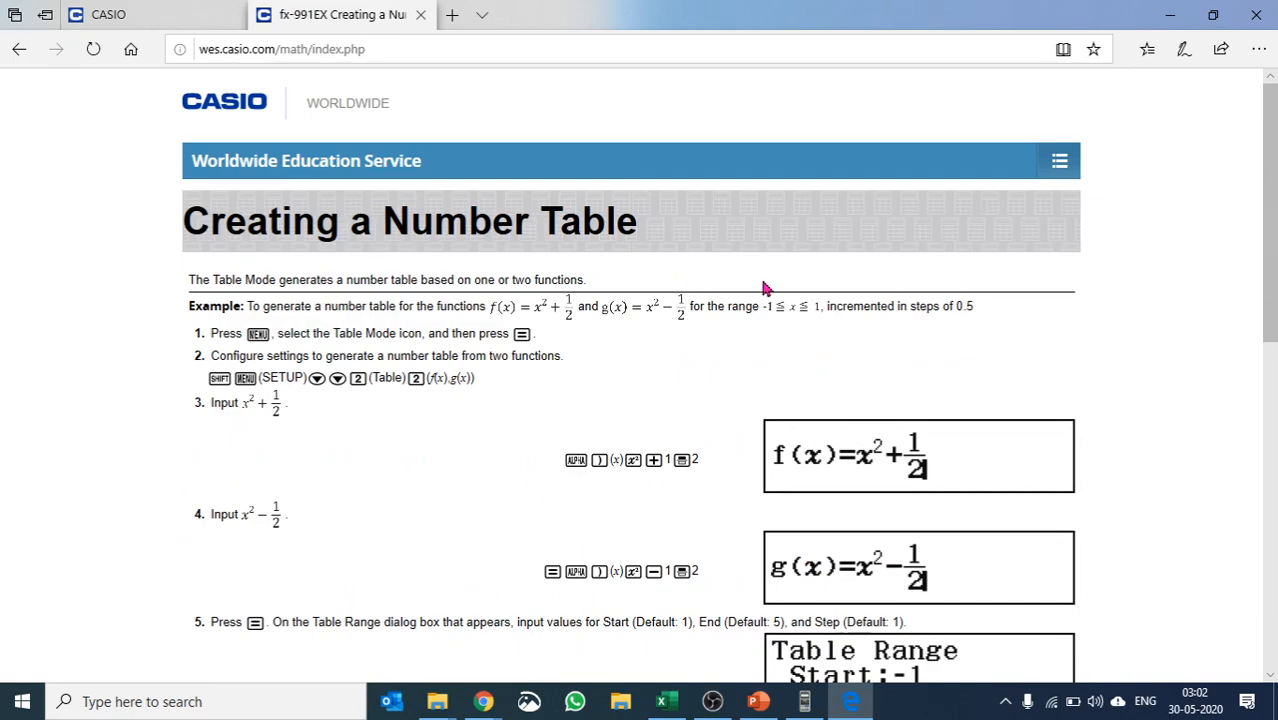
{"action": "scroll", "scroll_direction": "down", "scroll_amount": 3}
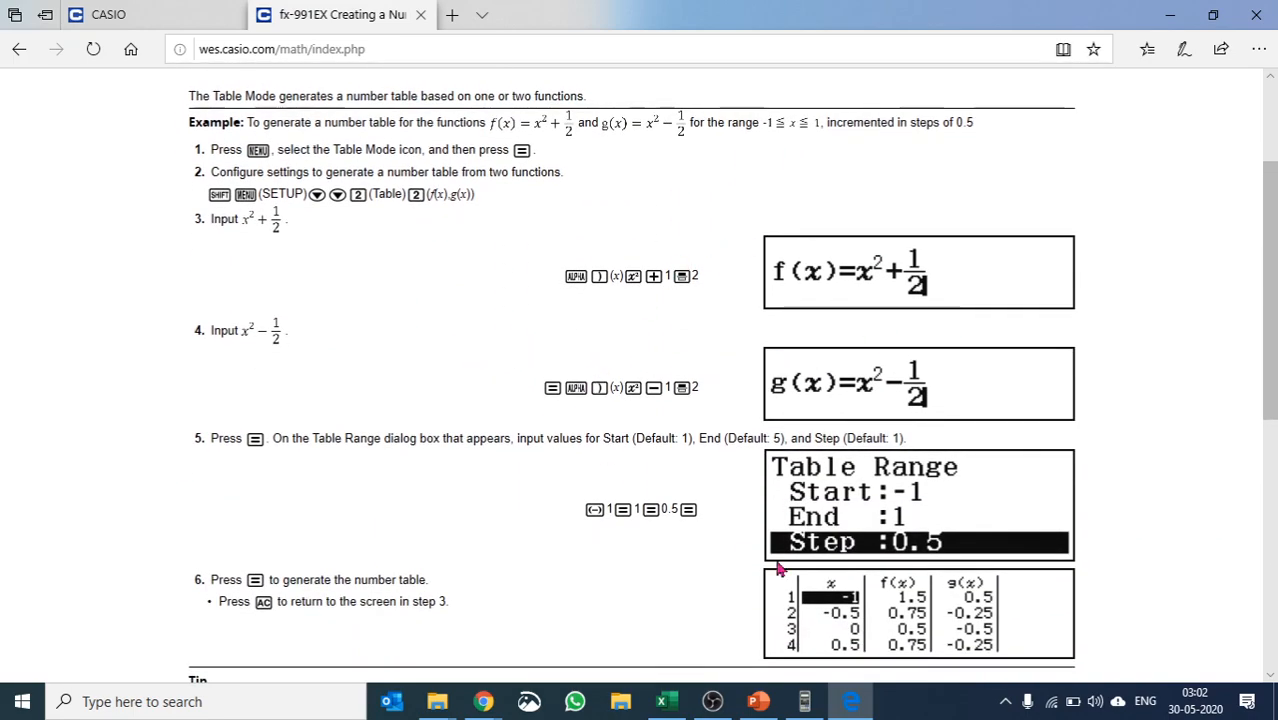
{"action": "scroll", "scroll_direction": "down", "scroll_amount": 3}
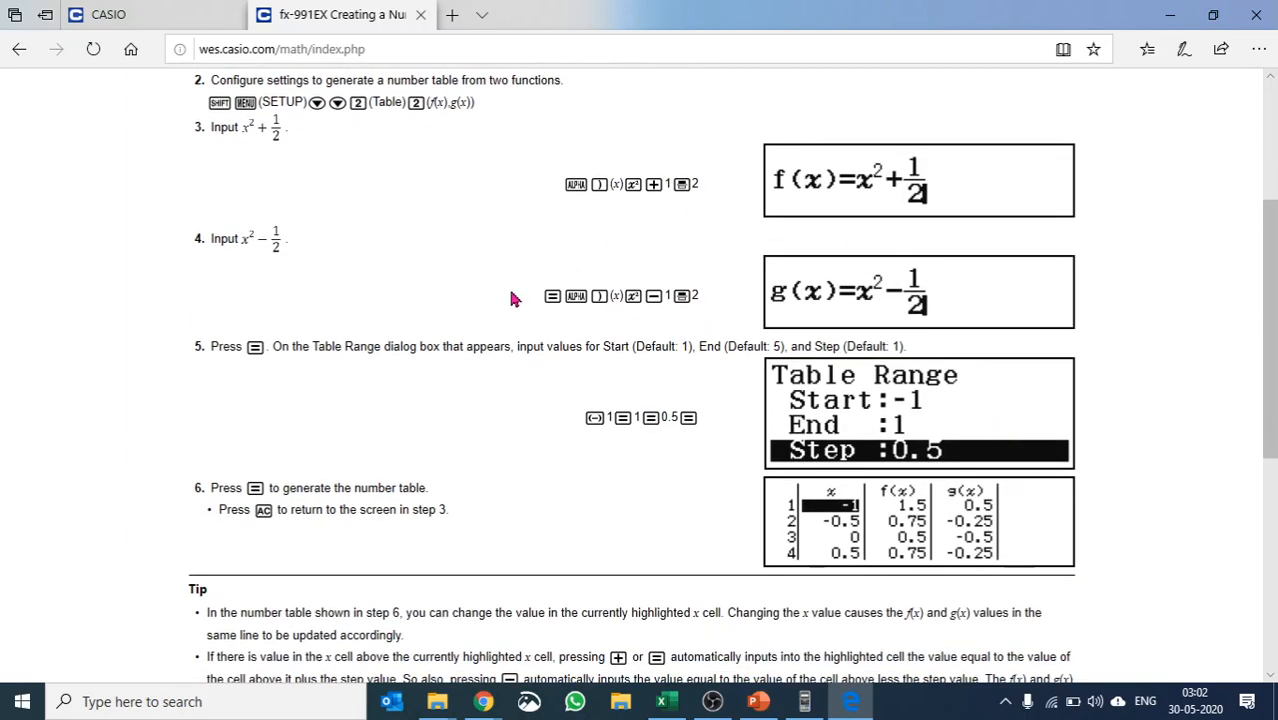
{"action": "scroll", "scroll_direction": "down", "scroll_amount": 3}
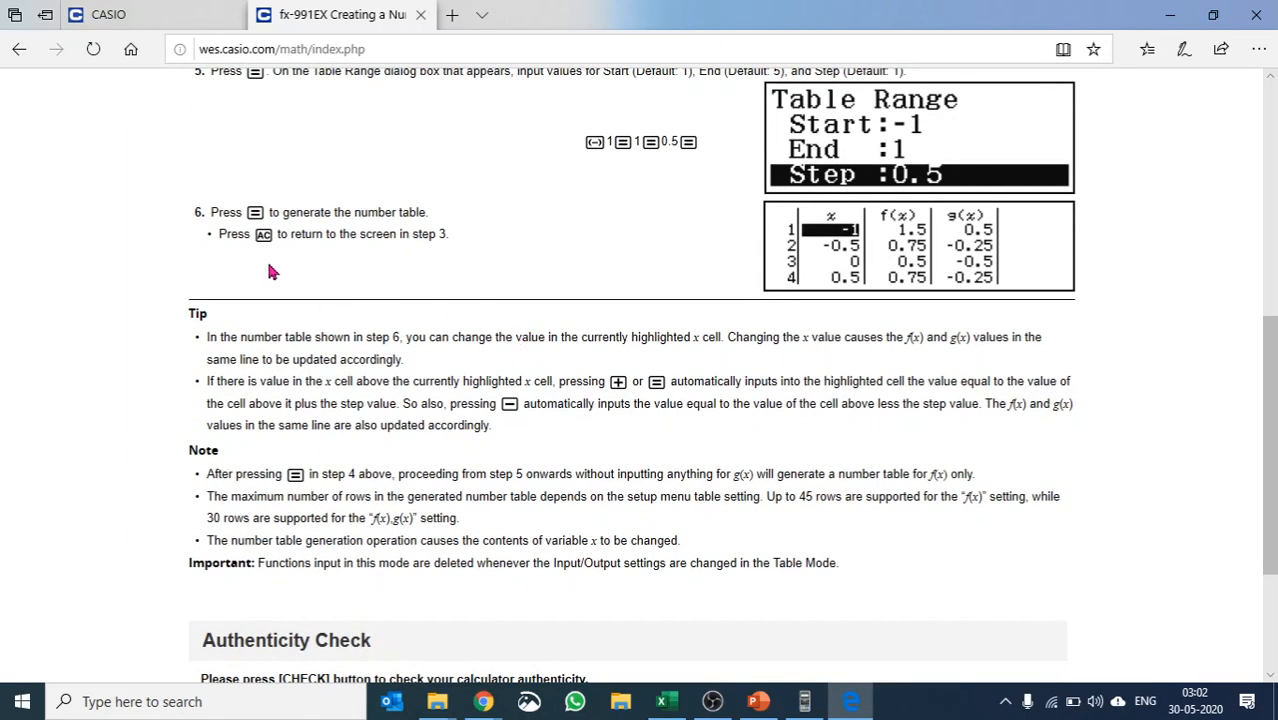
{"action": "scroll", "scroll_direction": "up", "scroll_amount": 3}
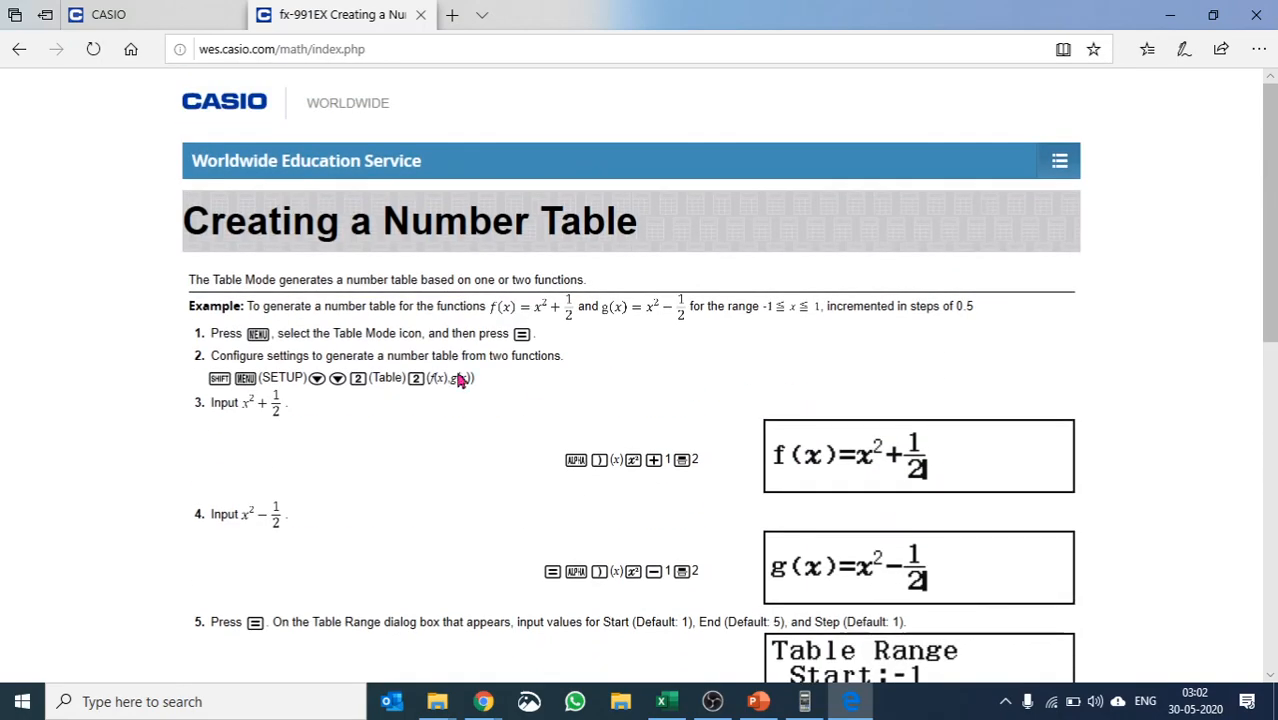
{"action": "scroll", "scroll_direction": "down", "scroll_amount": 3}
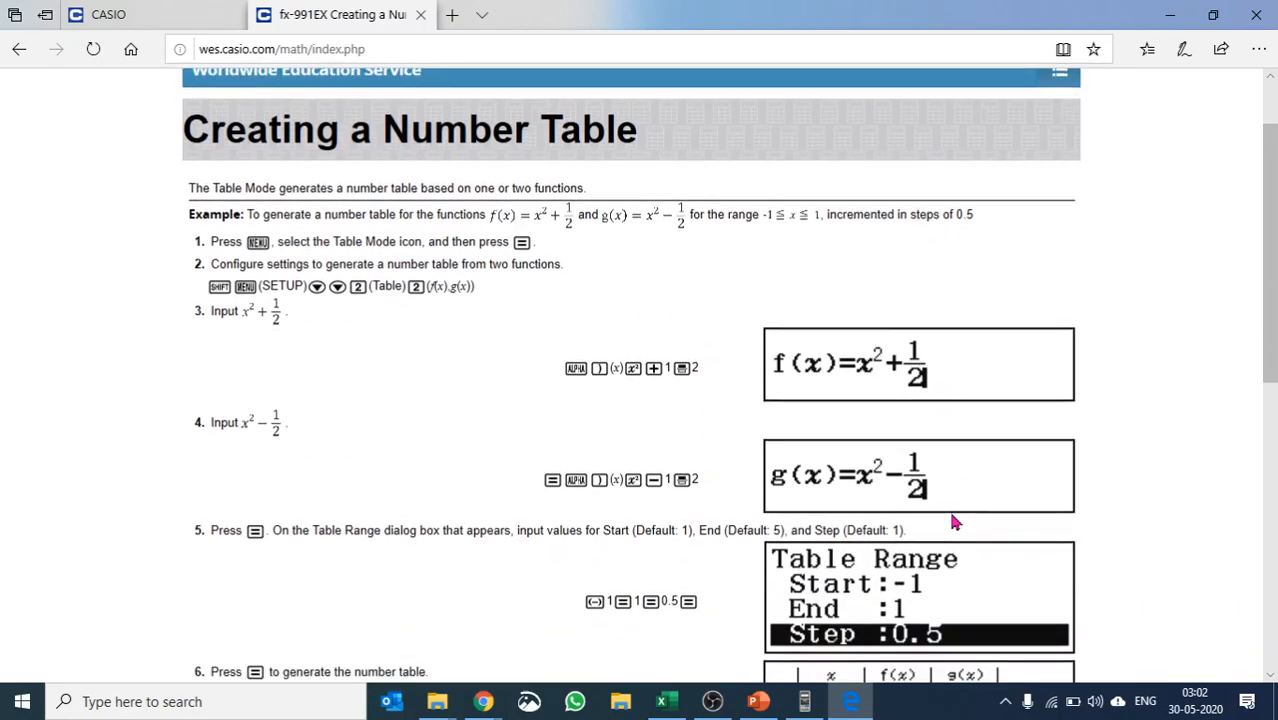
{"action": "scroll", "scroll_direction": "down", "scroll_amount": 3}
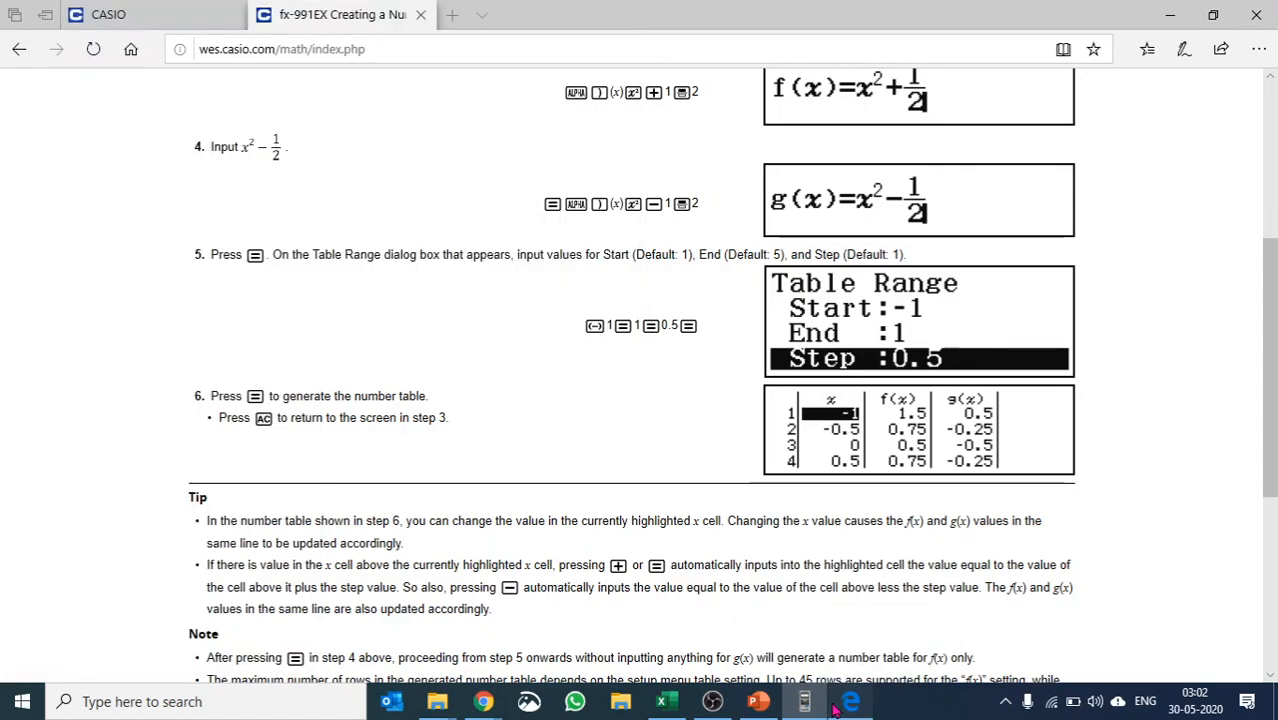
{"action": "left_click", "coordinate": [803, 701]}
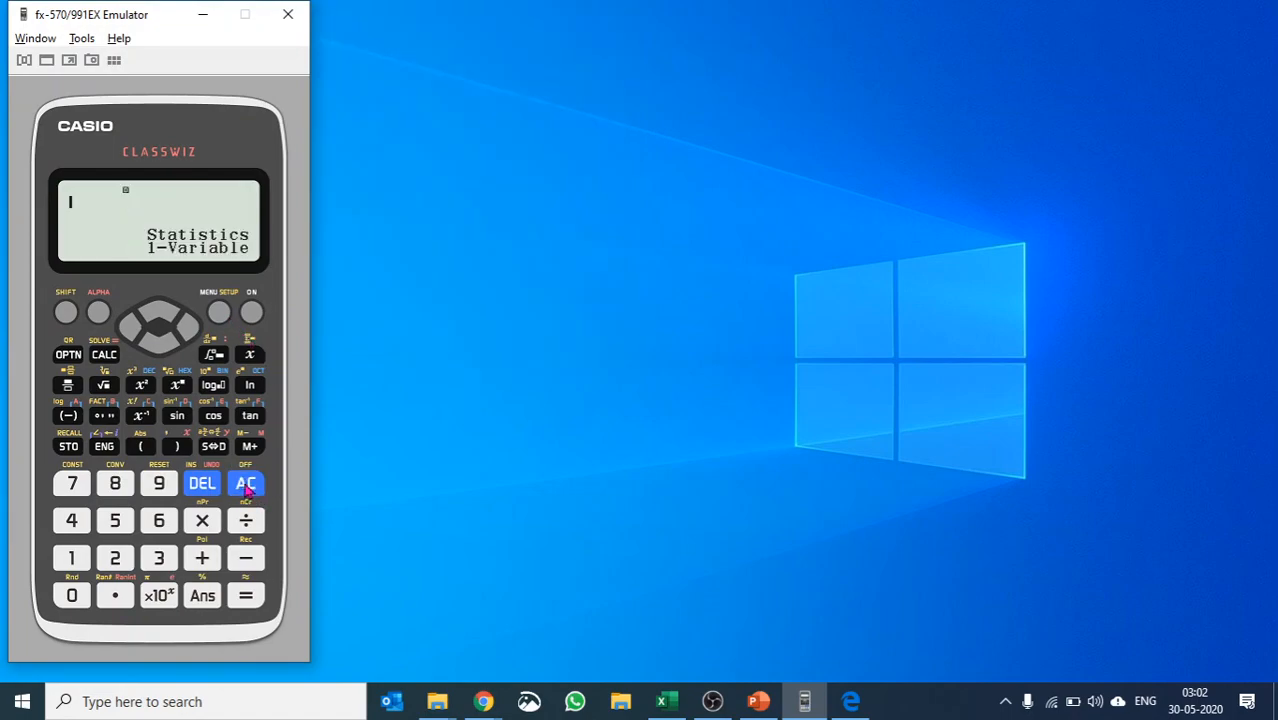
Step: Open Table mode to view the f(x)= prompt, then return to a cleared Calculate screen
{"action": "left_click", "coordinate": [219, 311]}
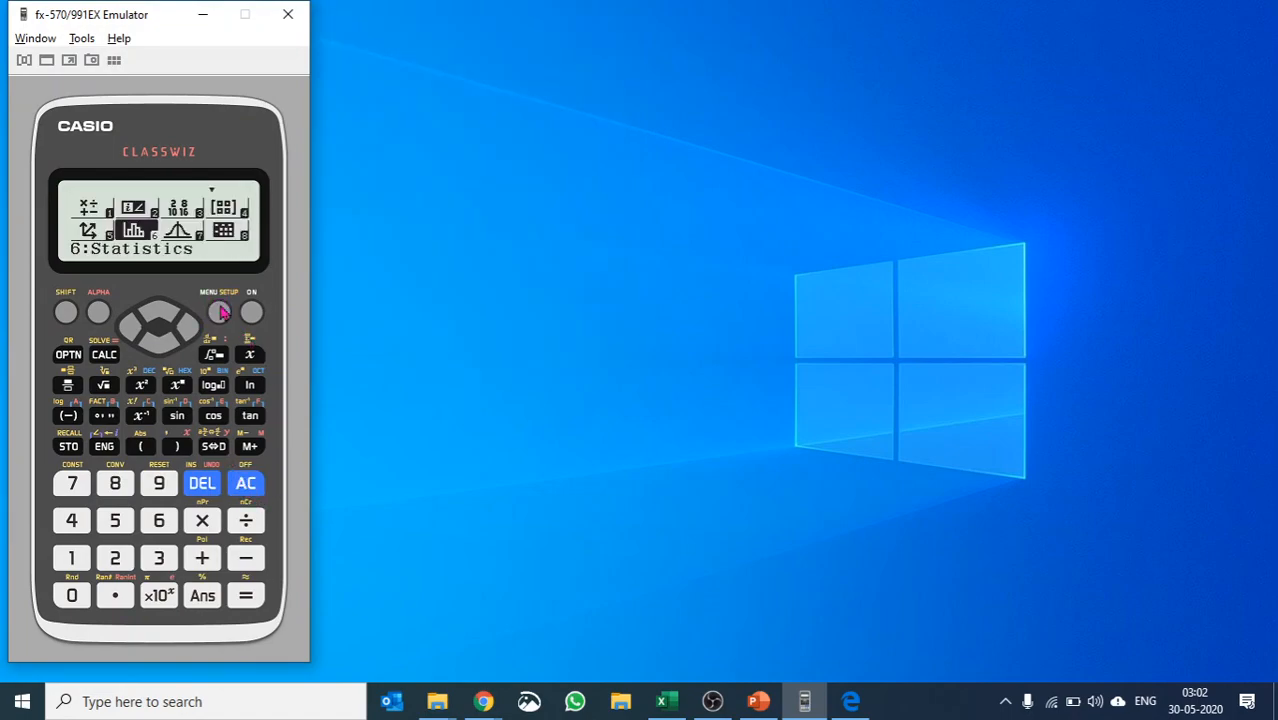
{"action": "mouse_move", "coordinate": [162, 480]}
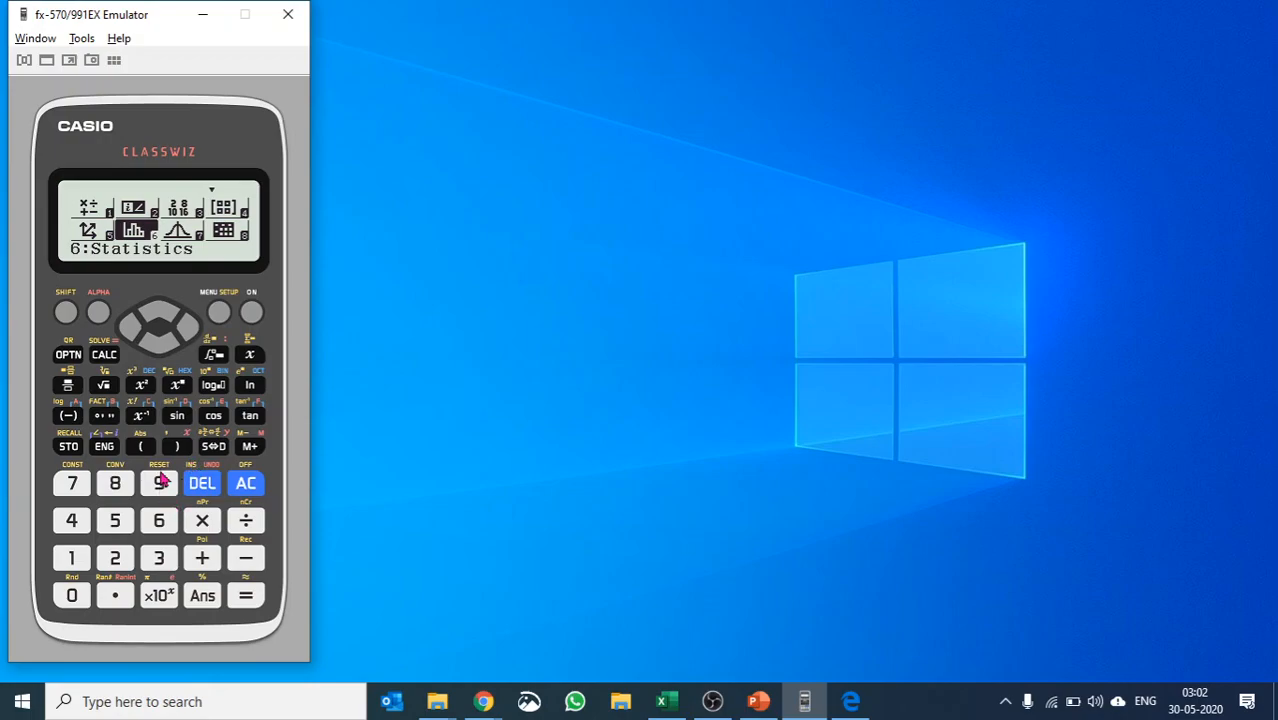
{"action": "left_click", "coordinate": [65, 311]}
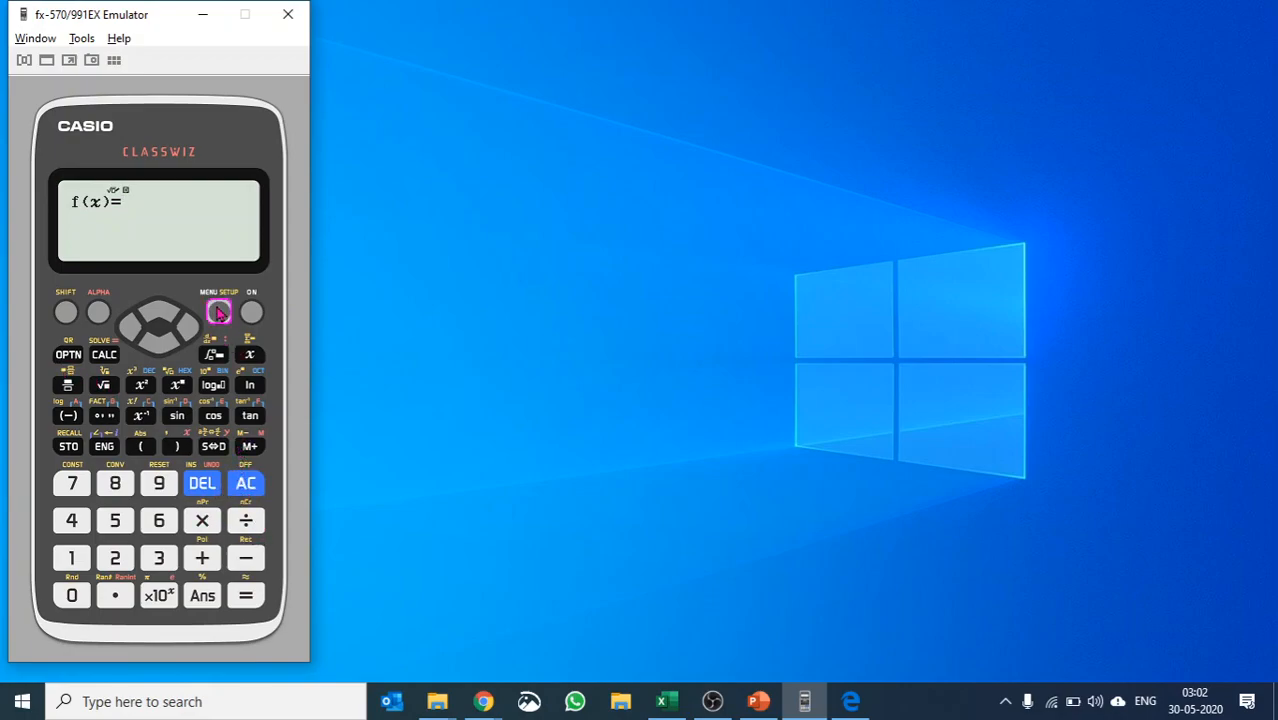
{"action": "left_click", "coordinate": [218, 311]}
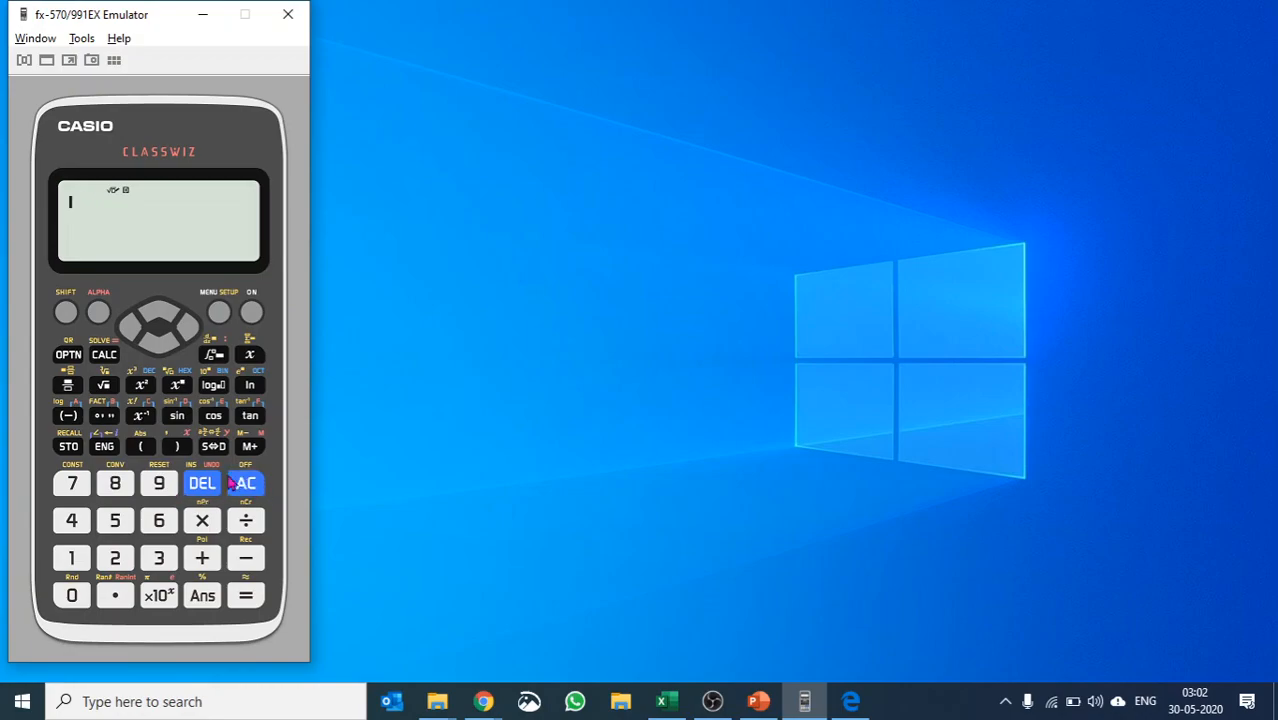
{"action": "left_click", "coordinate": [158, 483]}
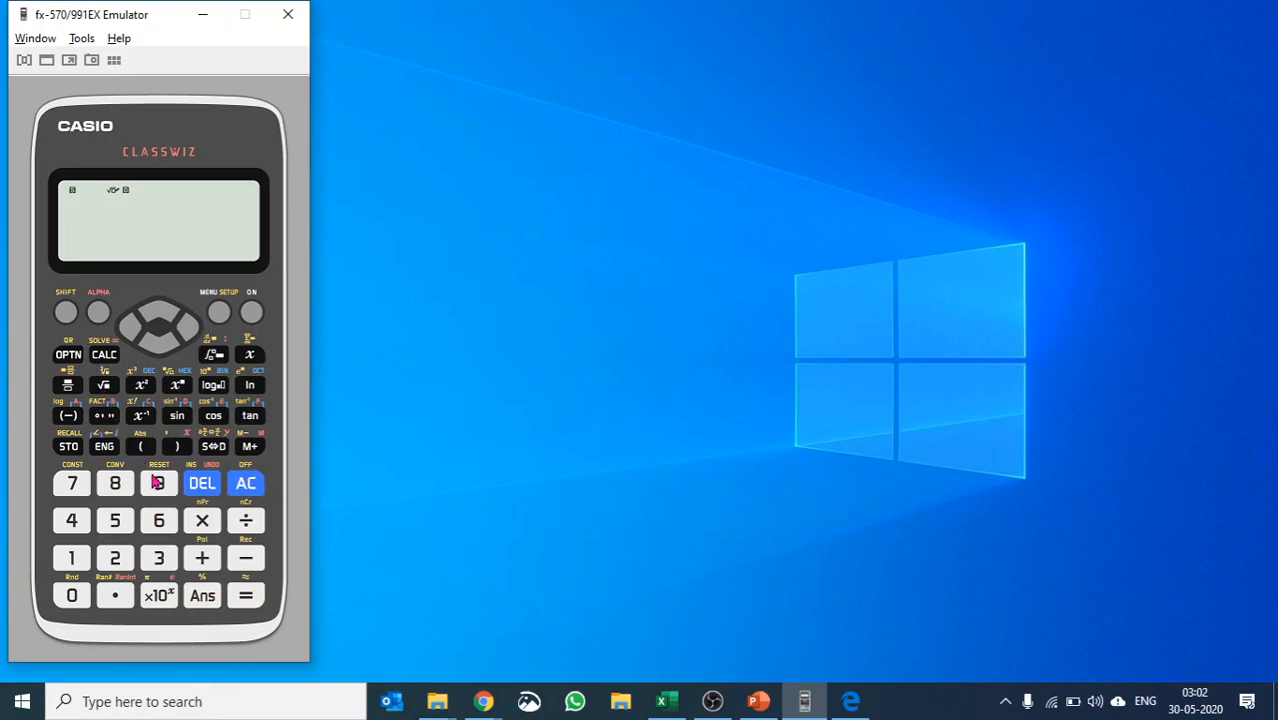